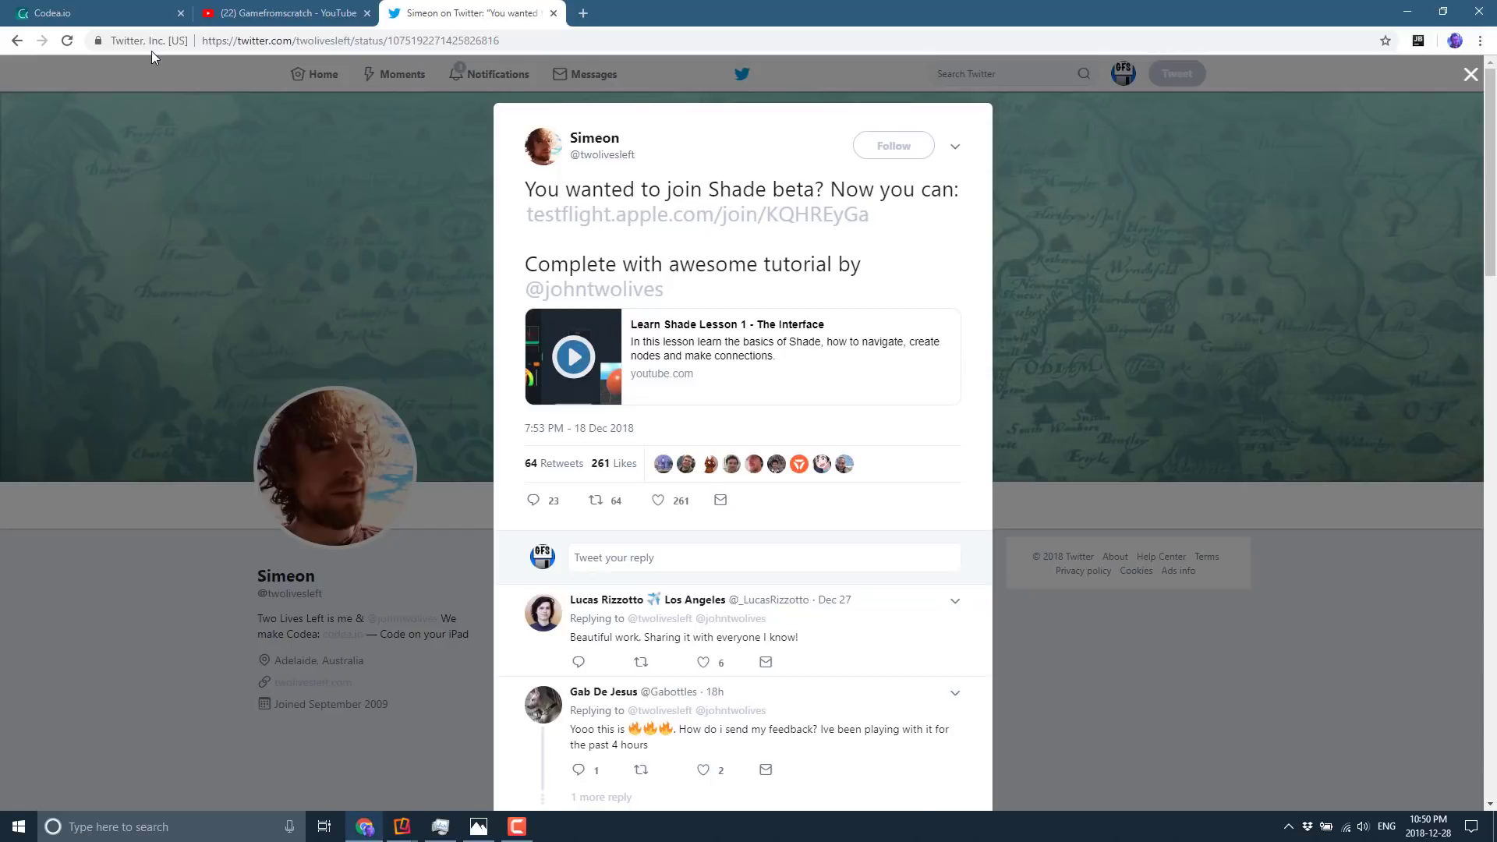
Step: Flip through the GameFromScratch, Codea and Shade tweet tabs, then make Reflector's mirrored iPad fullscreen
left_click(282, 12)
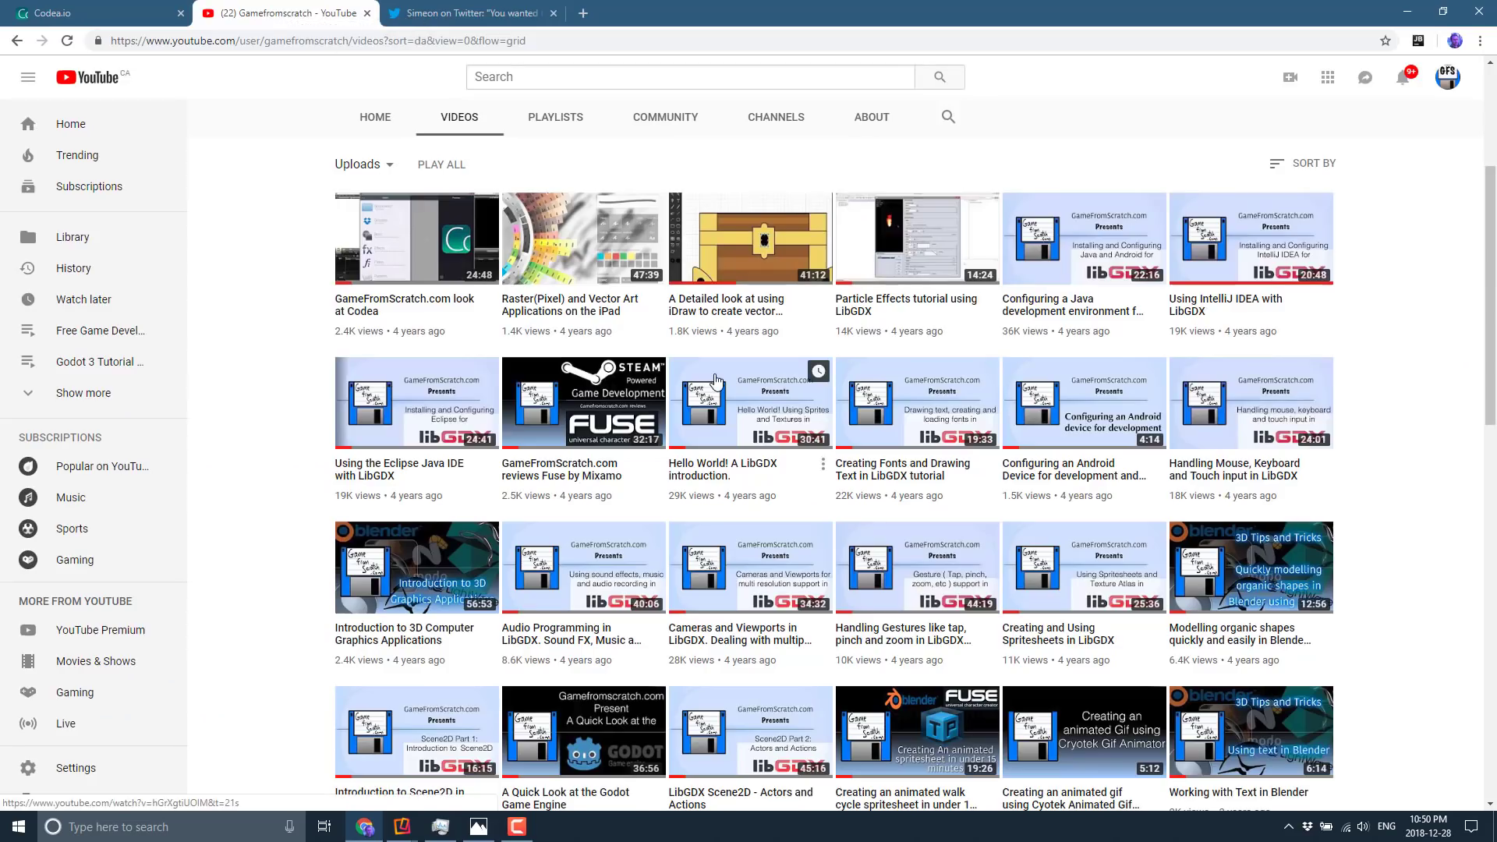
mouse_move(482, 300)
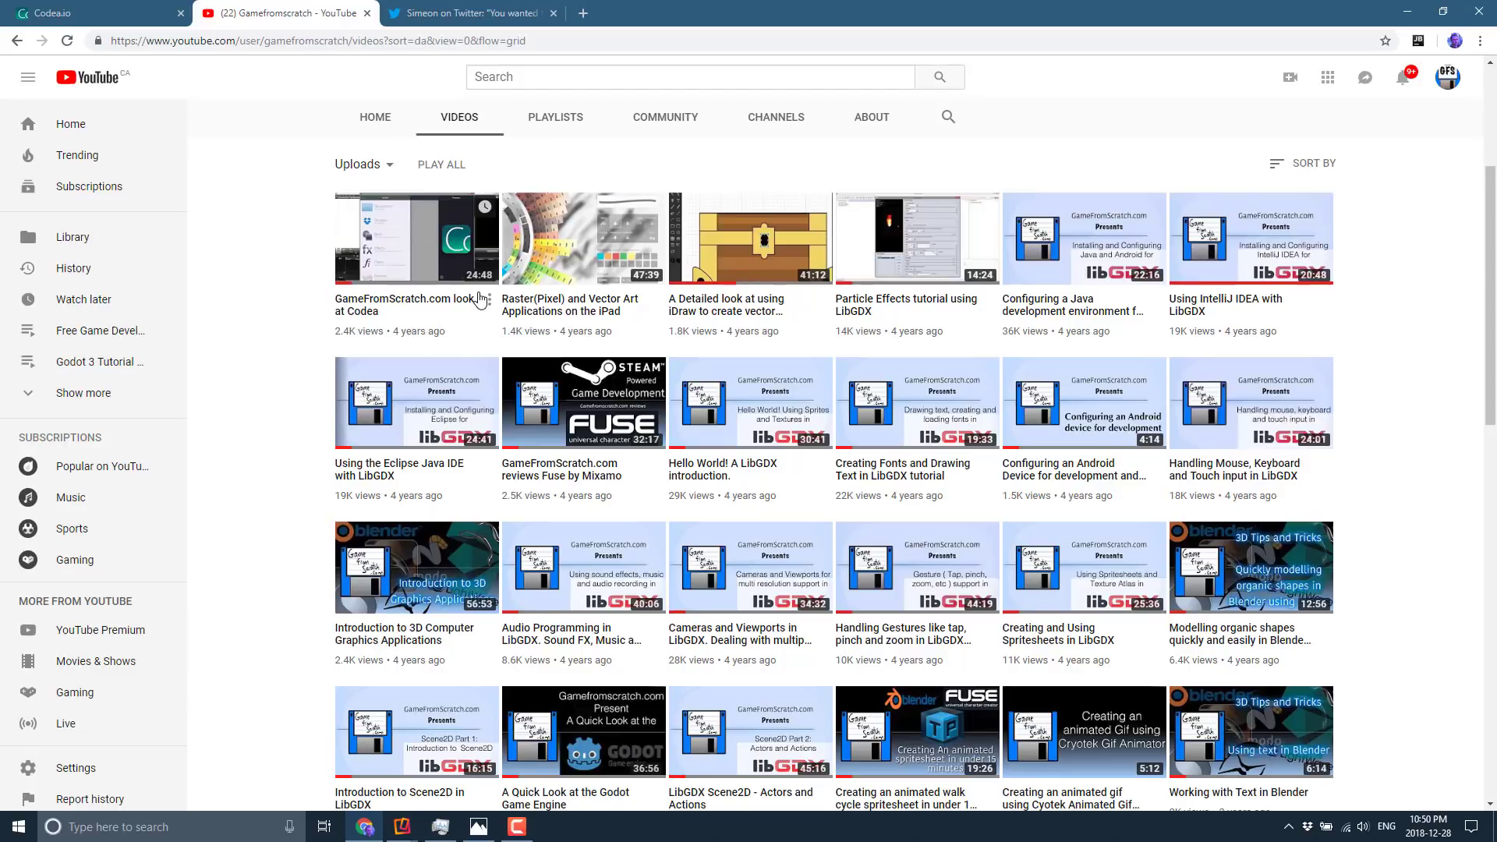
mouse_move(385, 310)
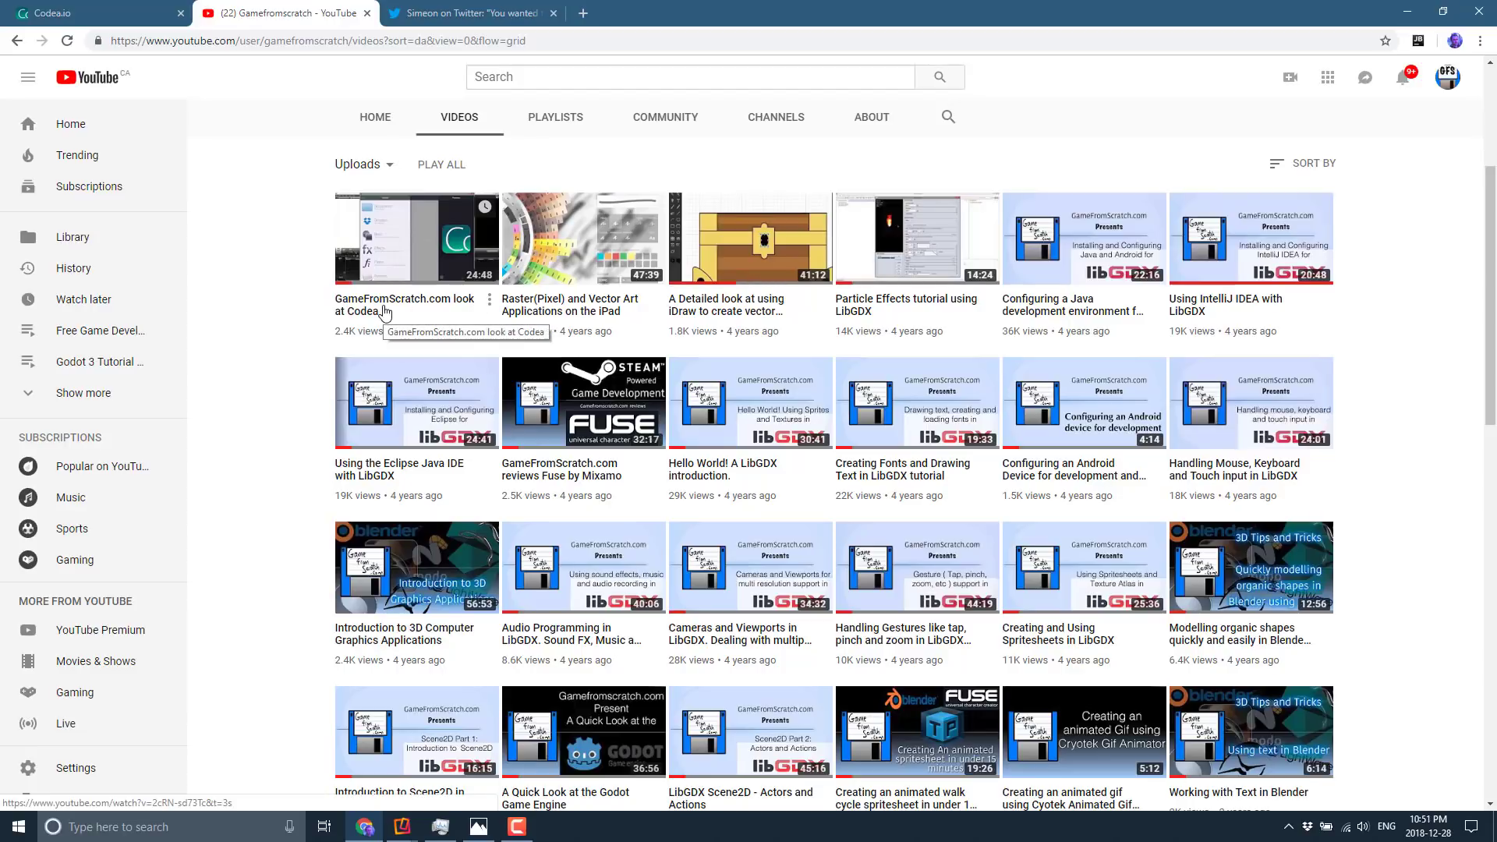
left_click(95, 13)
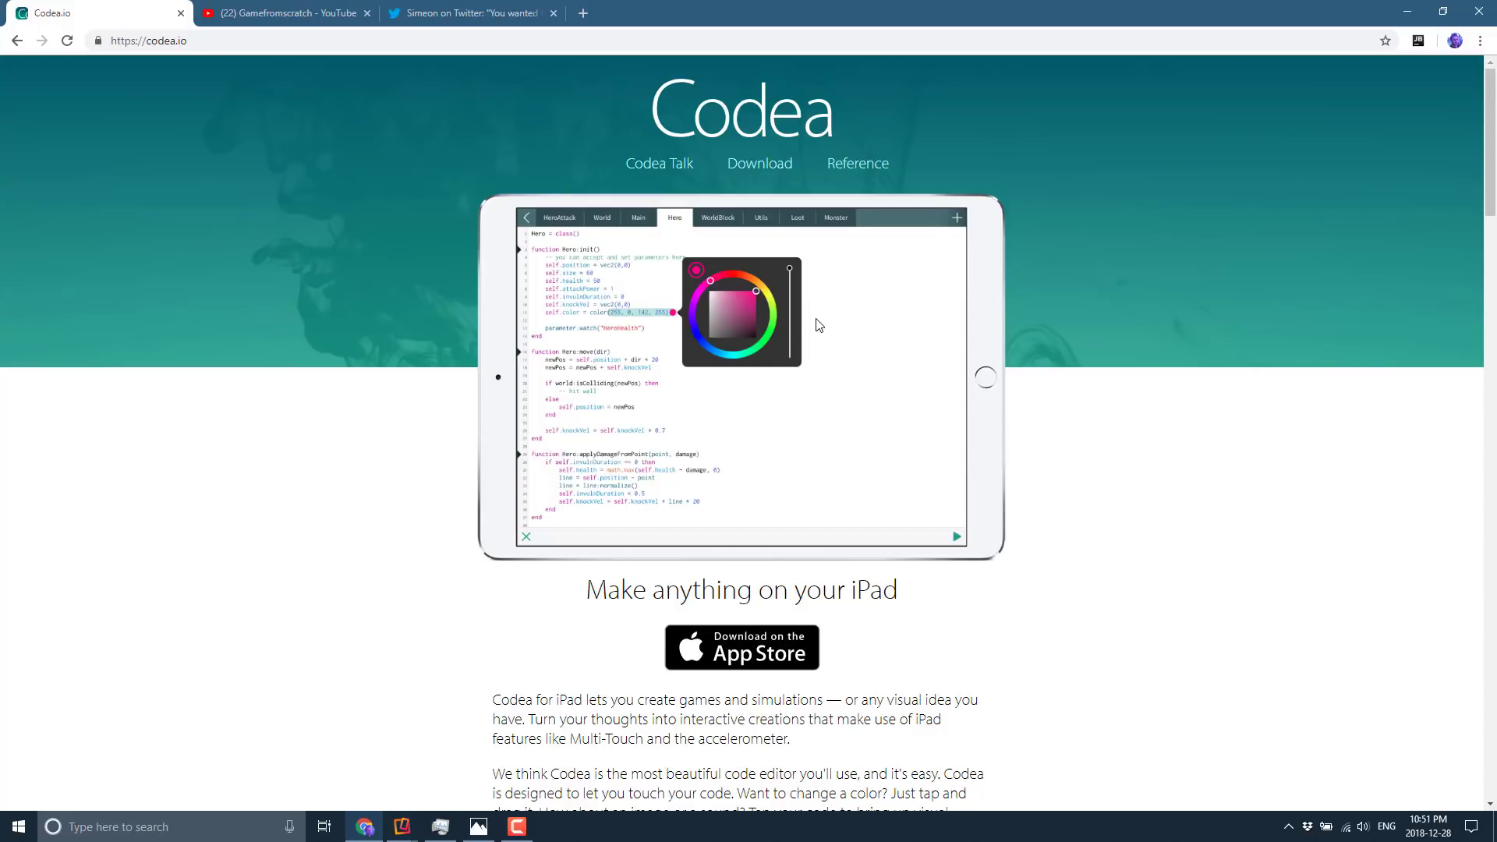
left_click(468, 12)
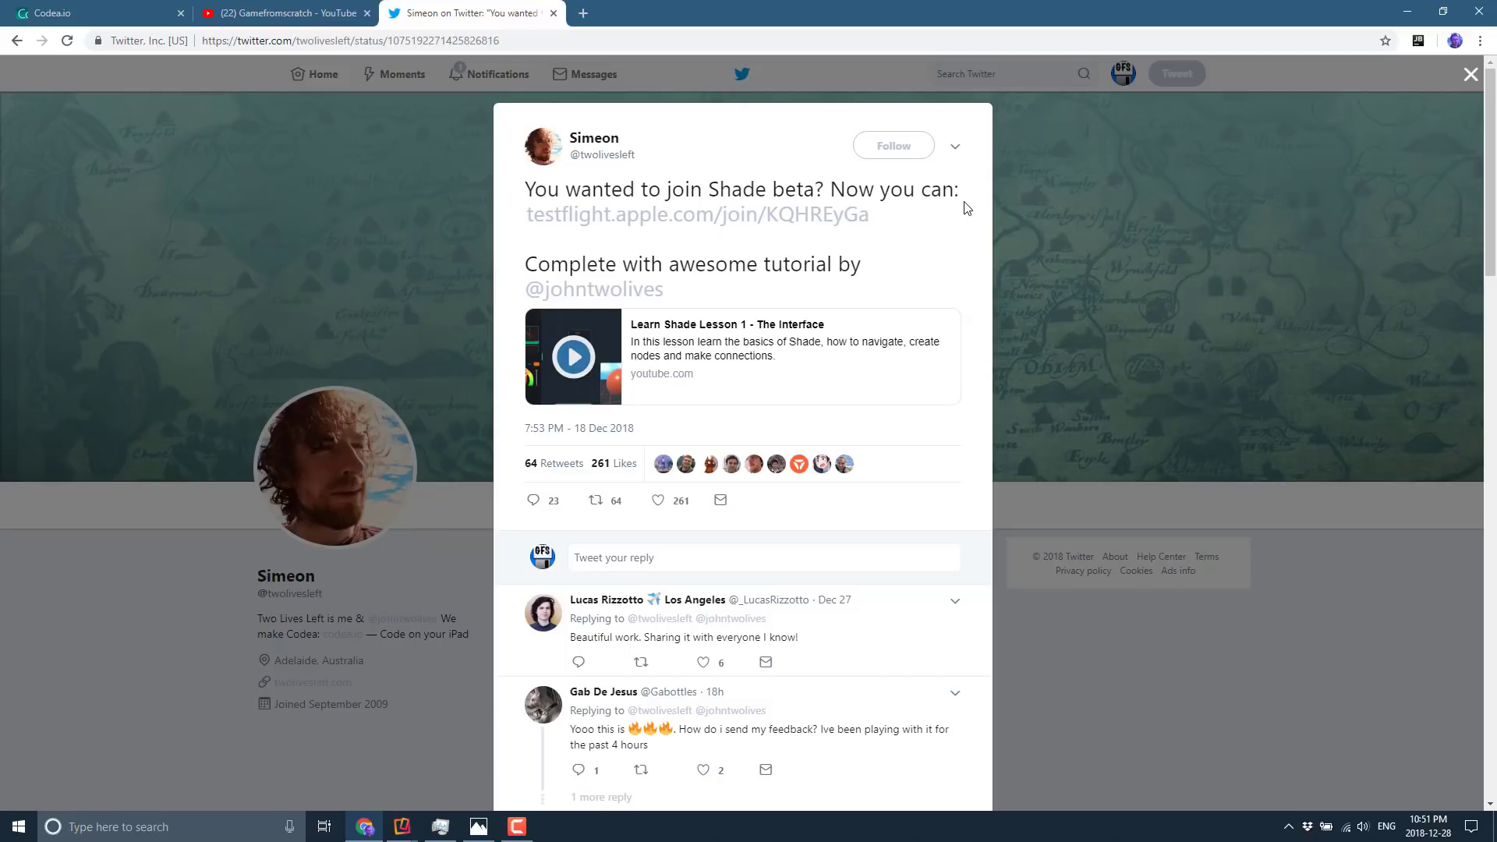
mouse_move(305, 640)
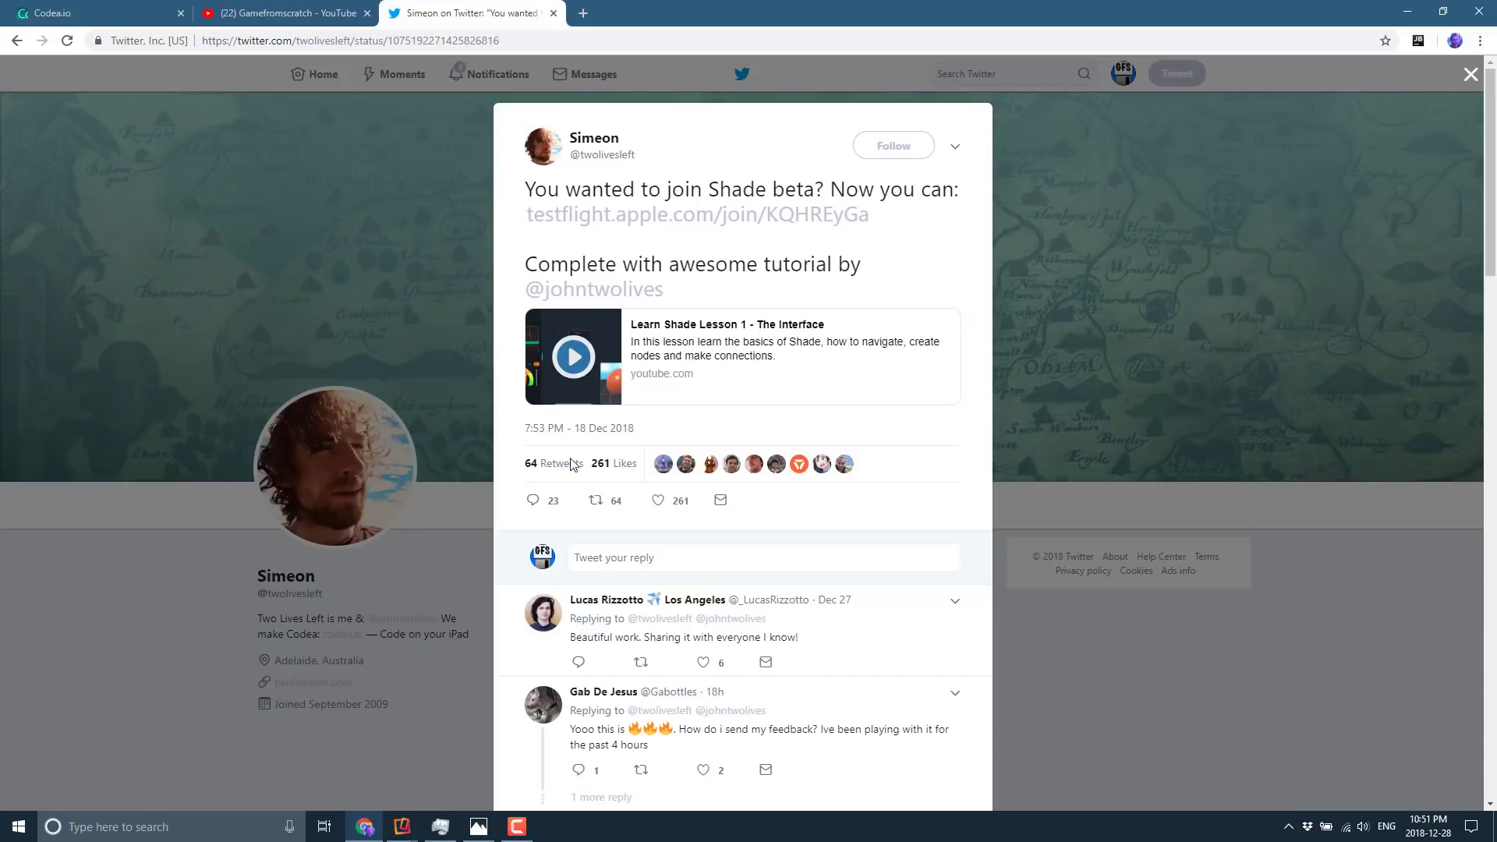
mouse_move(764, 213)
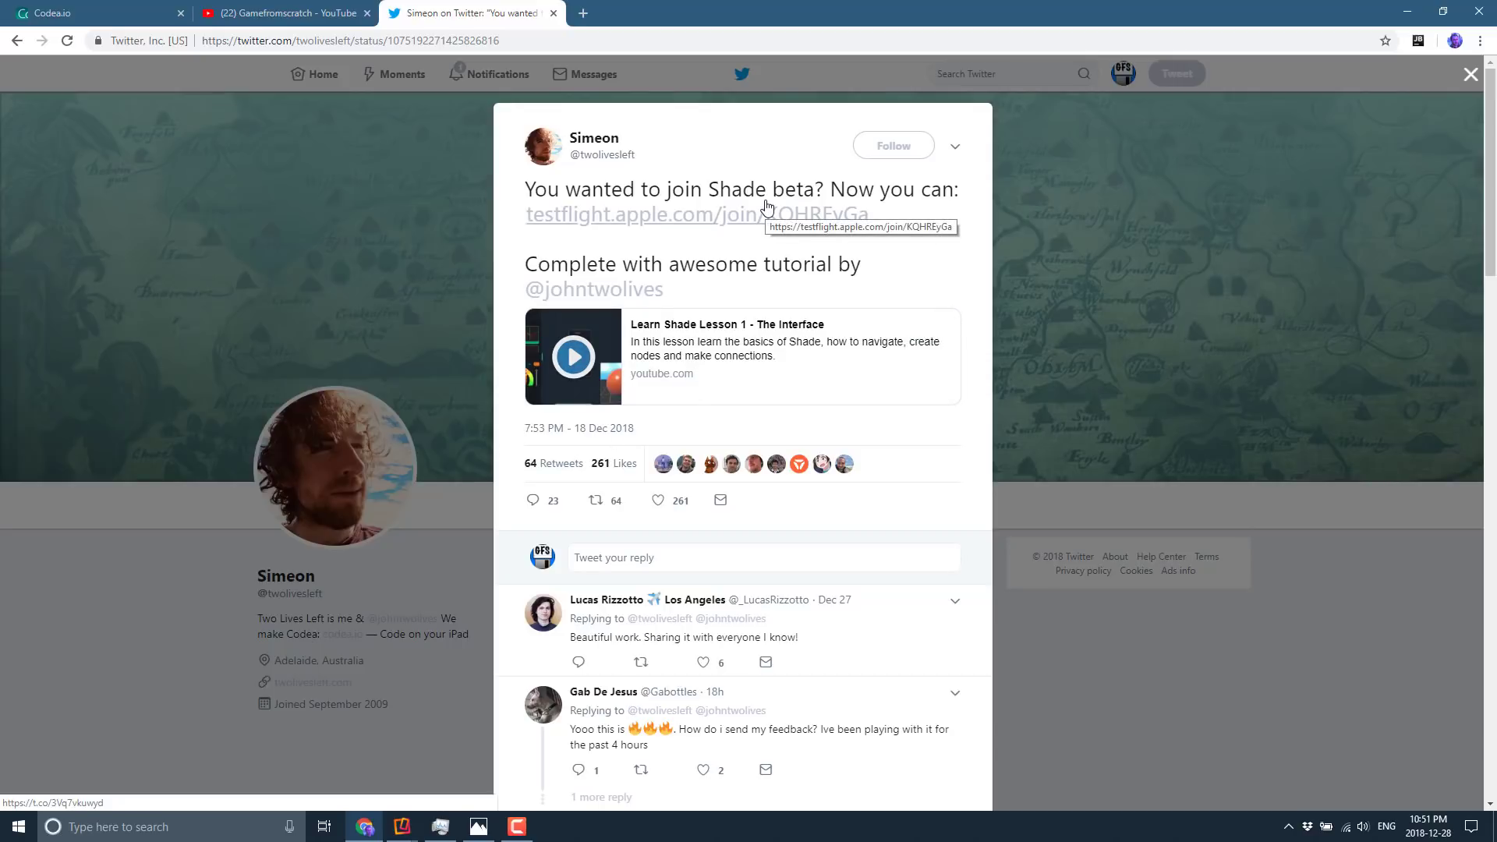
mouse_move(769, 358)
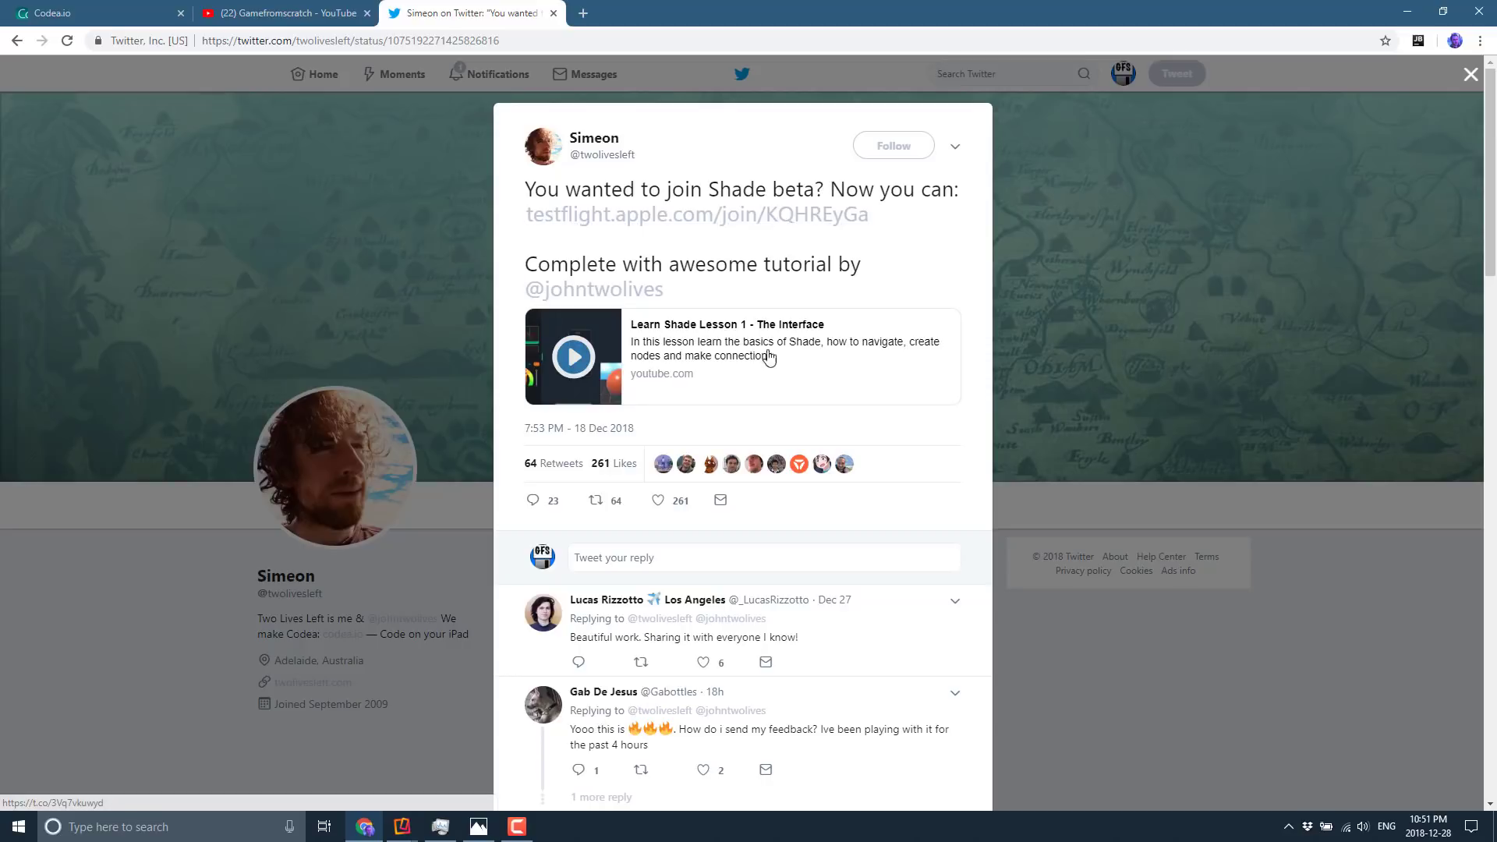
mouse_move(590, 438)
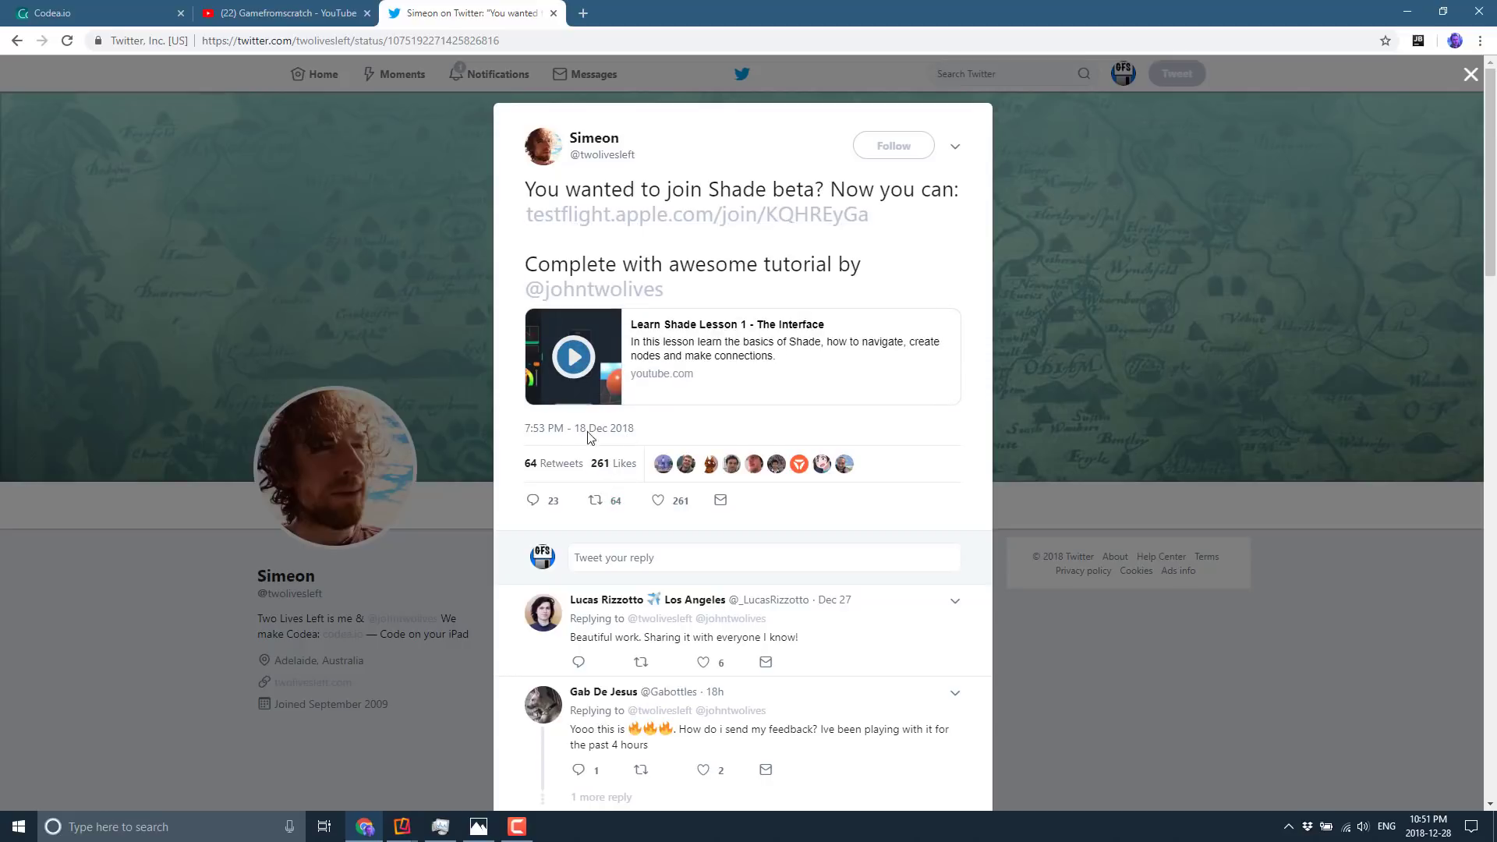
mouse_move(901, 389)
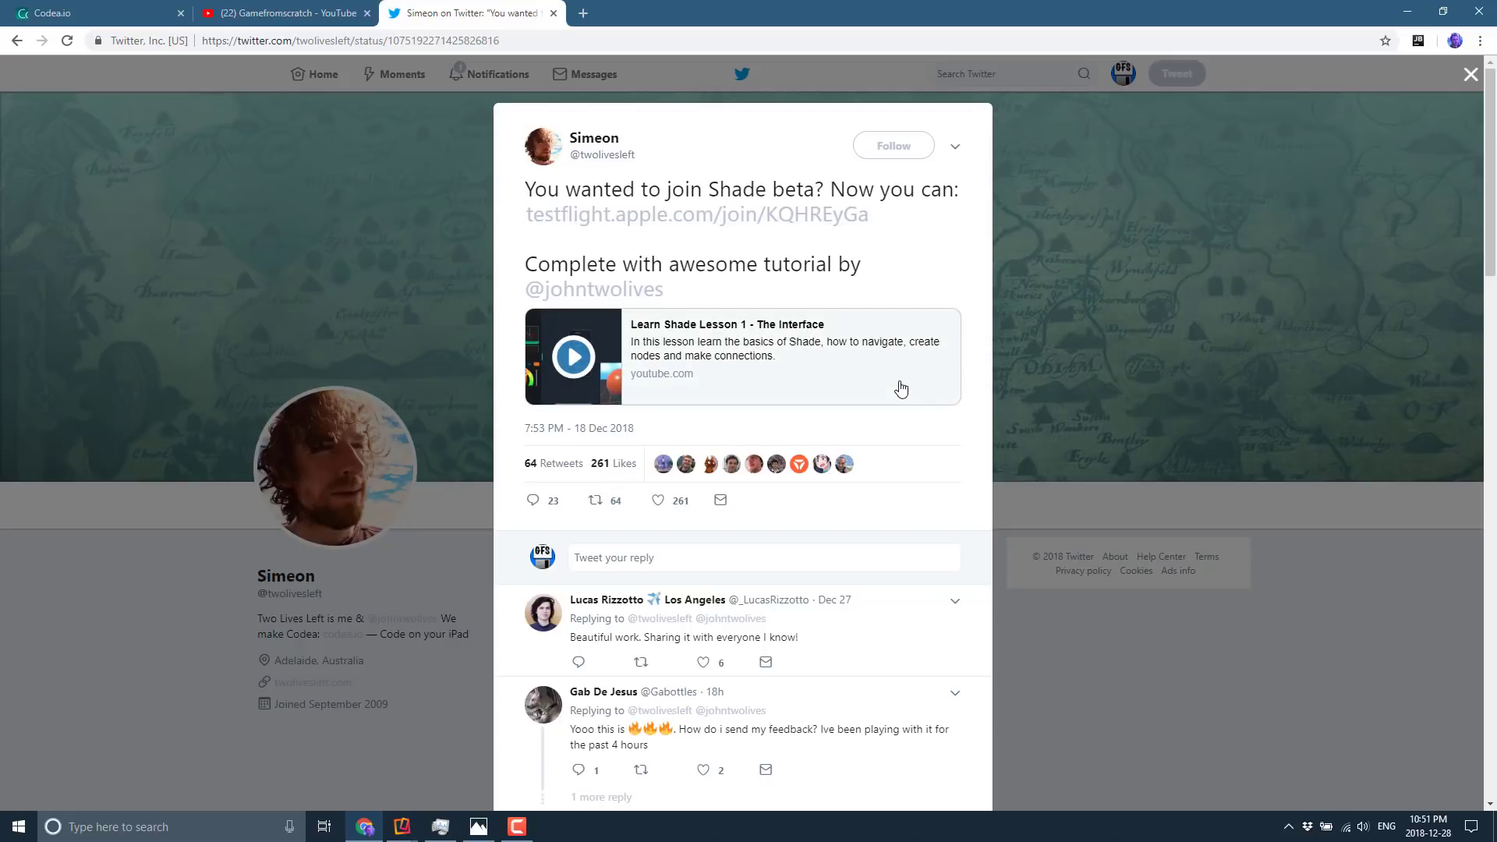
mouse_move(816, 323)
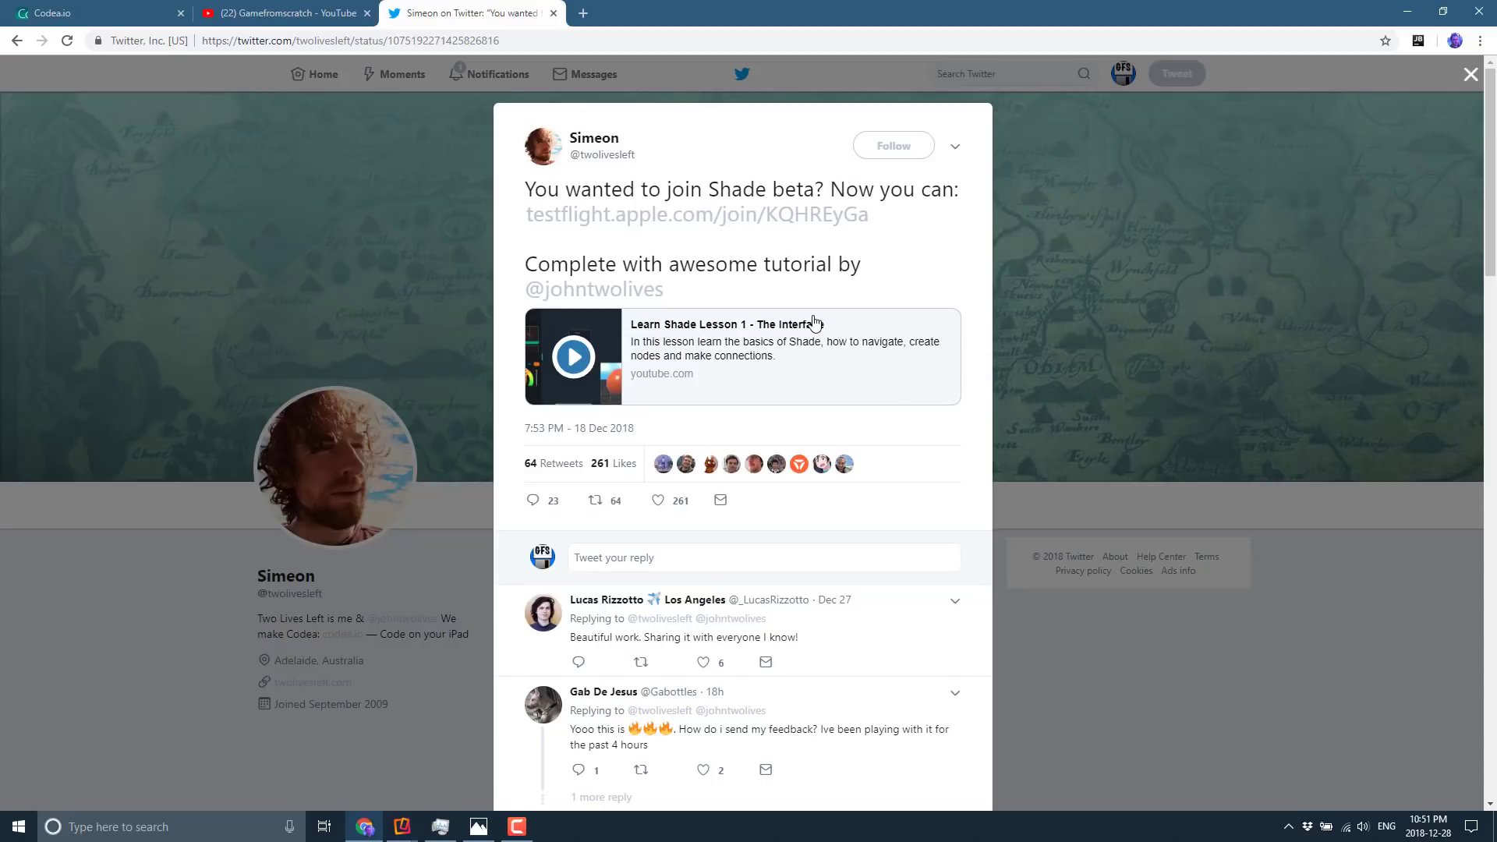
mouse_move(800, 350)
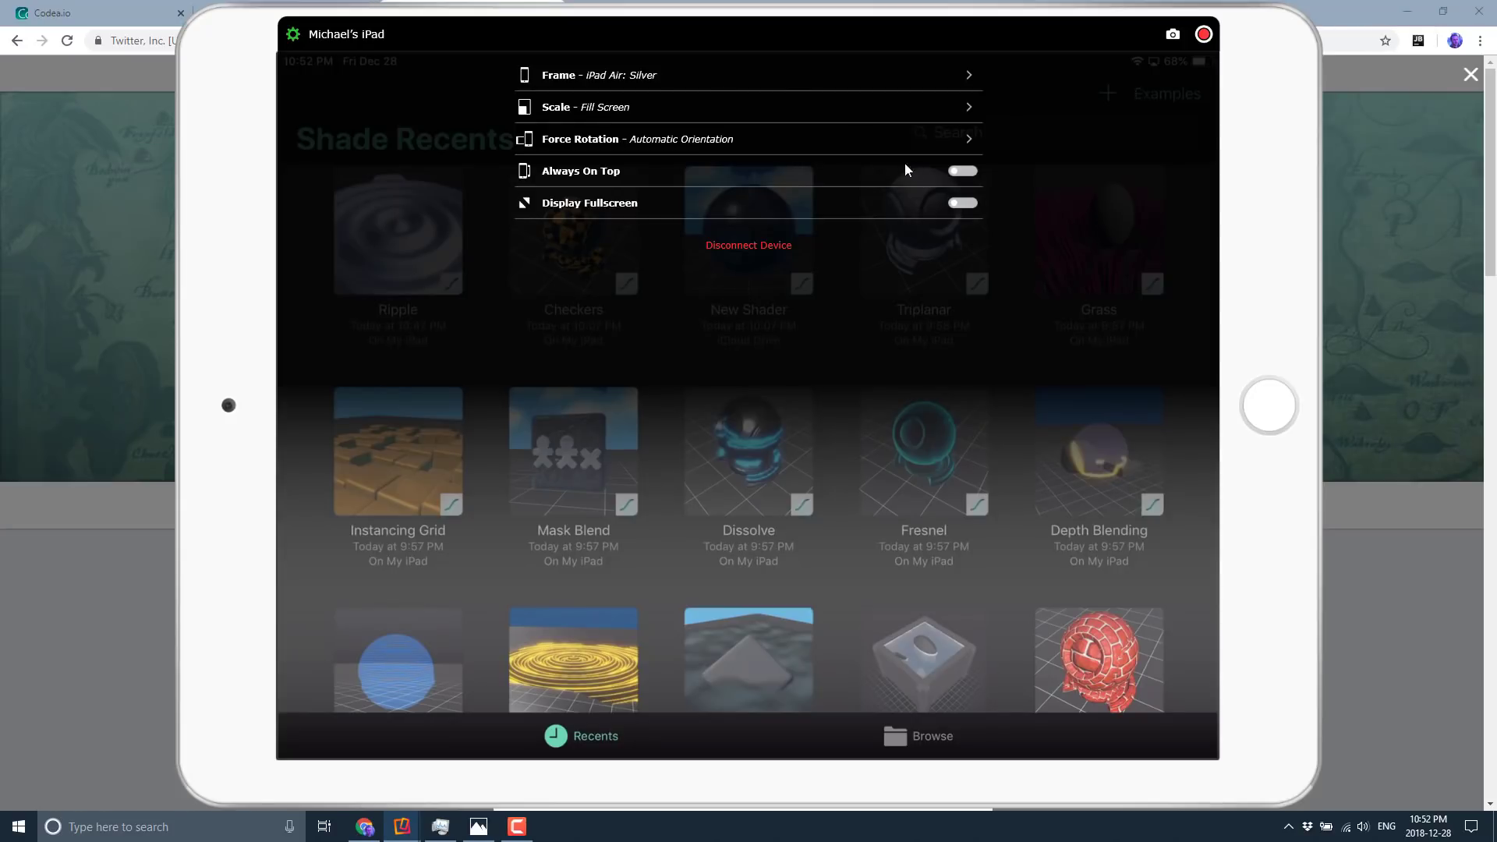
left_click(962, 203)
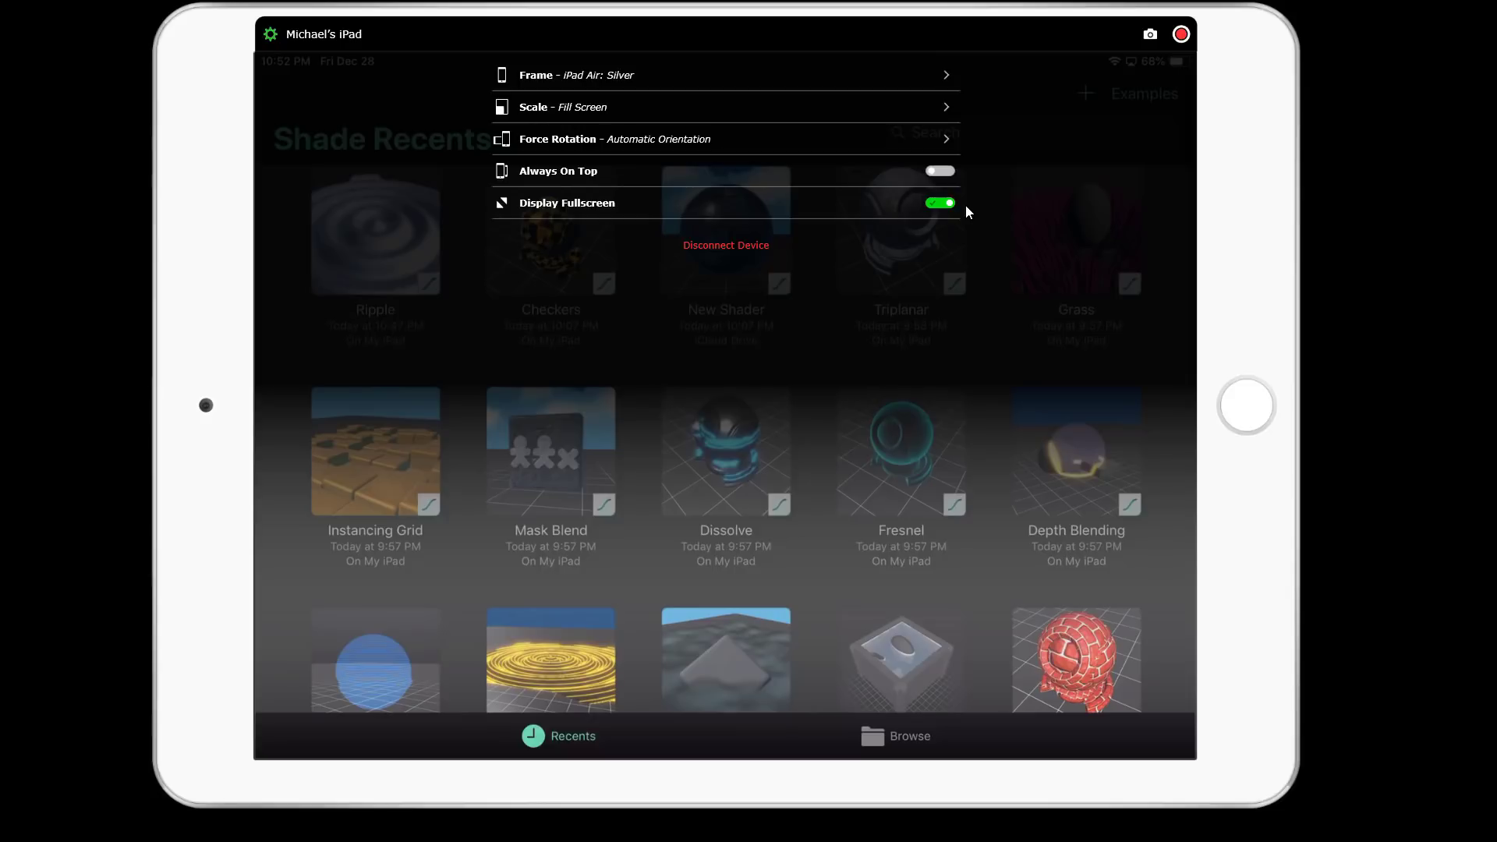
mouse_move(272, 41)
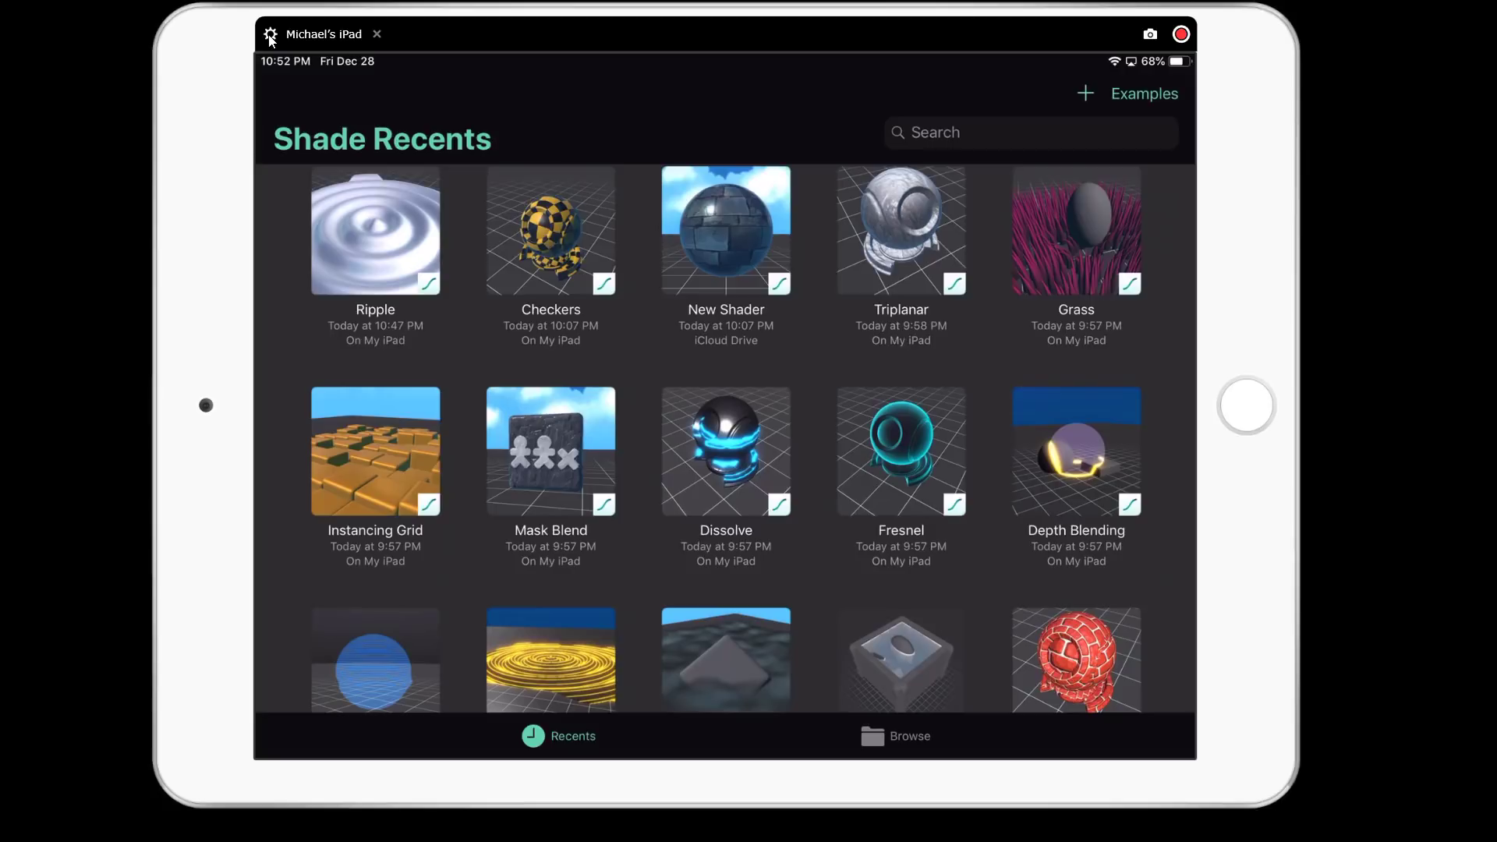
mouse_move(1039, 723)
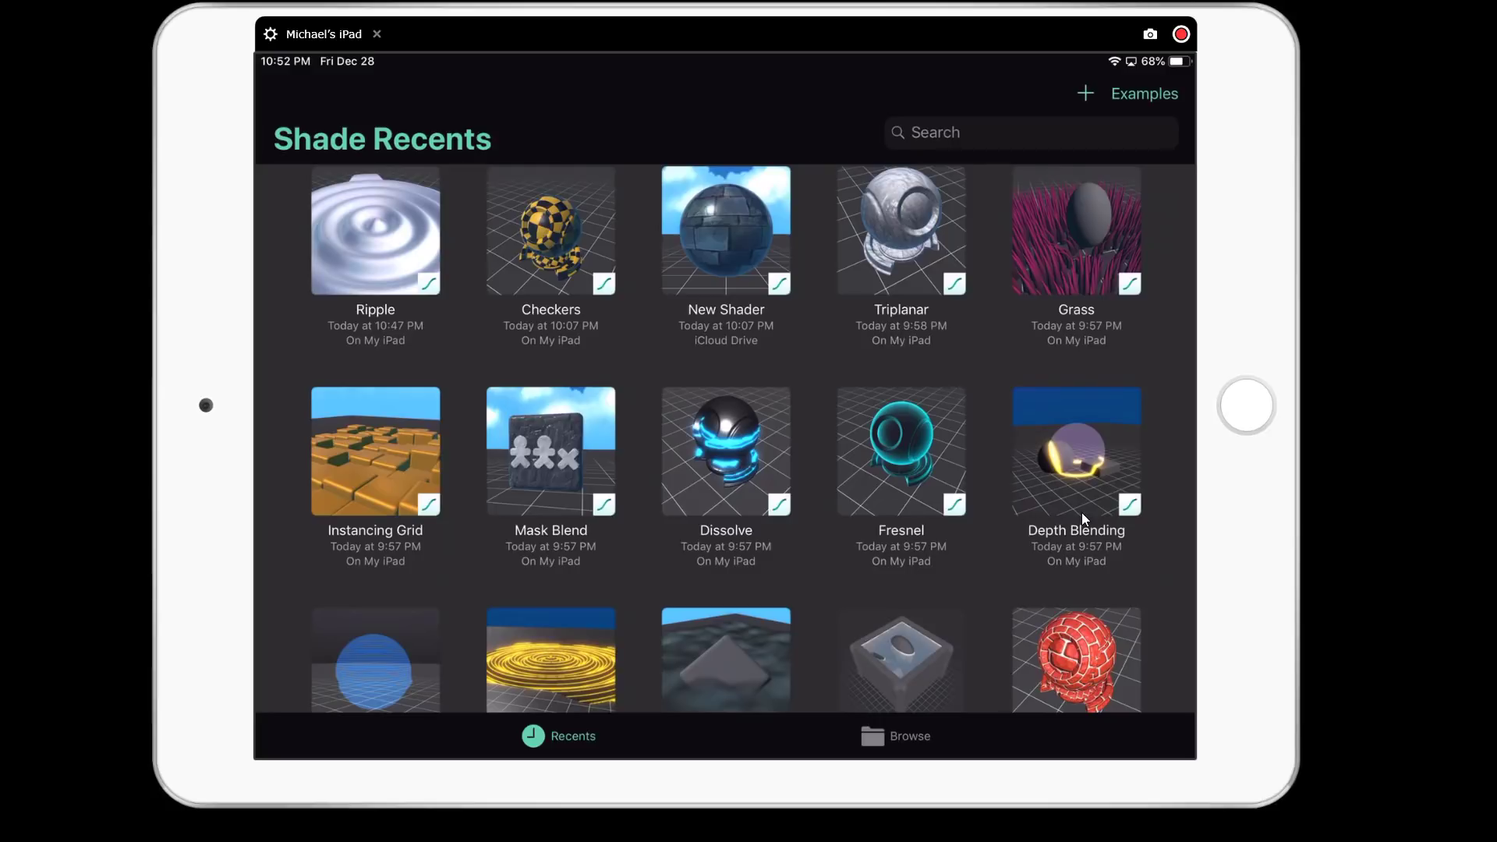
Step: Restore Shade's bundled example shaders so Interior Mapping, Fake Volume, Clouds and Explosion appear in Recents
scroll("down", 3)
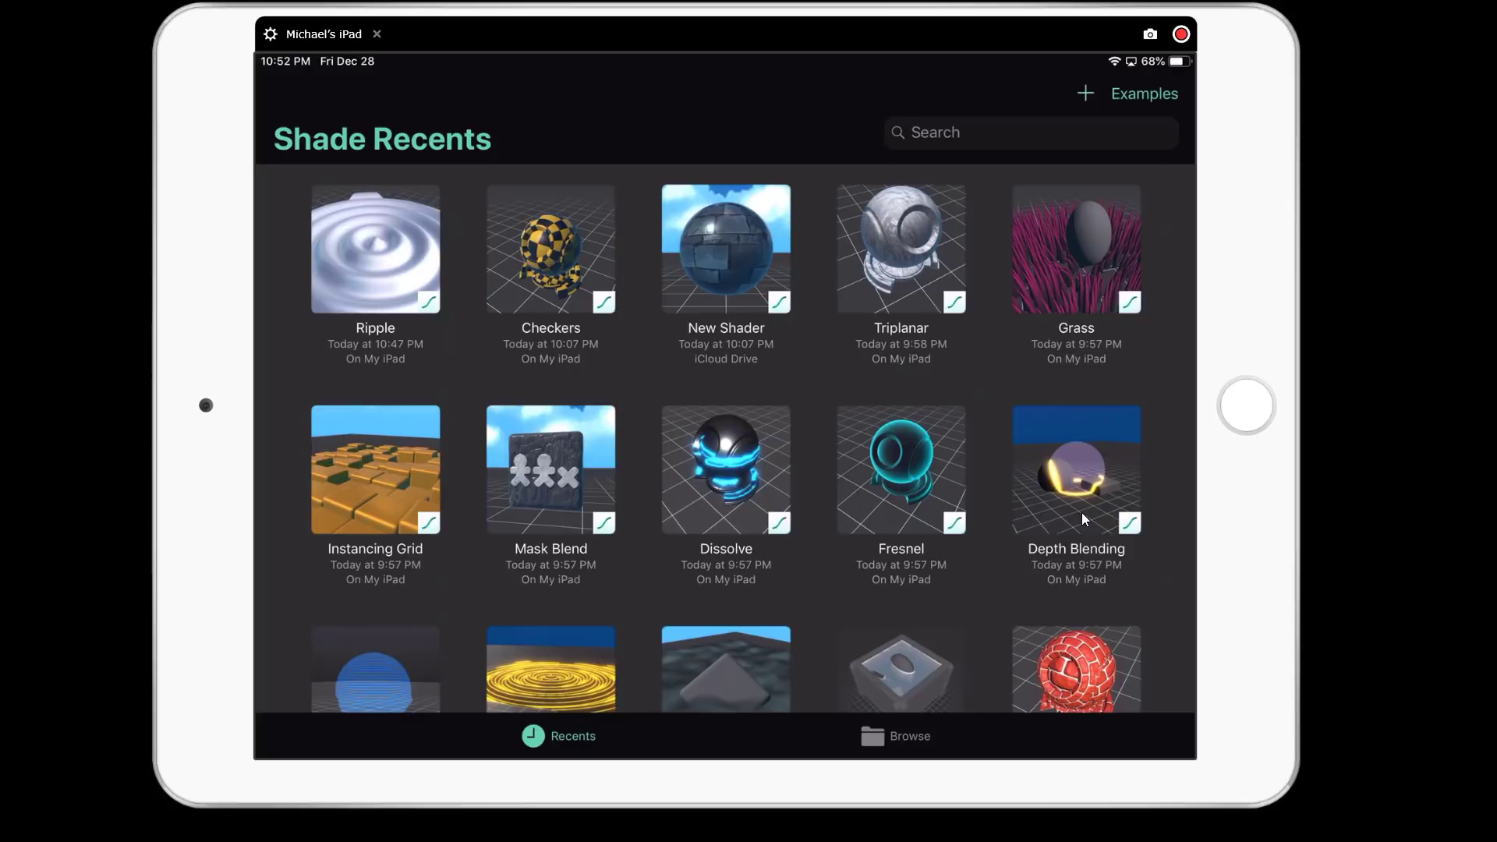
scroll("down", 3)
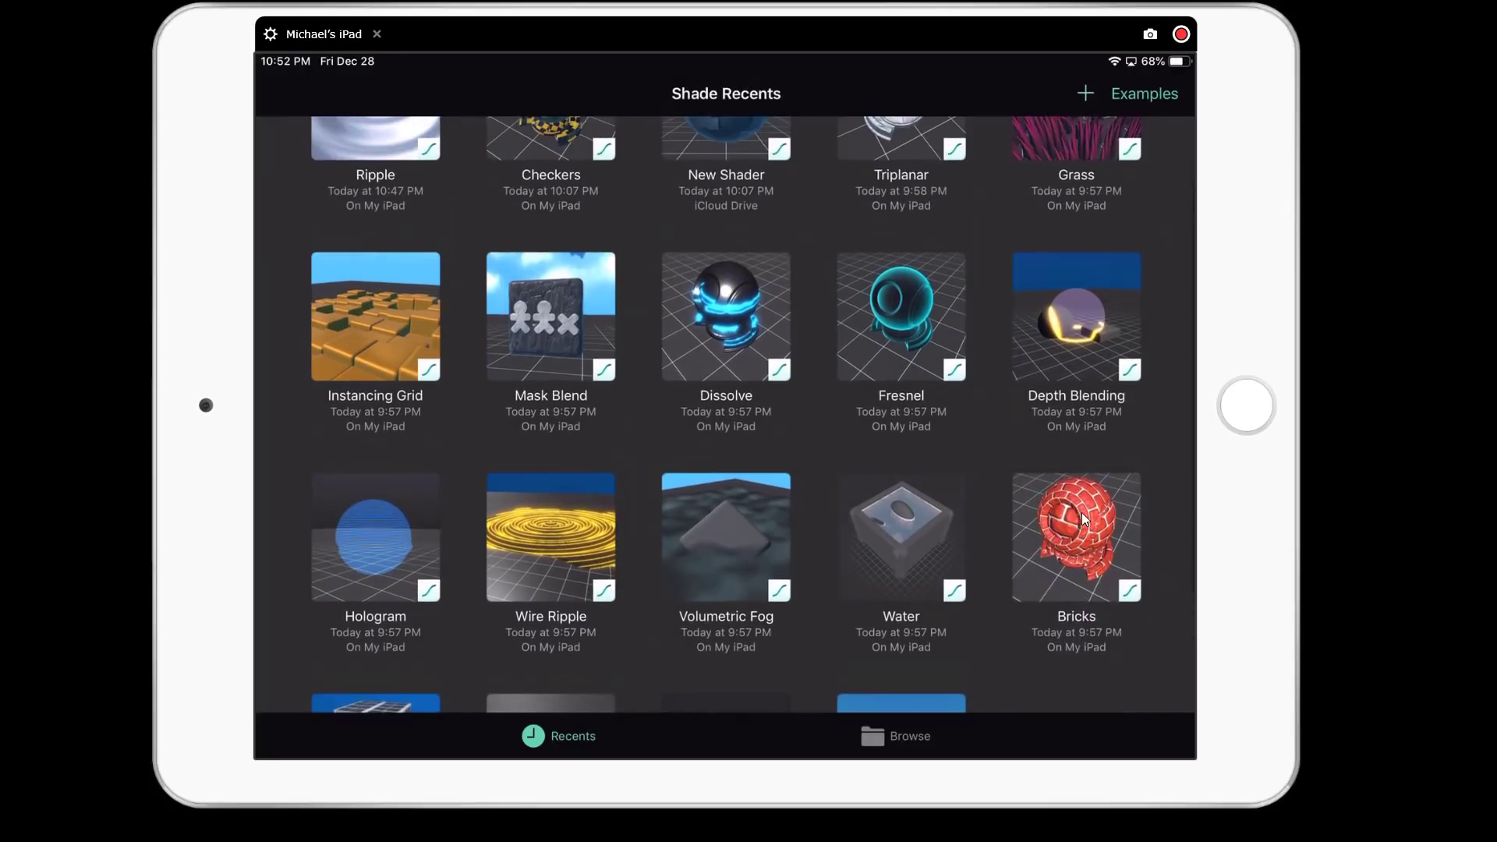
left_click(1143, 92)
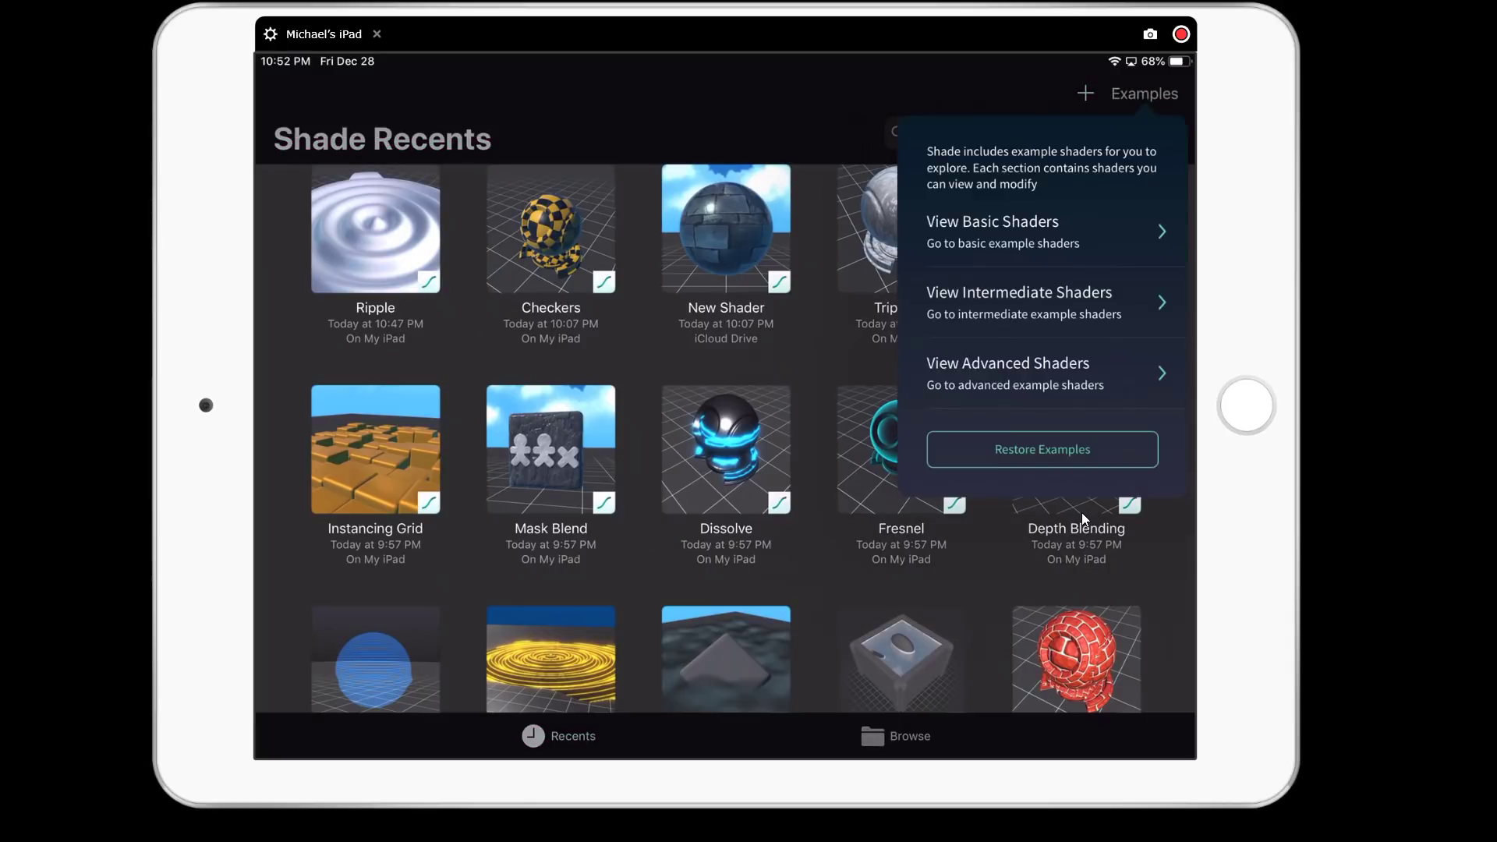
left_click(1042, 449)
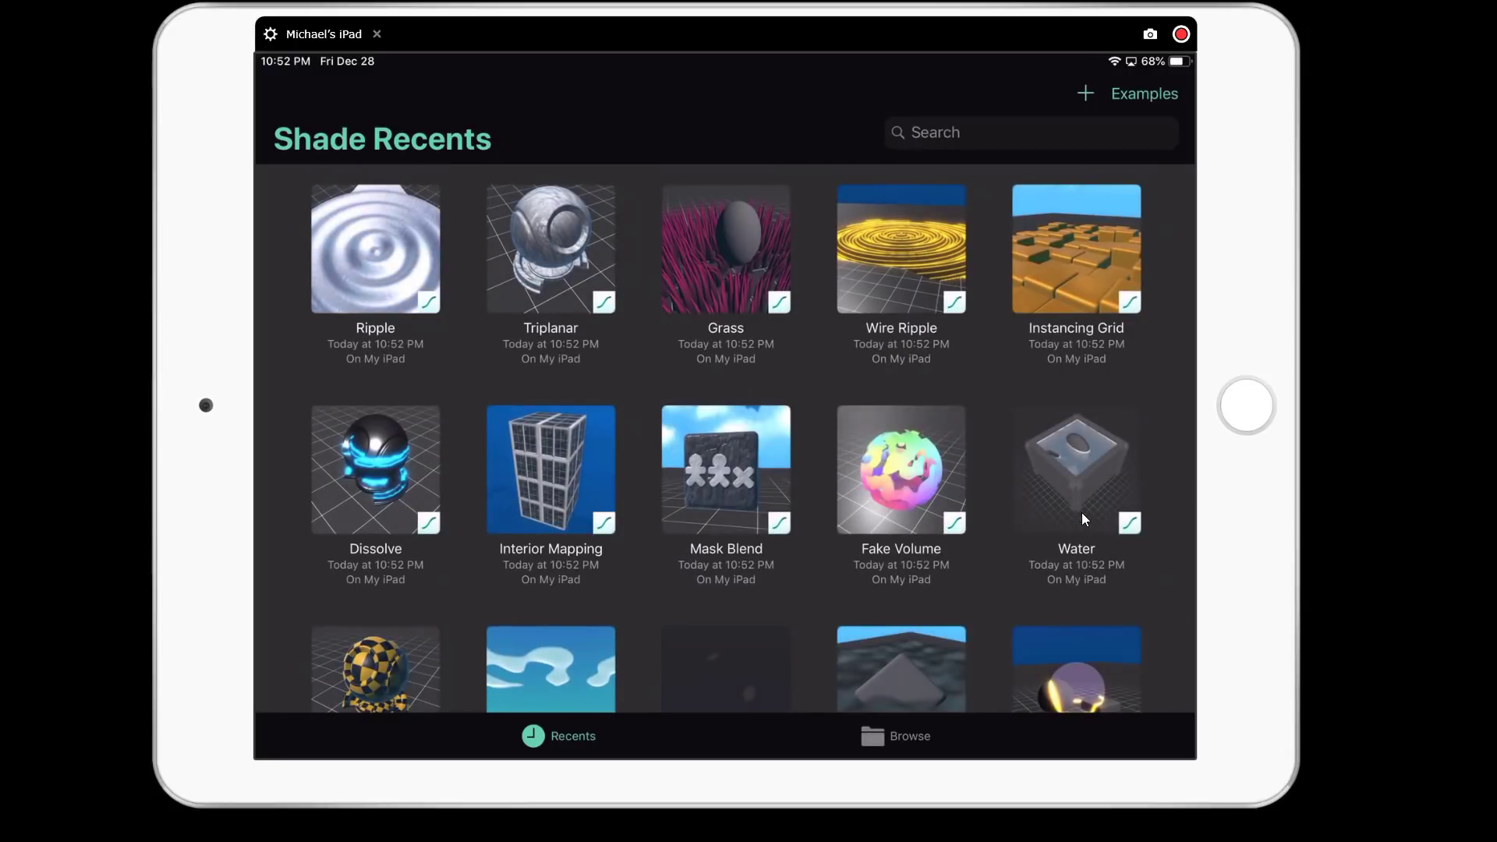
scroll("down", 3)
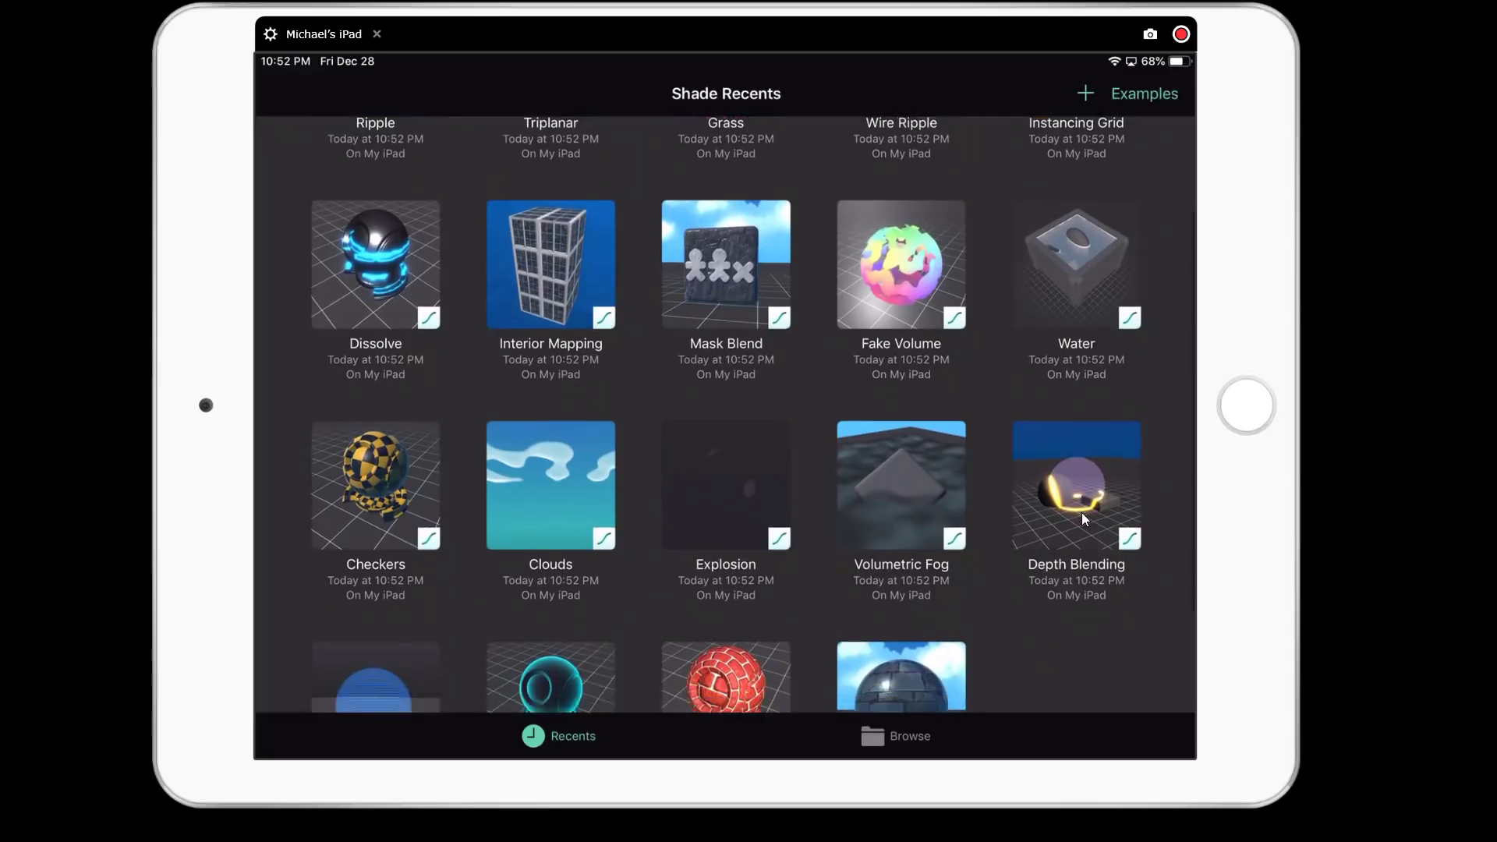
scroll("down", 3)
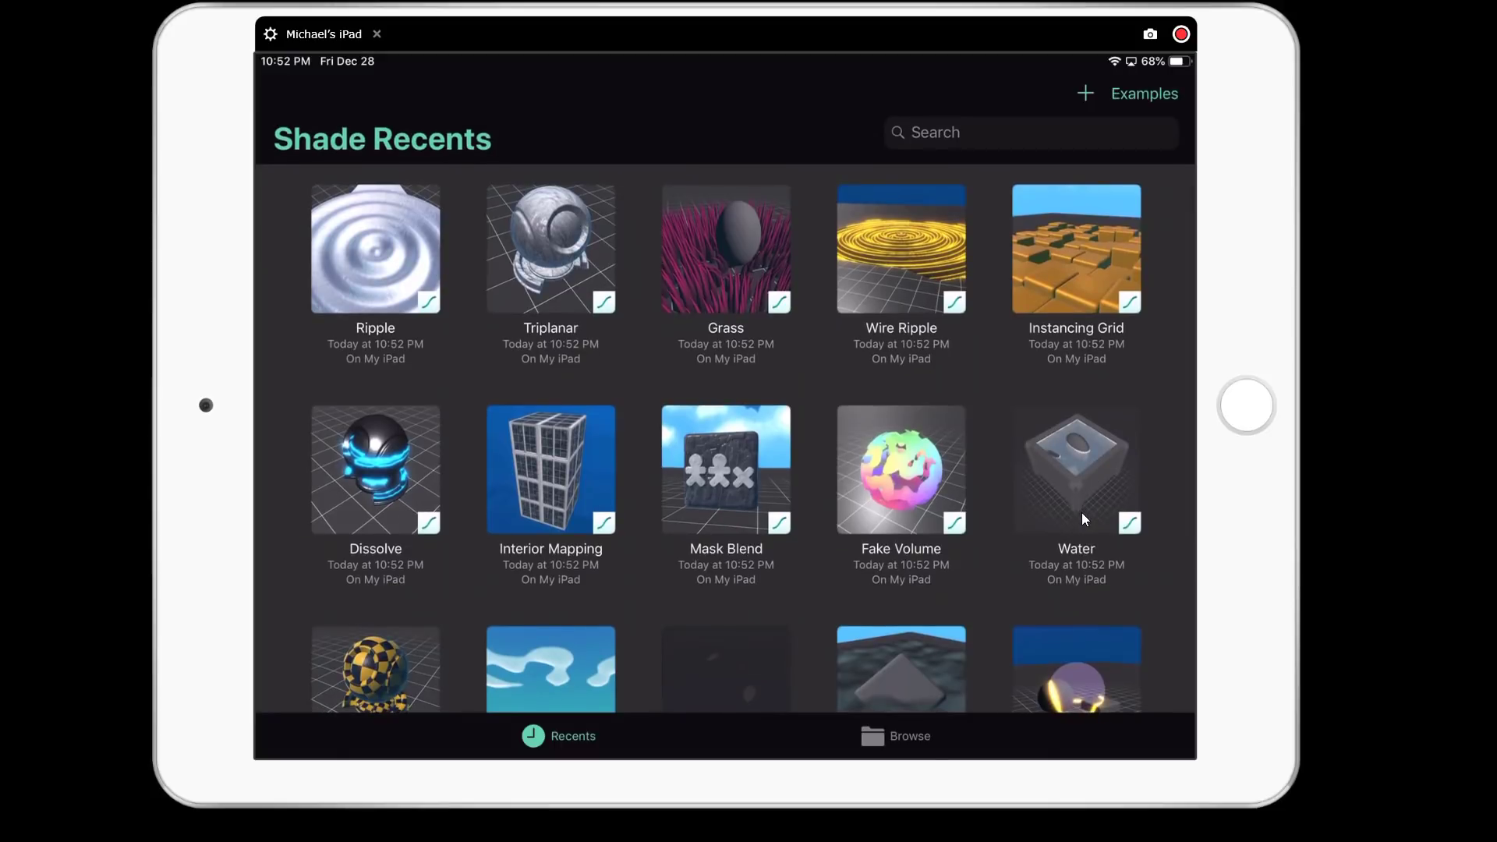
left_click(1085, 92)
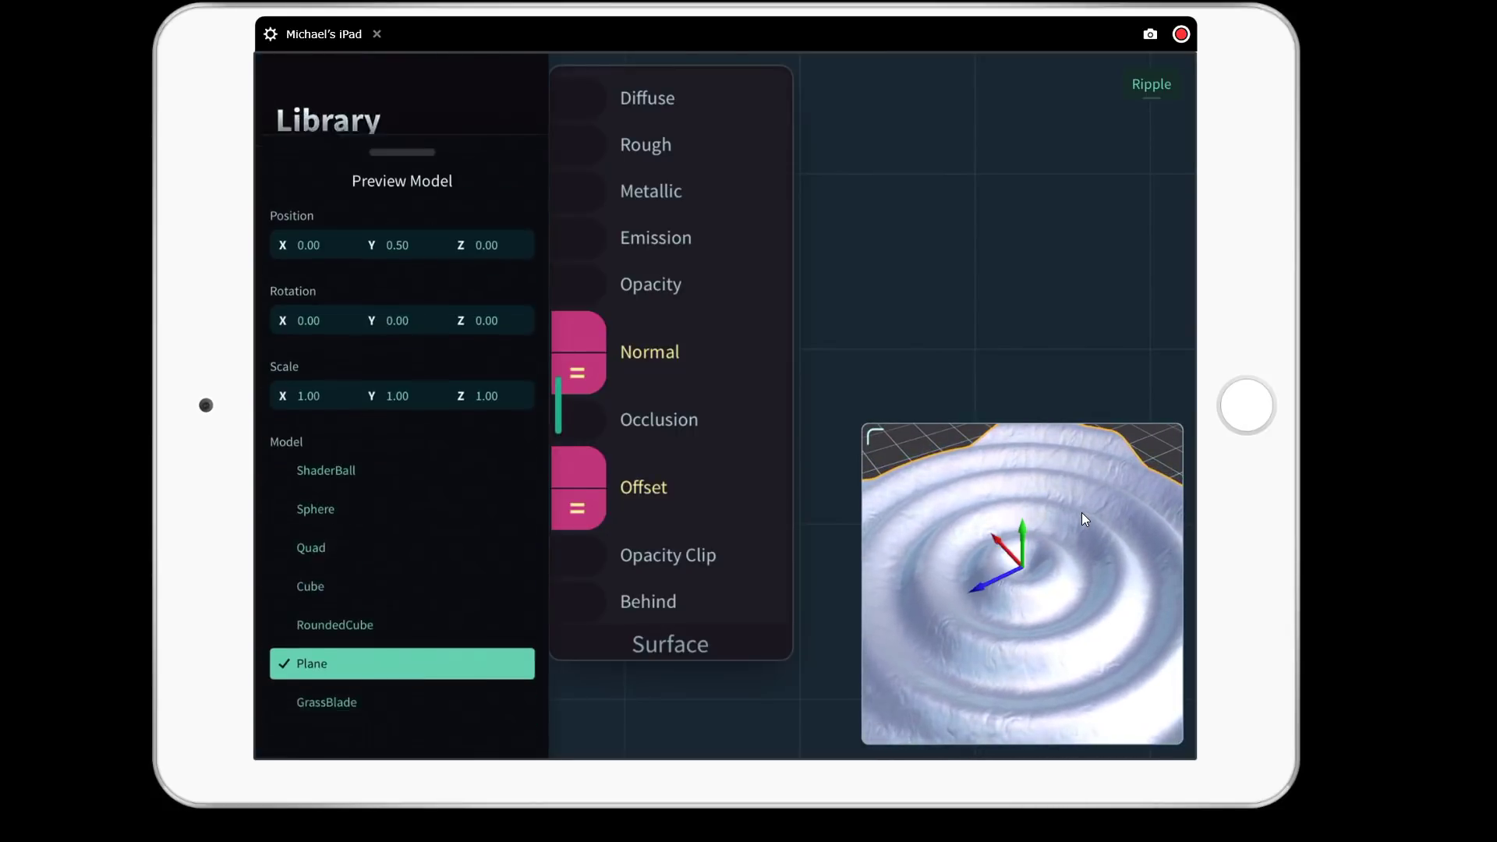
Step: Scroll the Library panel to the Ripple shader's Preview Model settings showing Plane
scroll("up", 3)
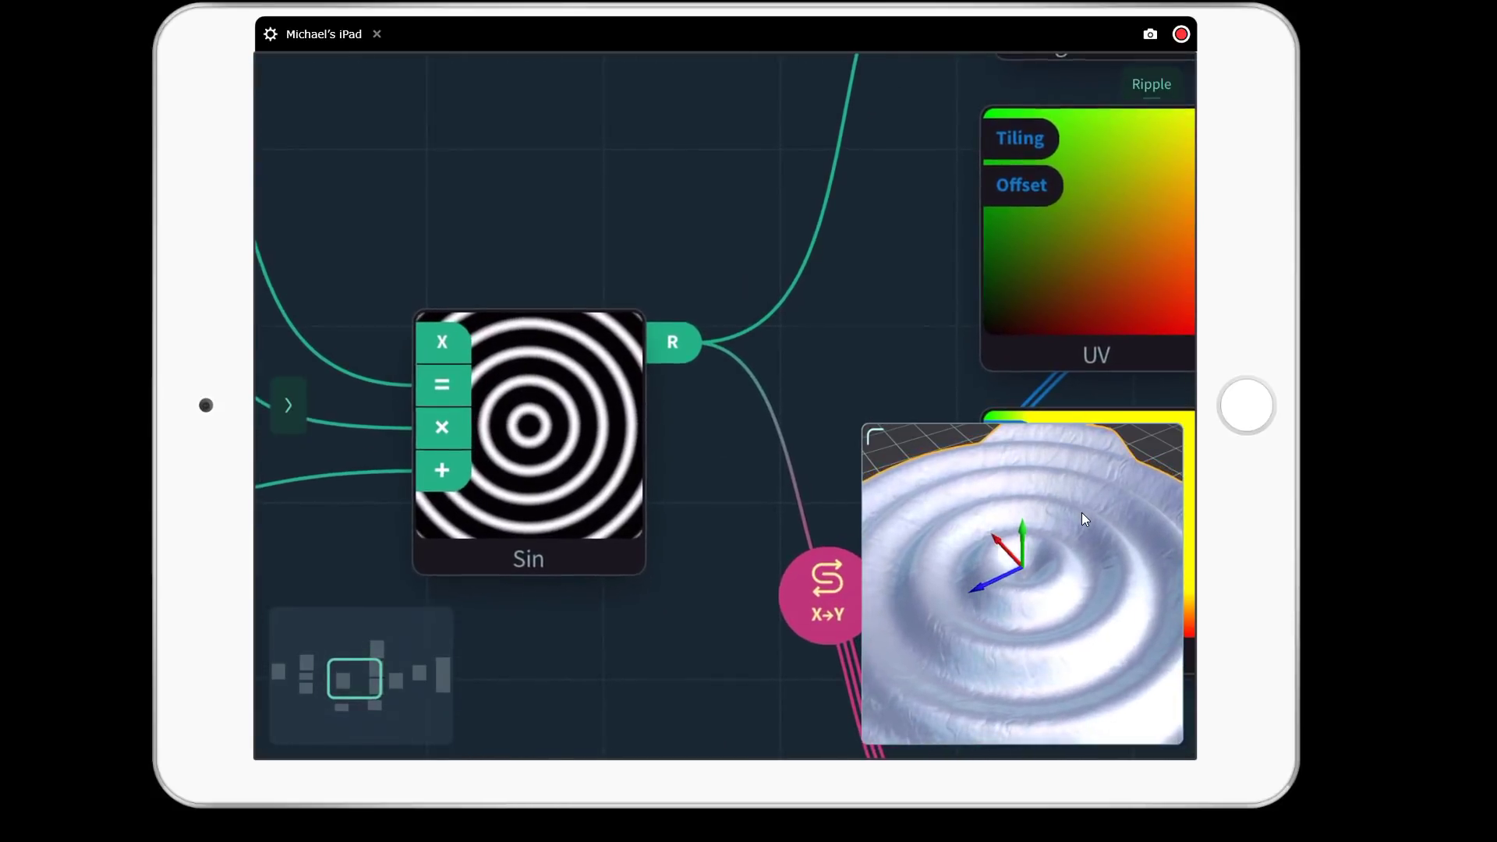
Step: Enable Show Preview on the Sin node so it displays its concentric ripple
left_click(528, 558)
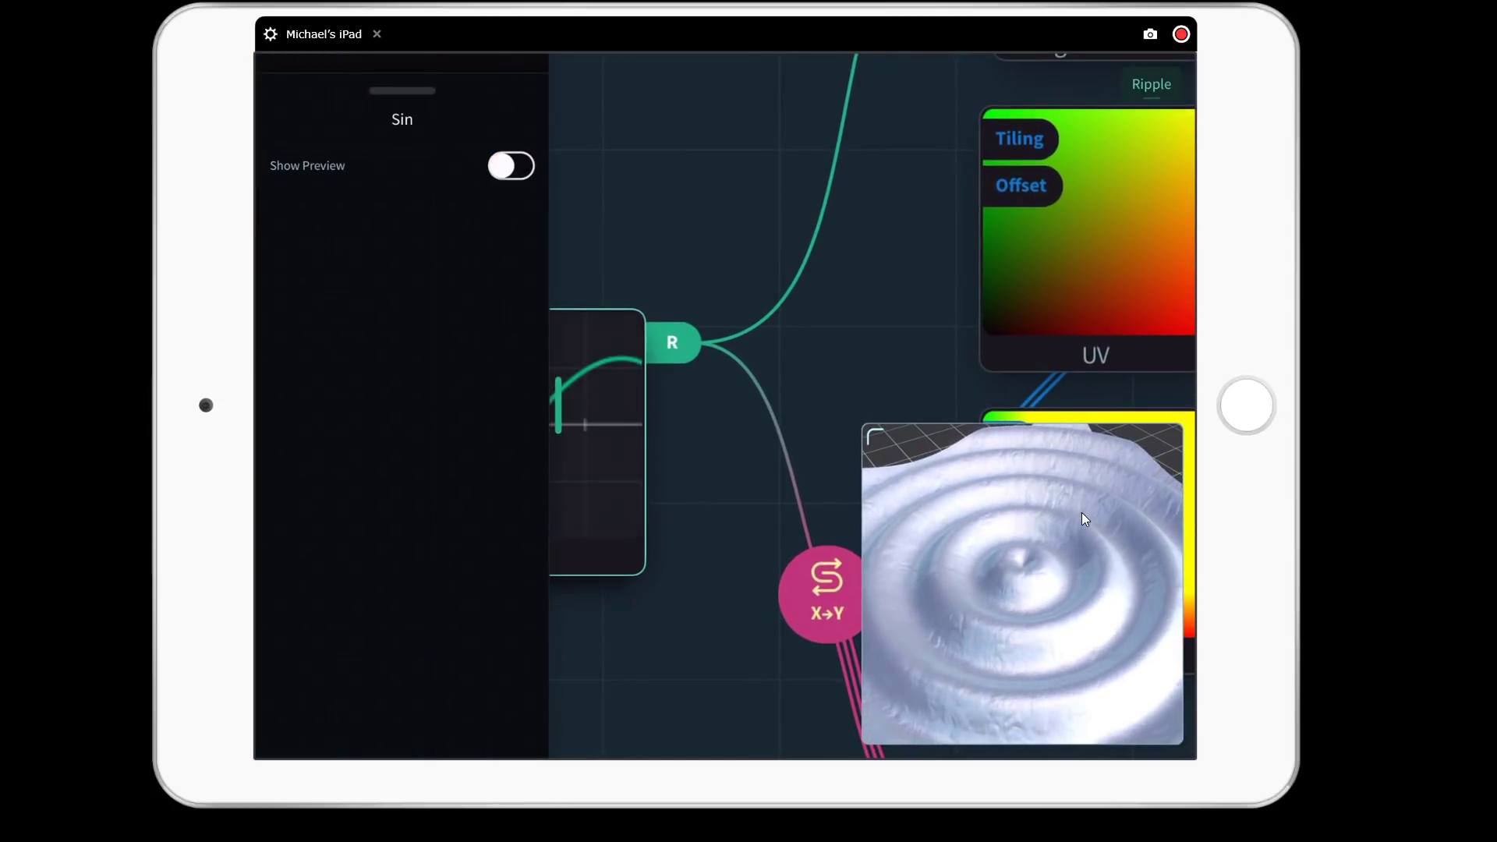
left_click(512, 166)
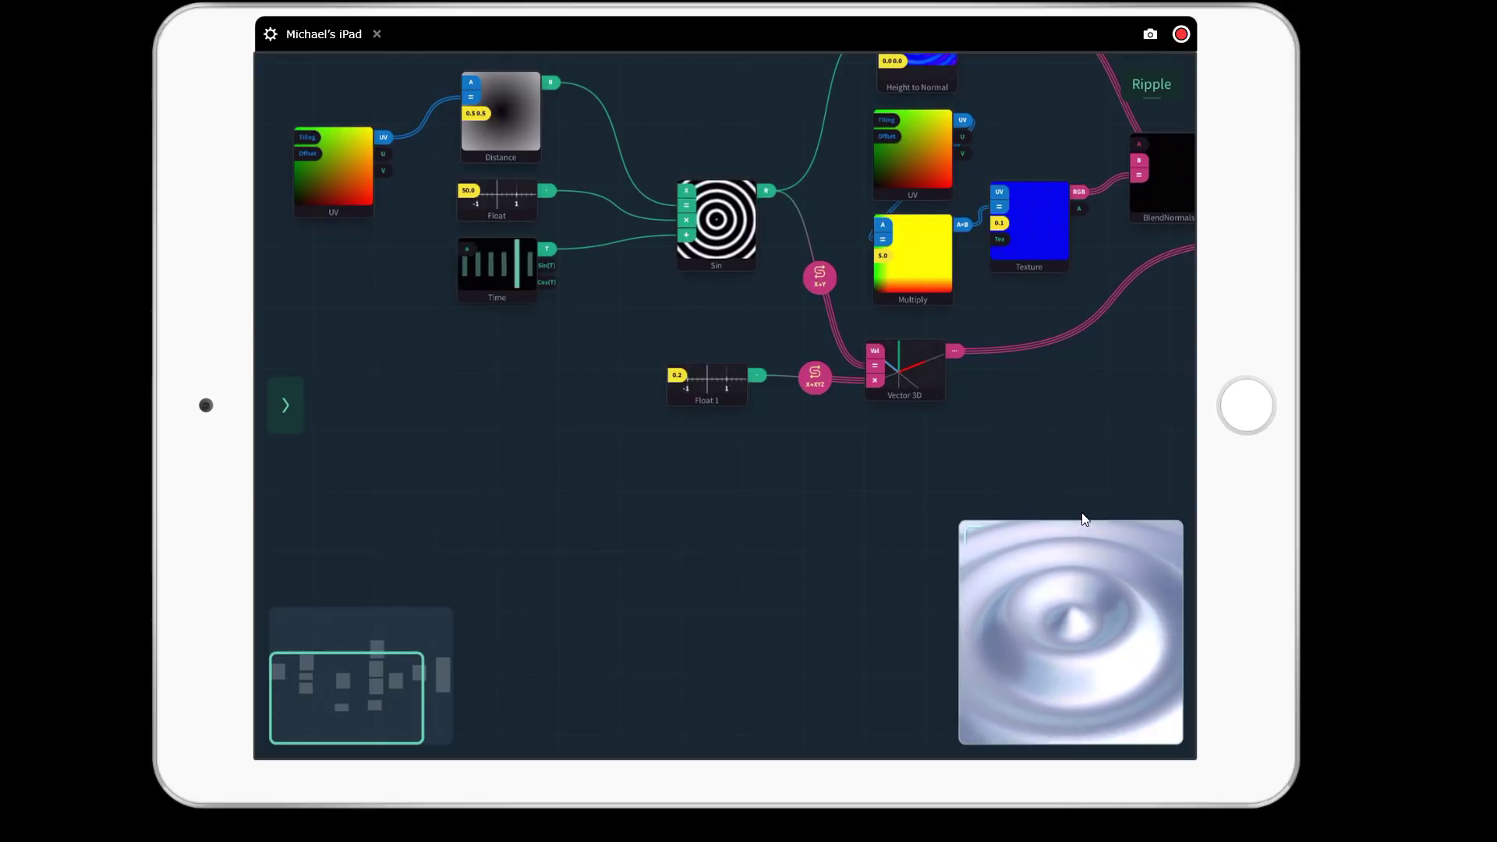
Step: Bring up the node library to add a black Color node to the canvas
left_click(284, 405)
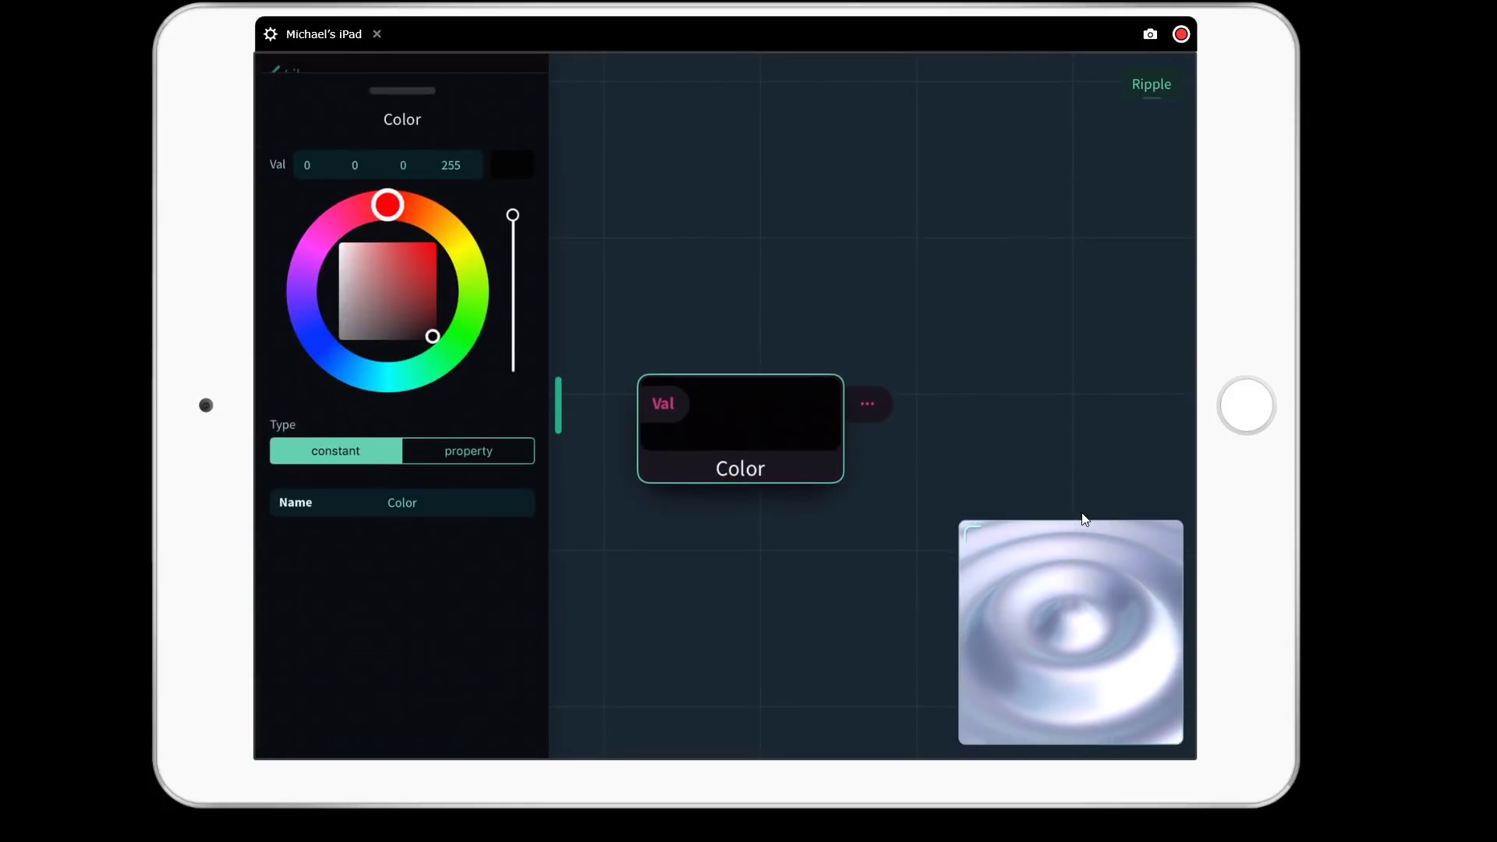
Step: Make the Color node purple, then add Texture 1 and Camera Position nodes from the Input section
left_click_drag(386, 204, 301, 285)
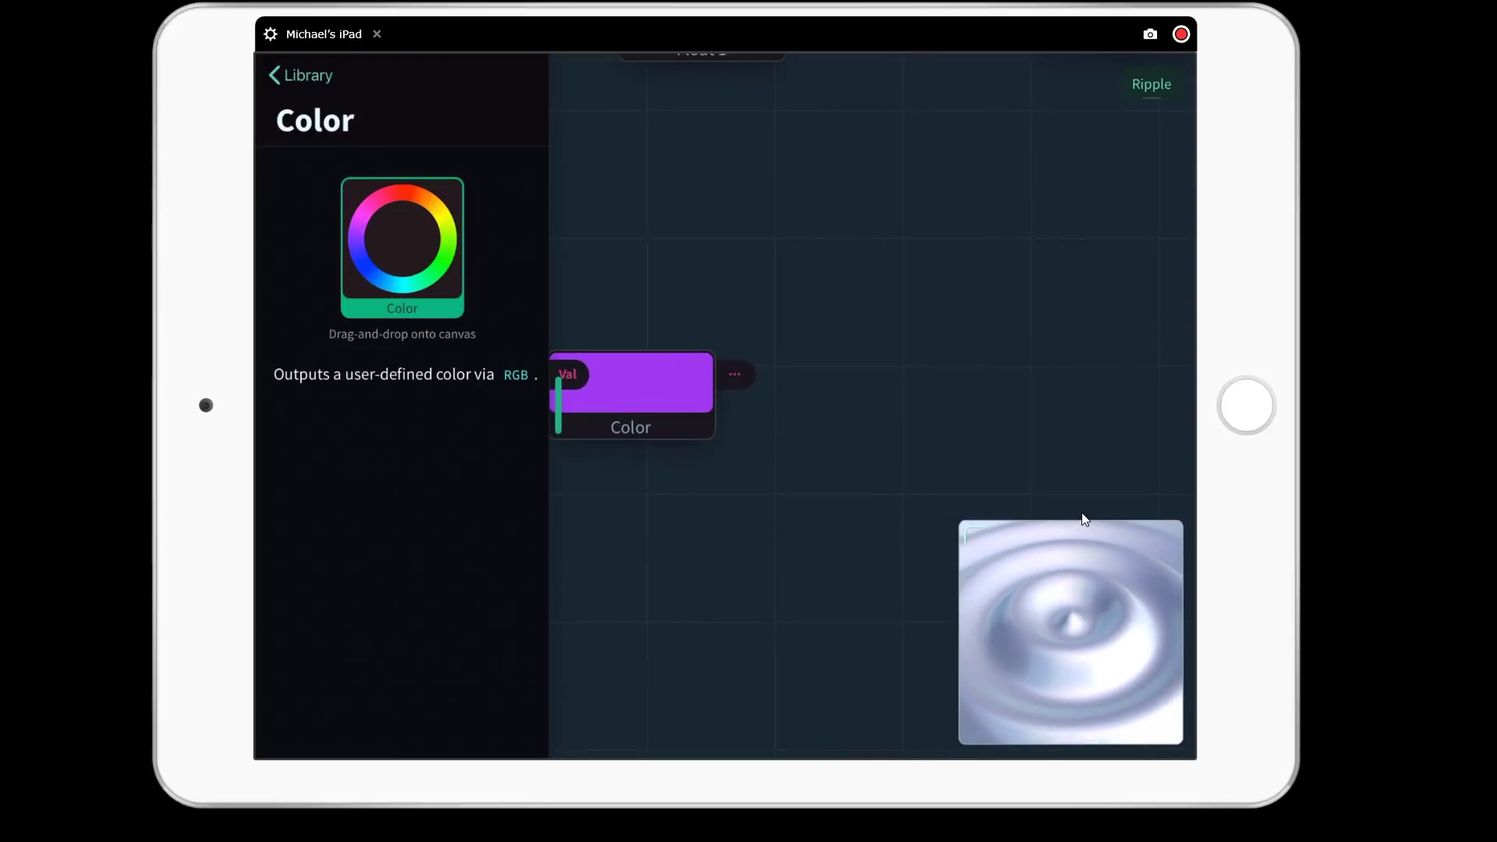
left_click(300, 74)
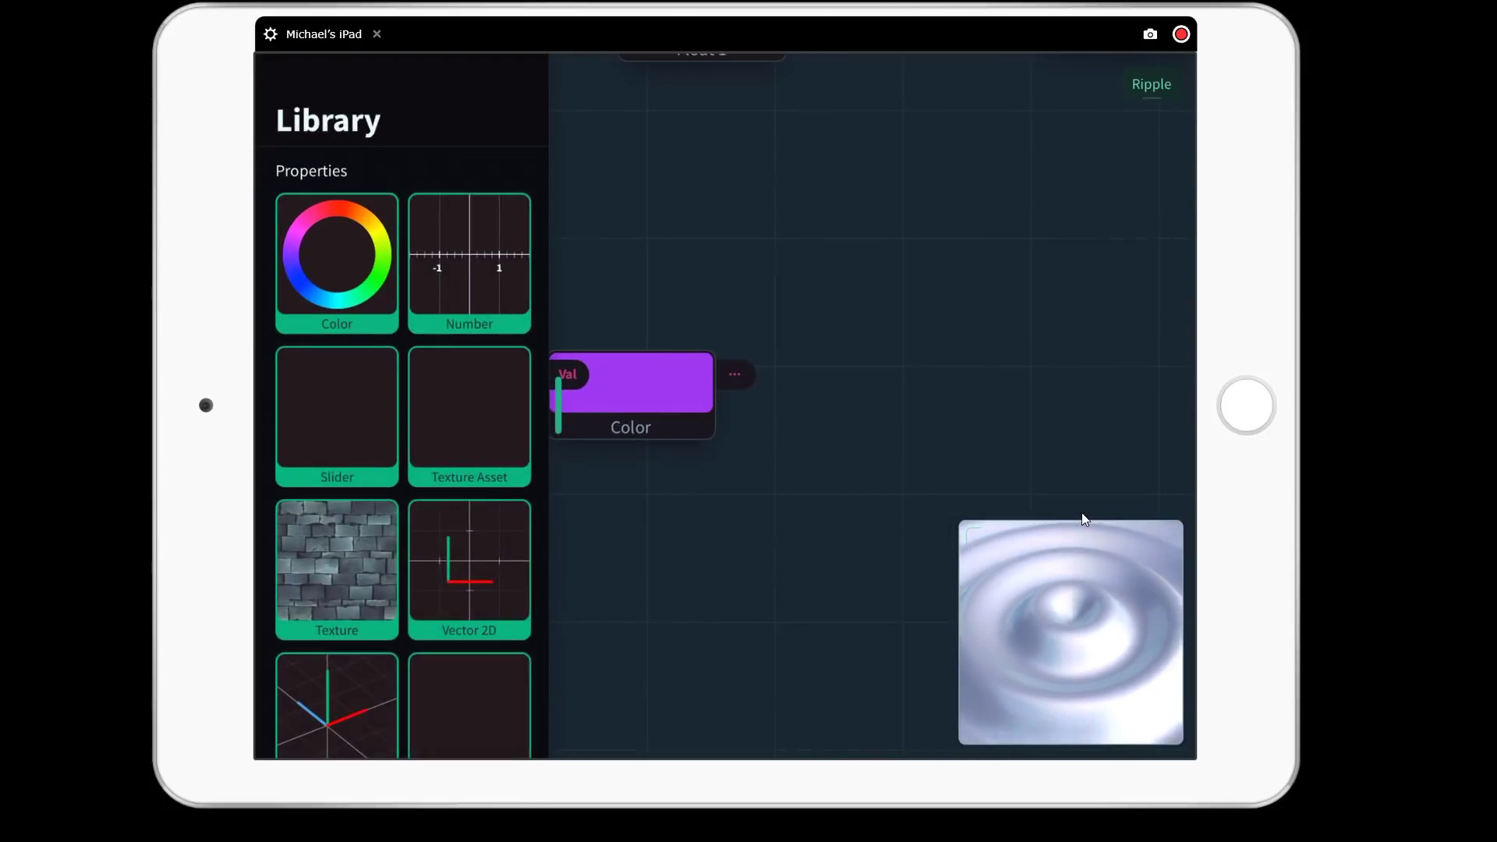
scroll("down", 3)
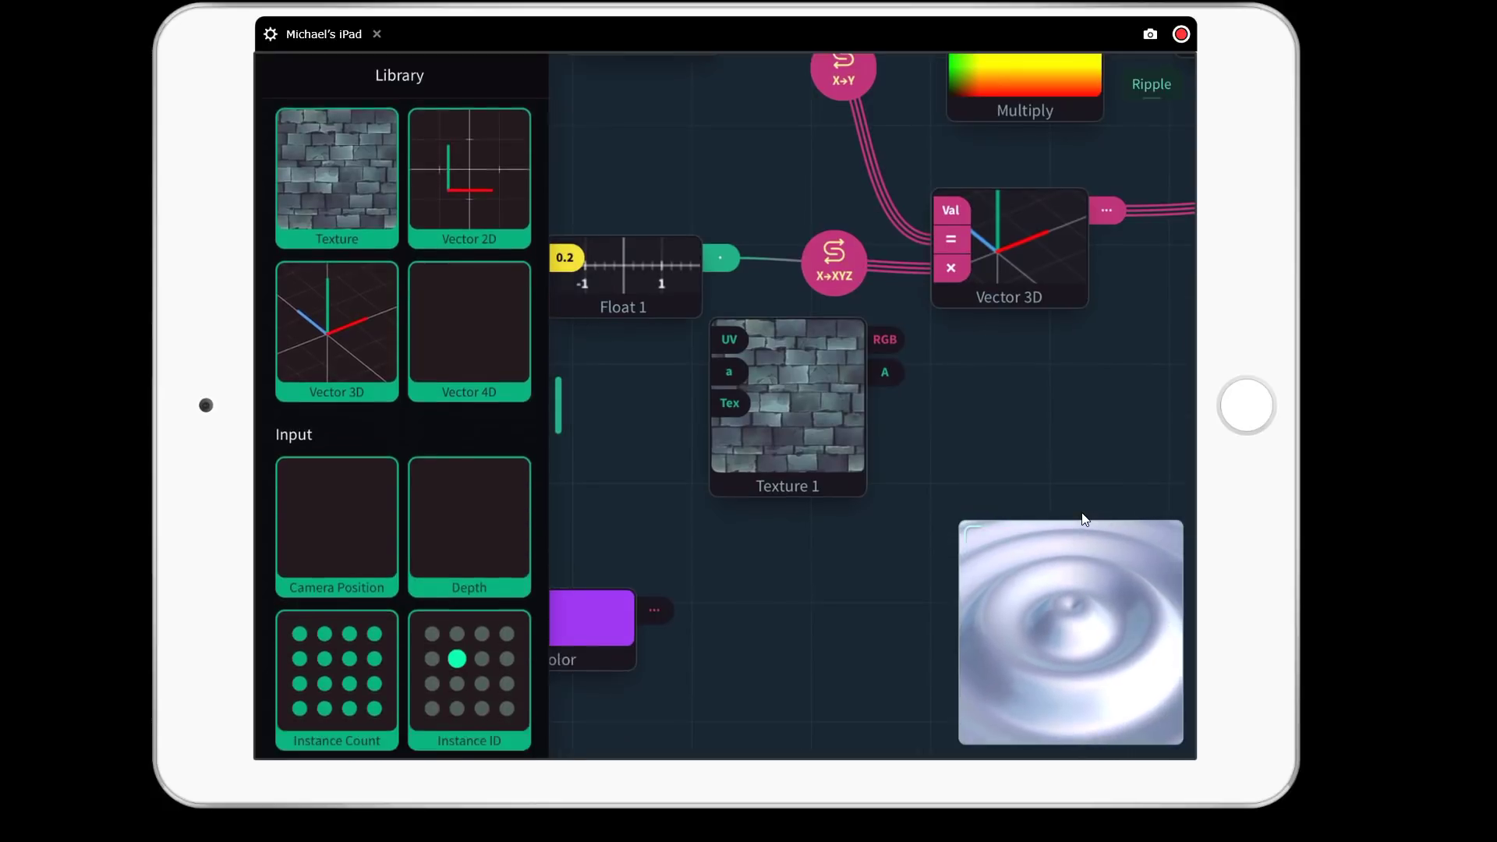
scroll("down", 3)
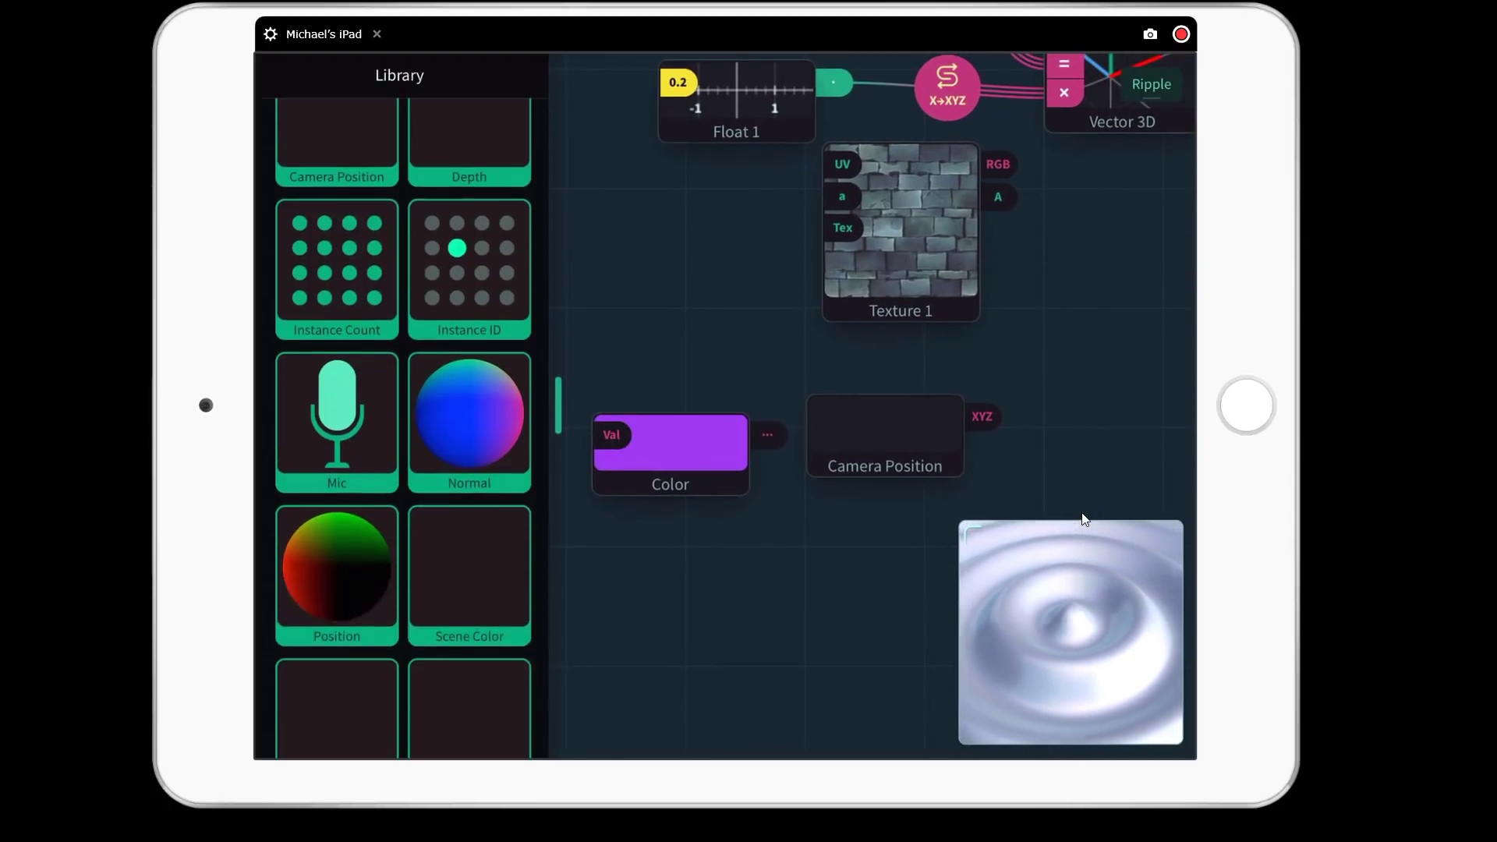
scroll("down", 3)
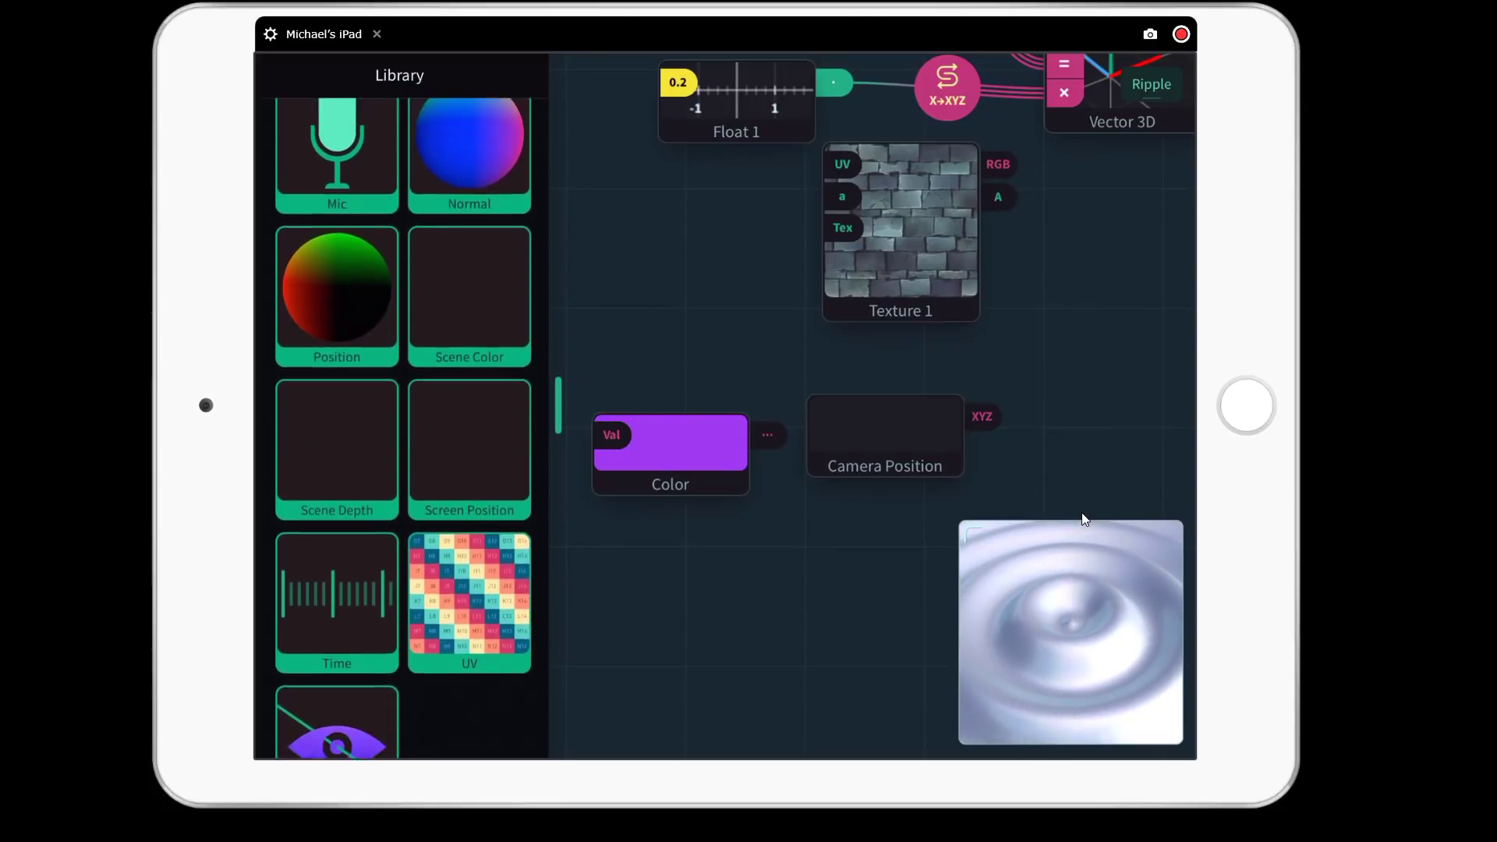
scroll("down", 3)
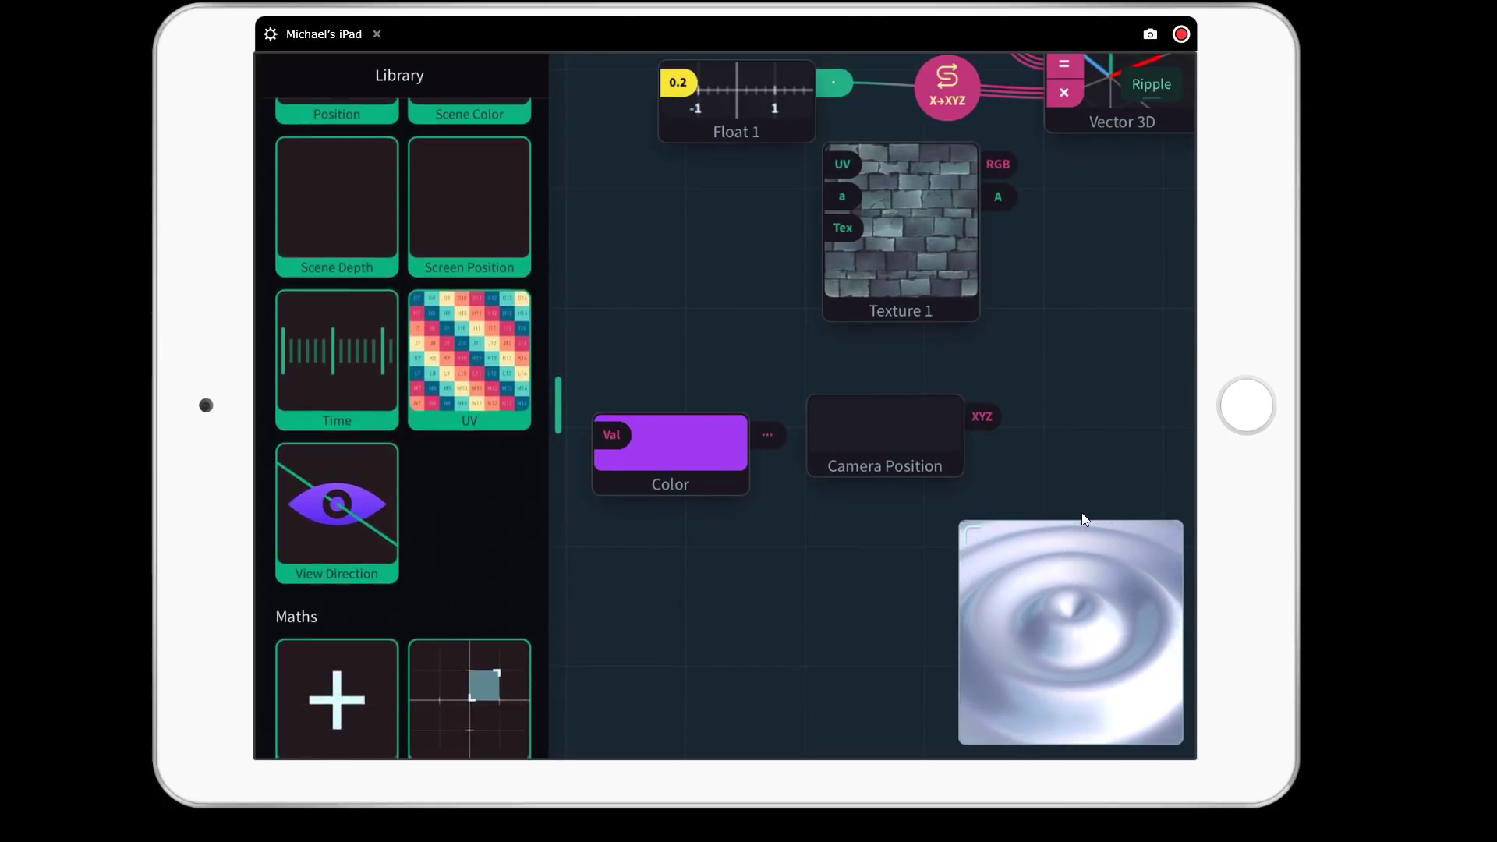
scroll("down", 3)
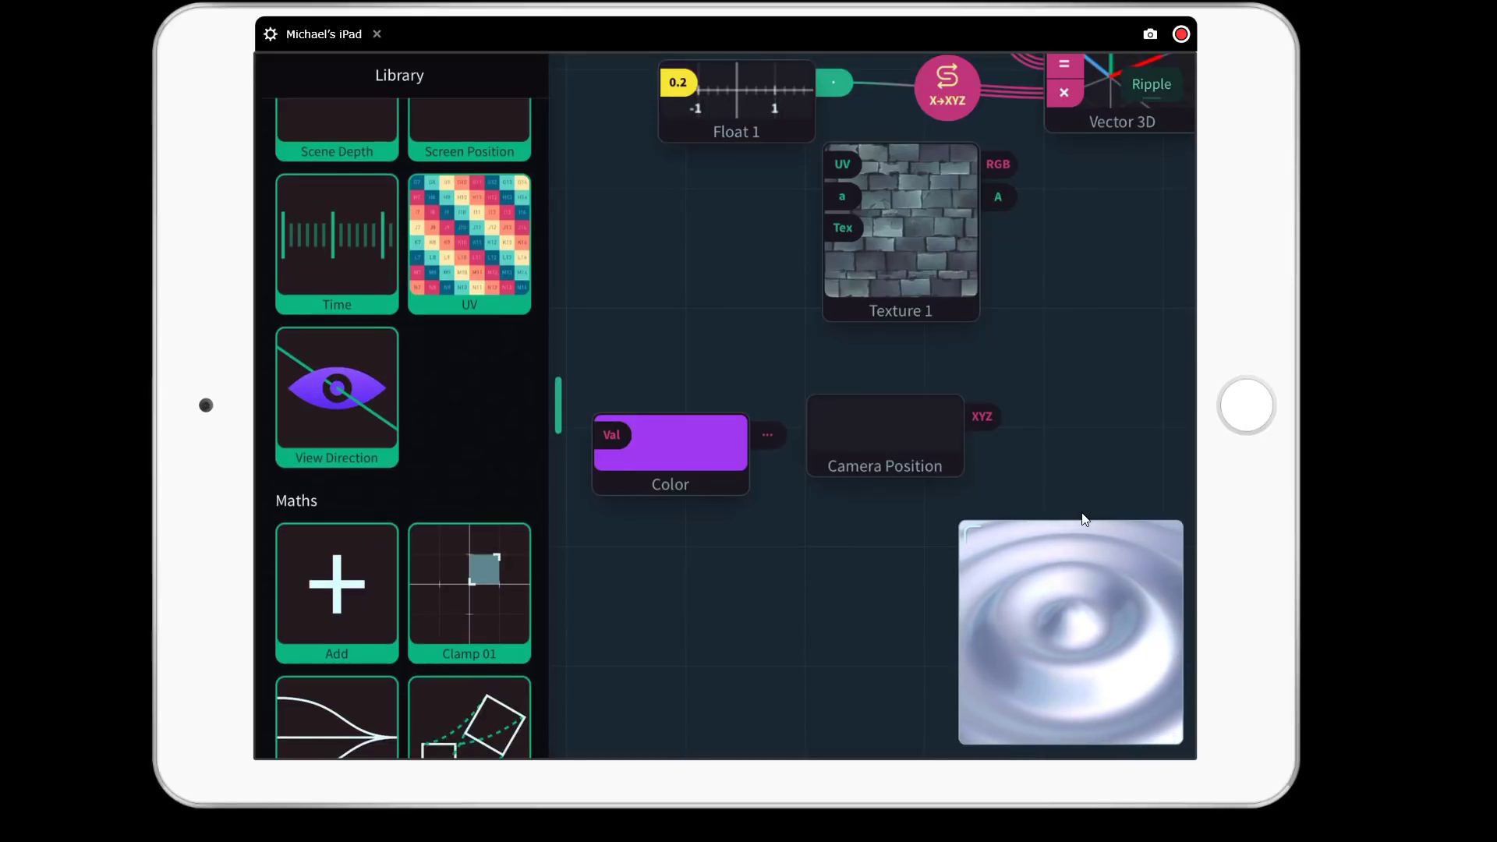
scroll("down", 3)
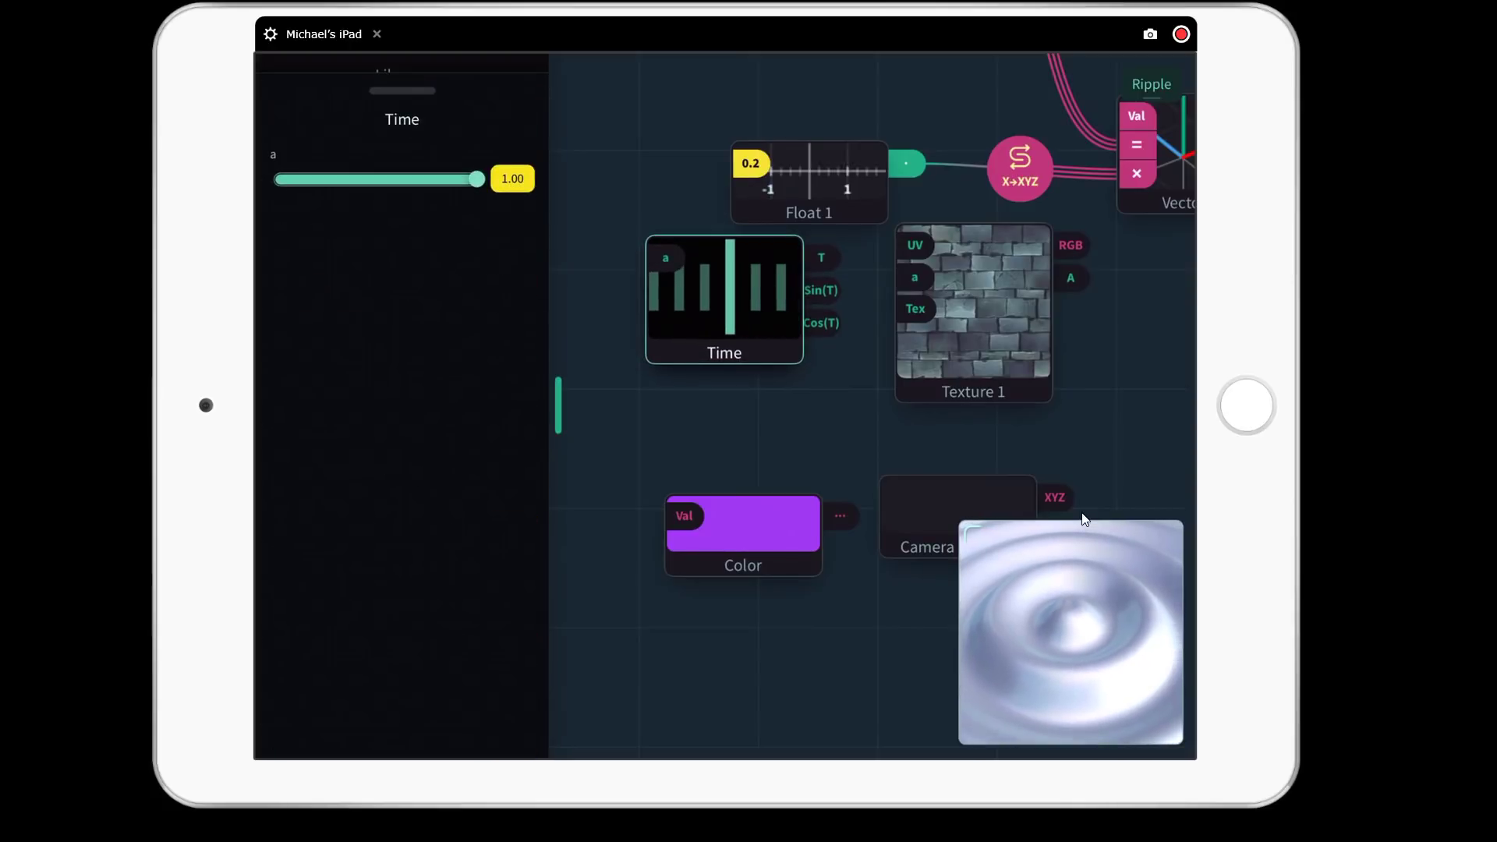
Step: Lower the new Time node's a value to 0.4 and return to the Maths node library
left_click_drag(477, 179, 356, 180)
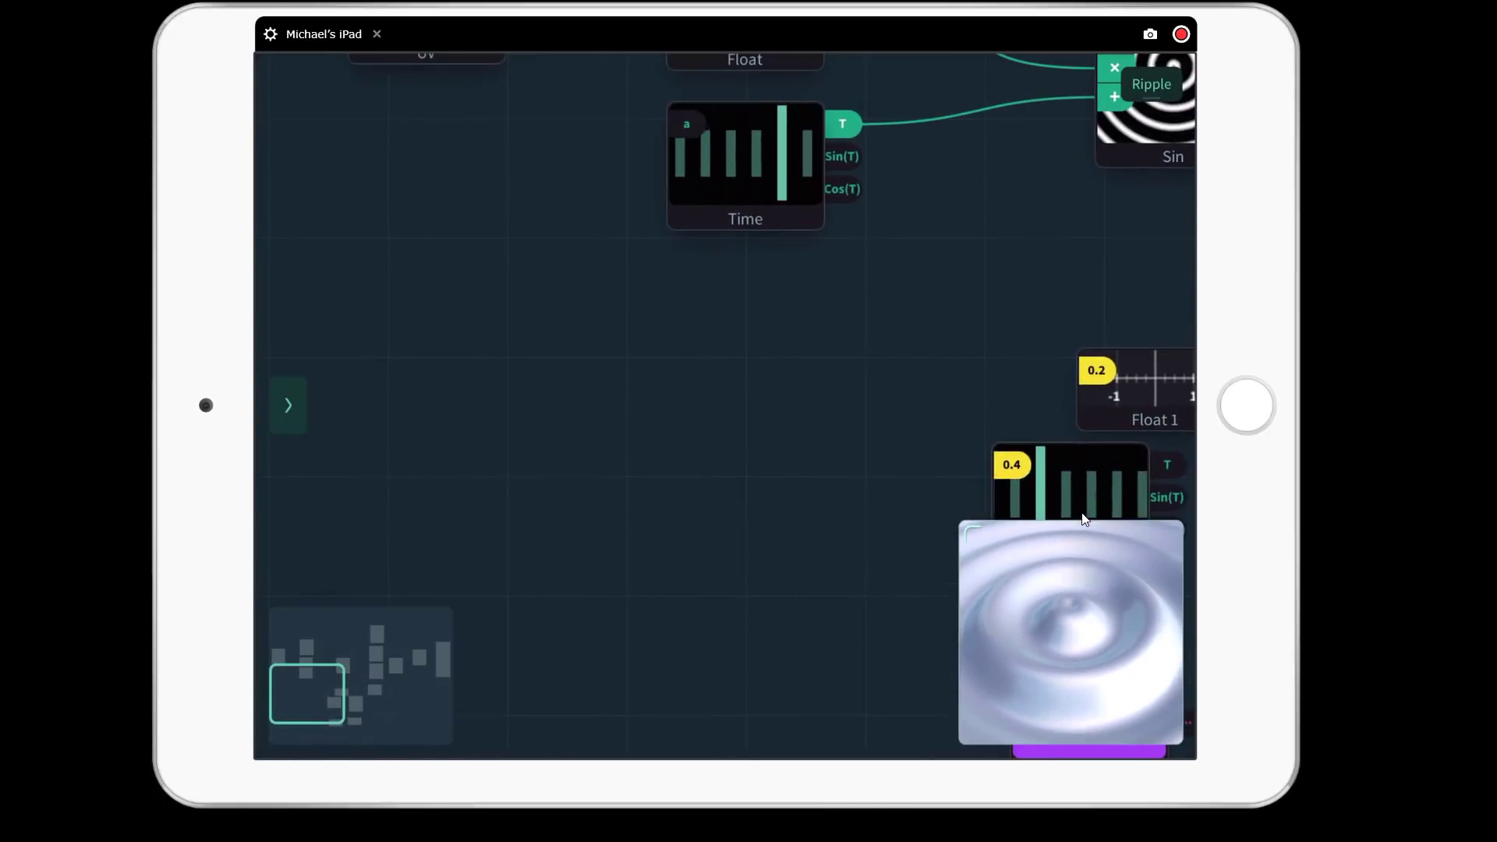
left_click(287, 405)
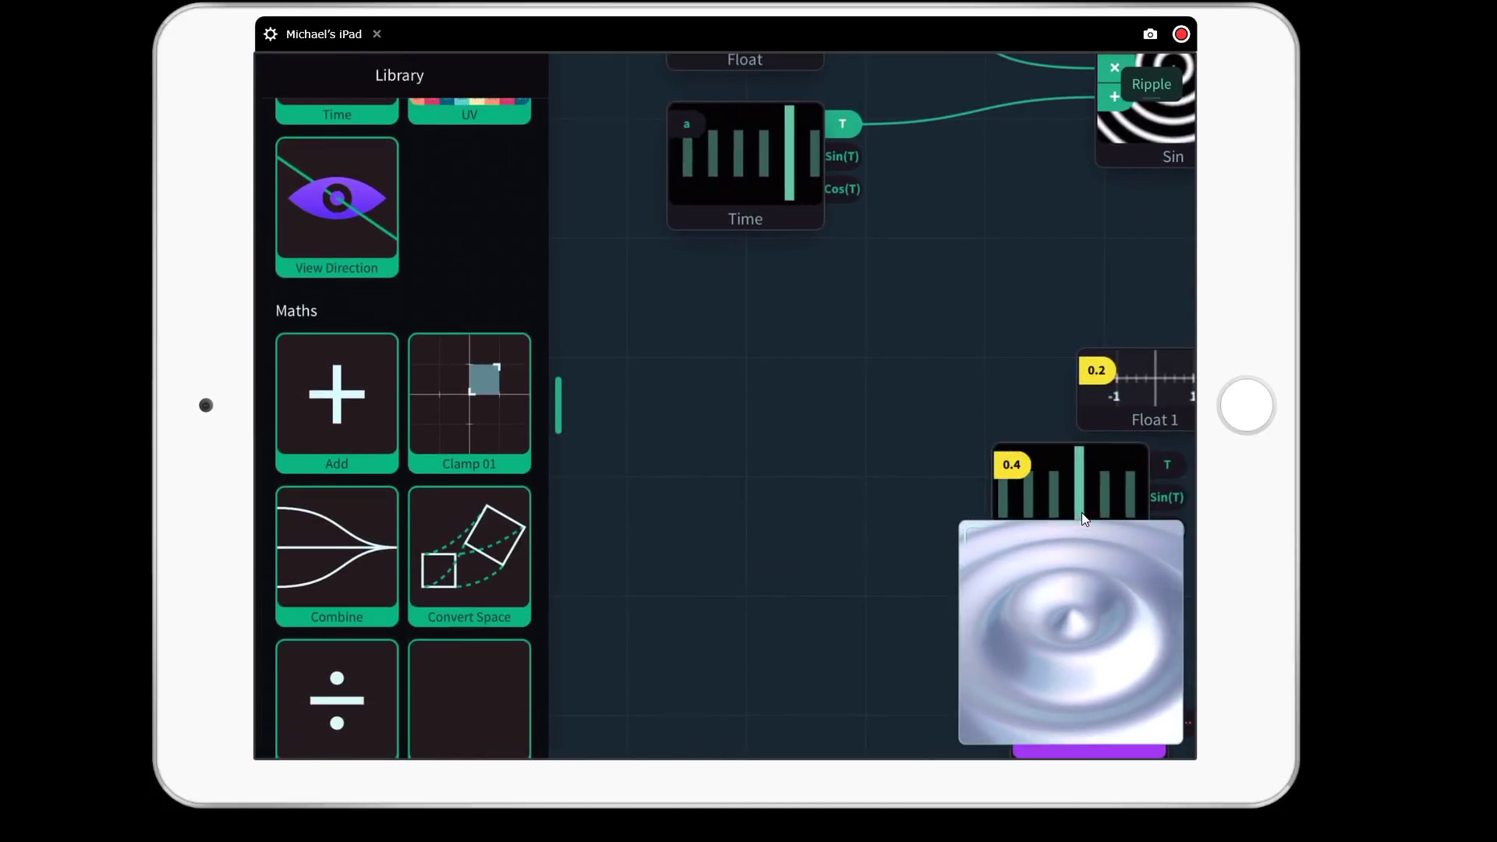
Step: Scroll the library past Experimental and Raymarching to the Dot node's TODO page
scroll("down", 3)
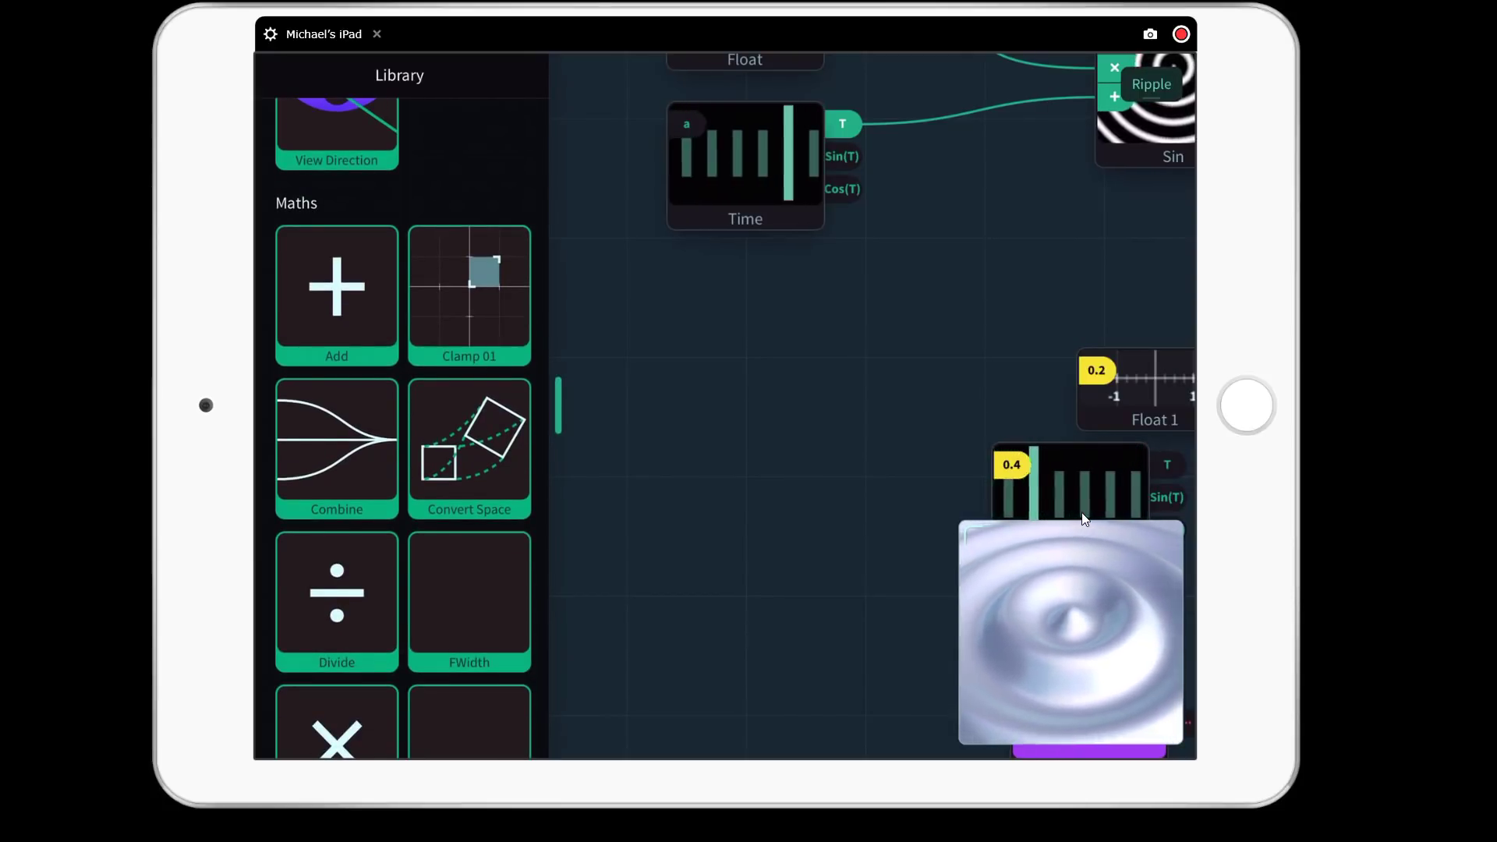
scroll("down", 3)
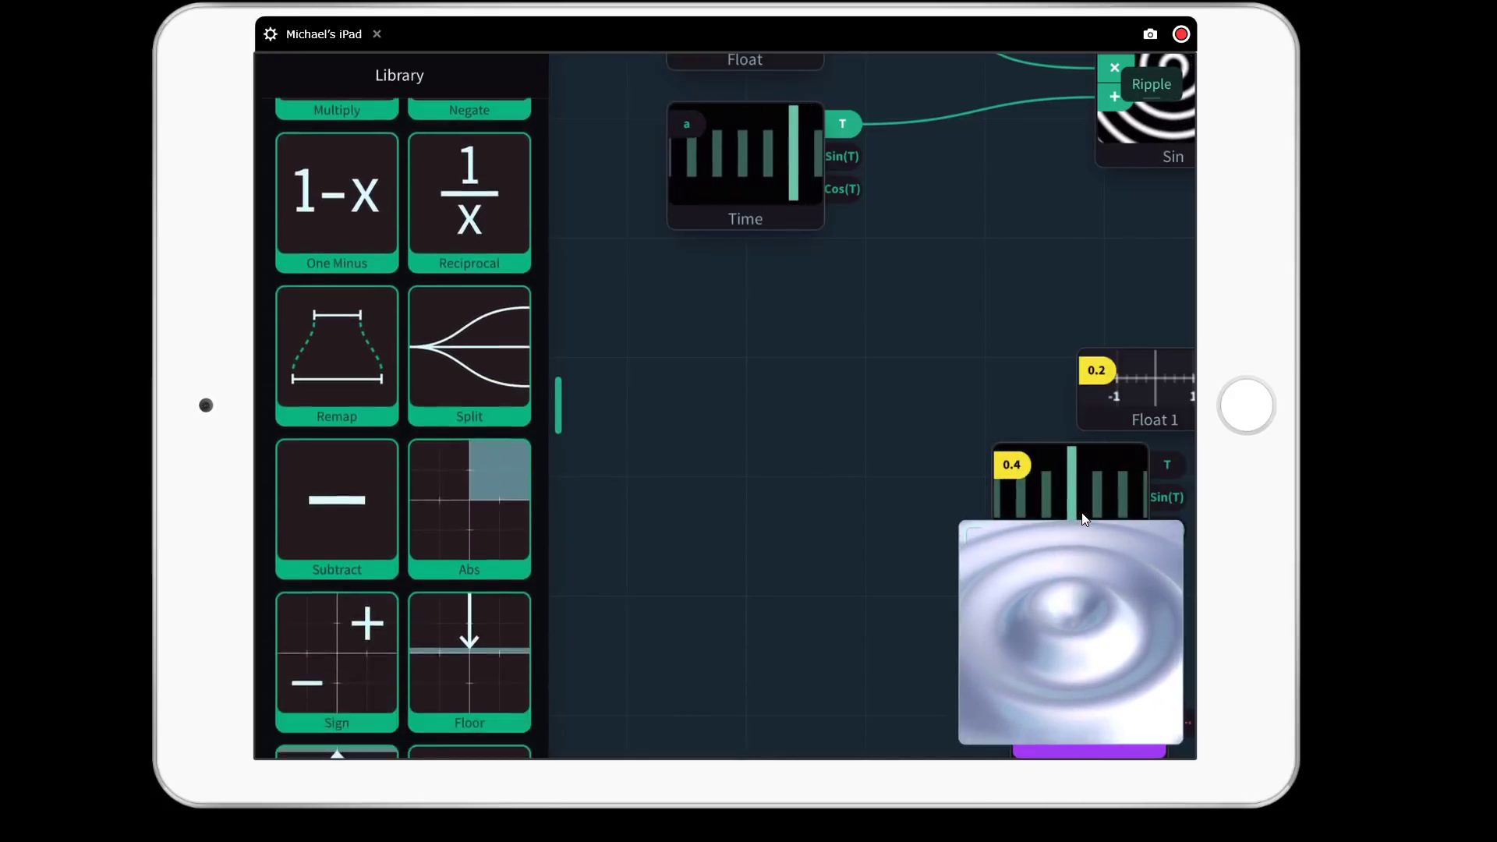
scroll("down", 3)
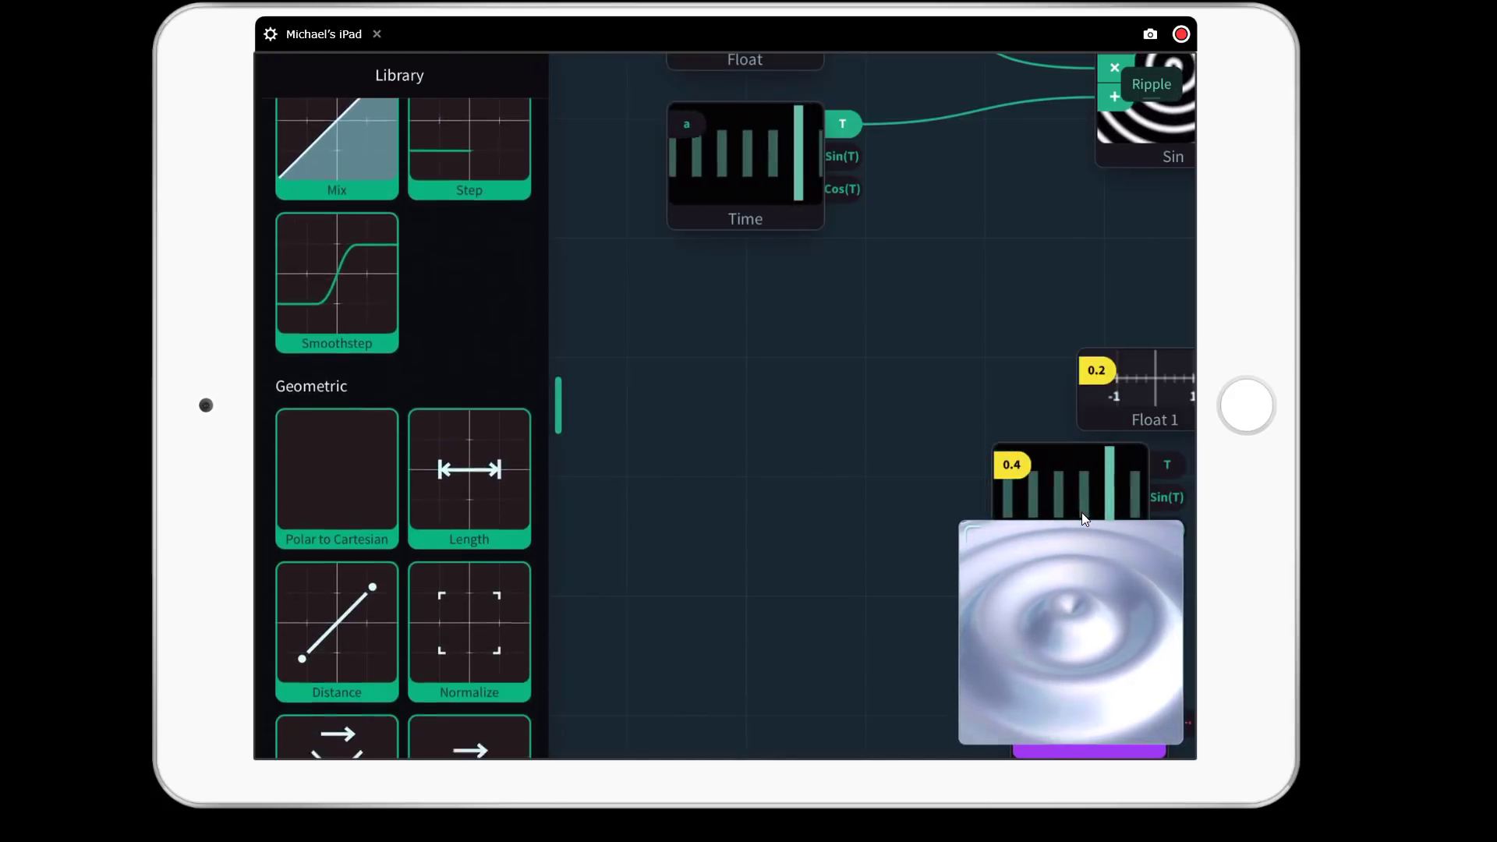
scroll("down", 3)
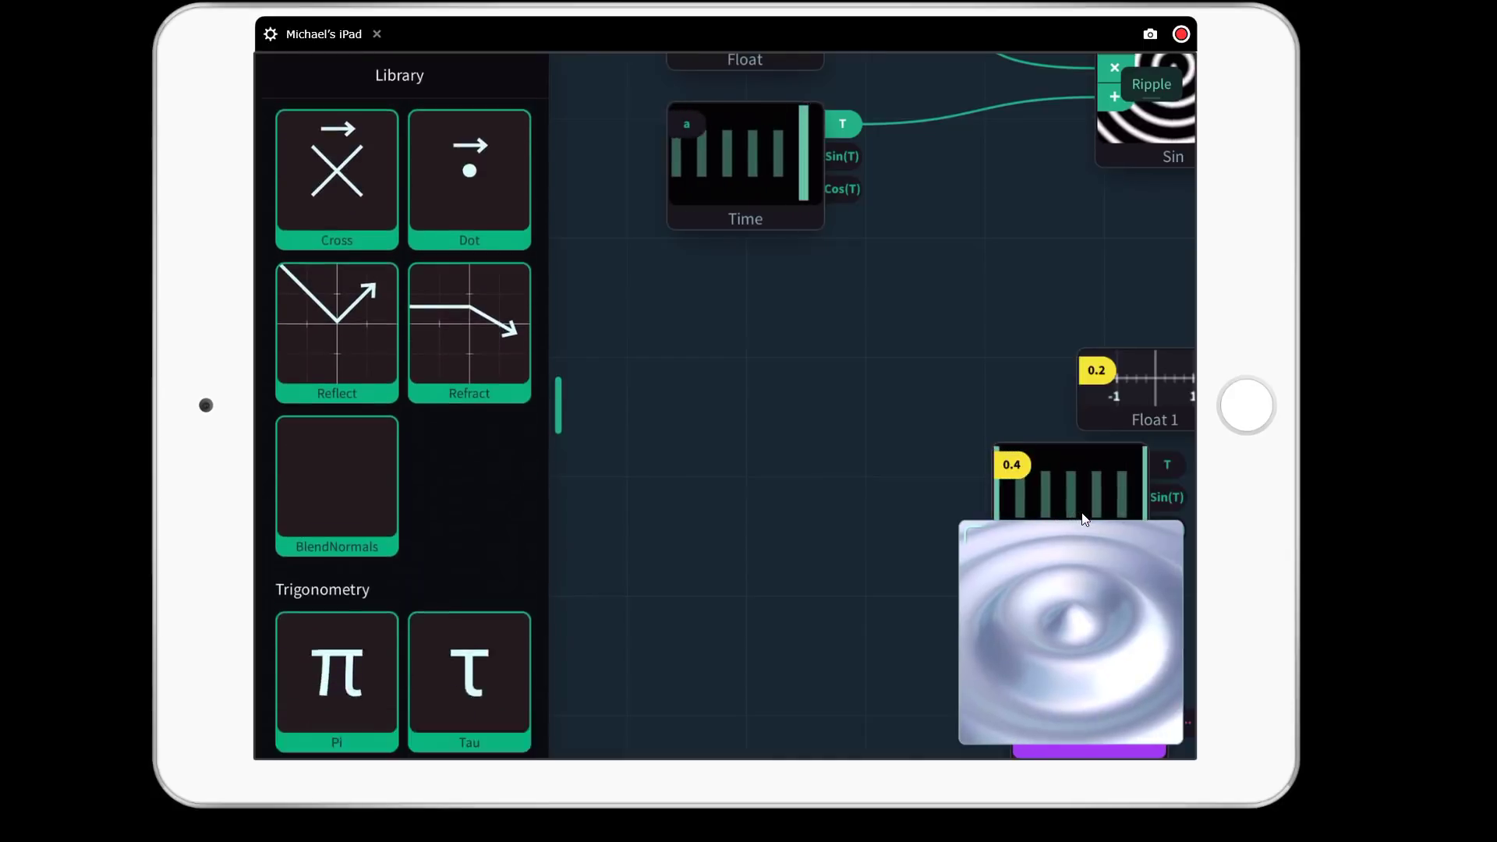
scroll("down", 3)
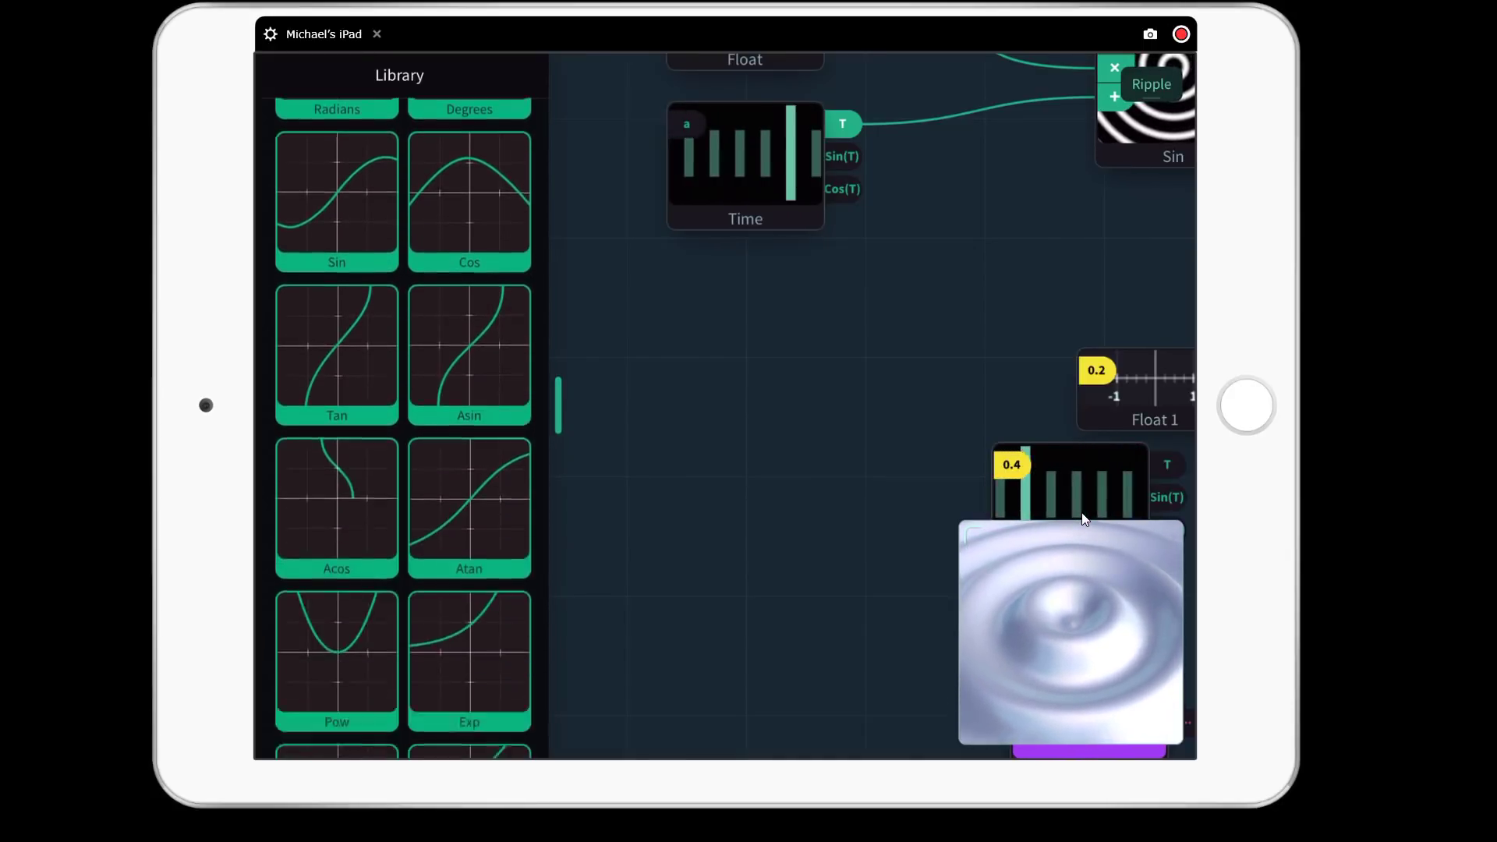
scroll("down", 3)
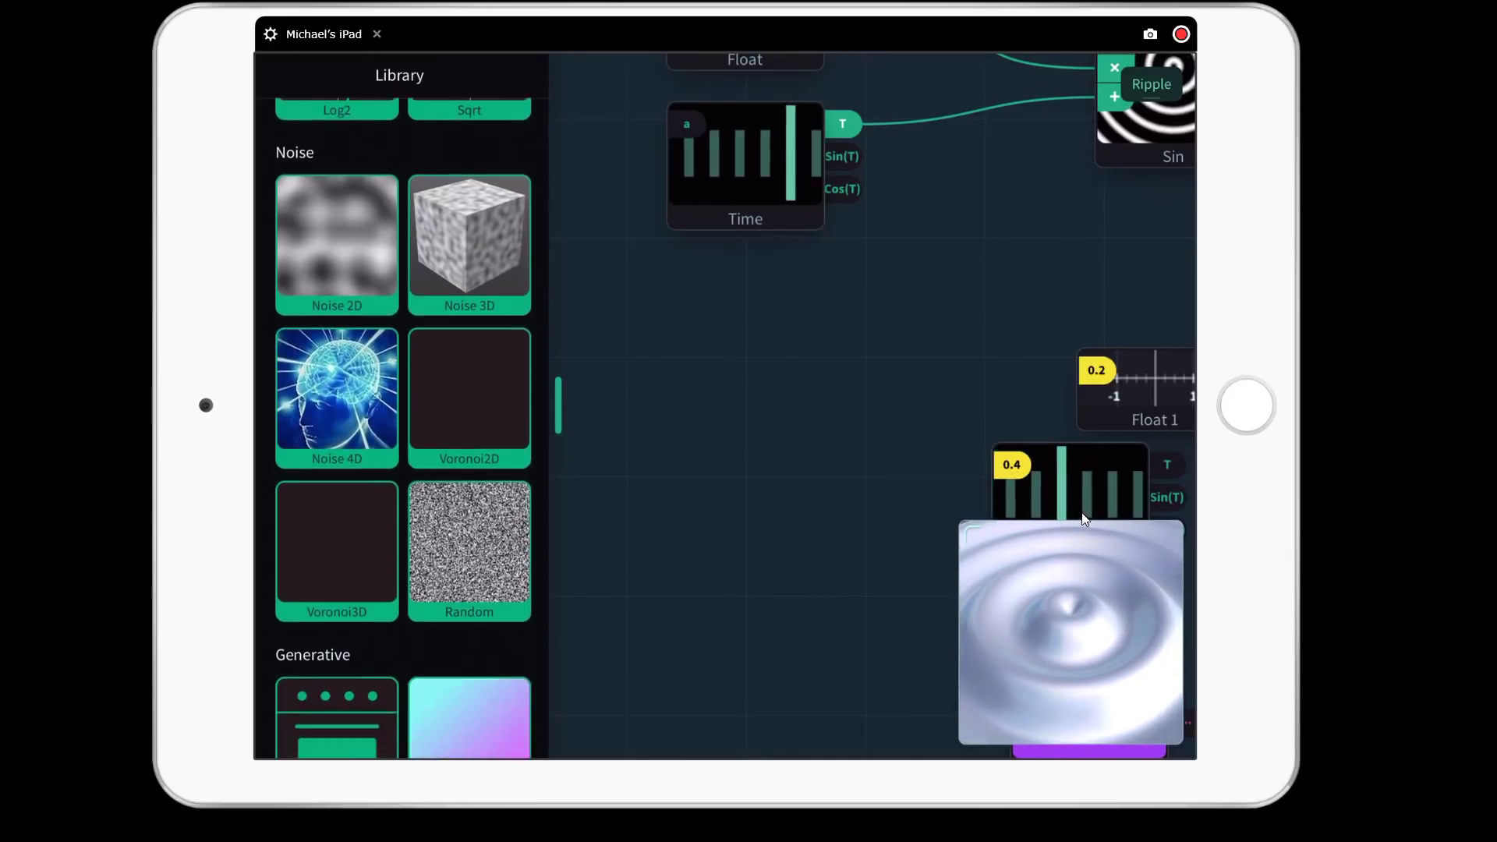
scroll("down", 3)
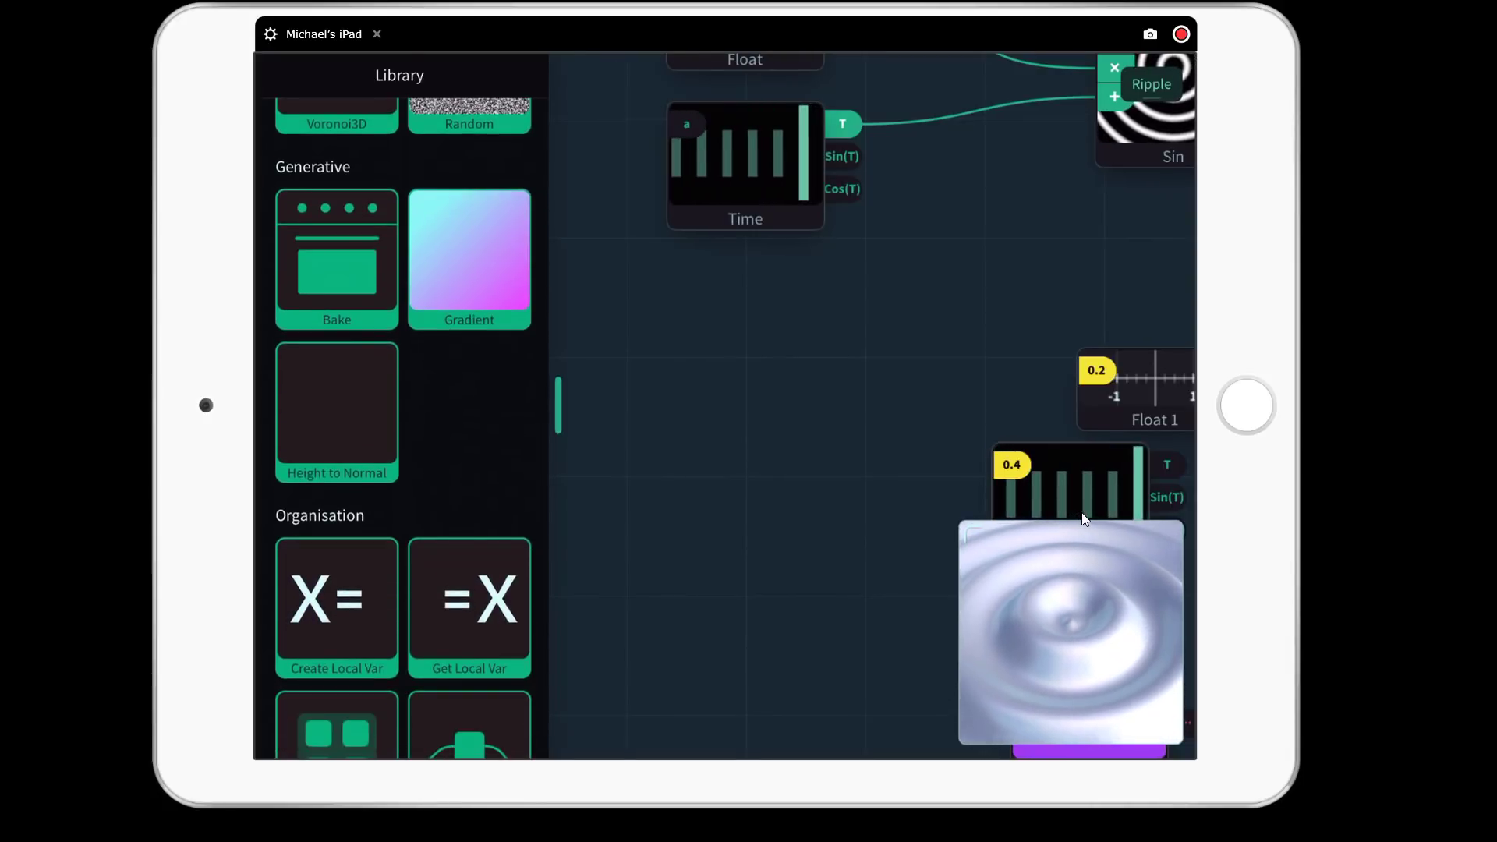
scroll("down", 3)
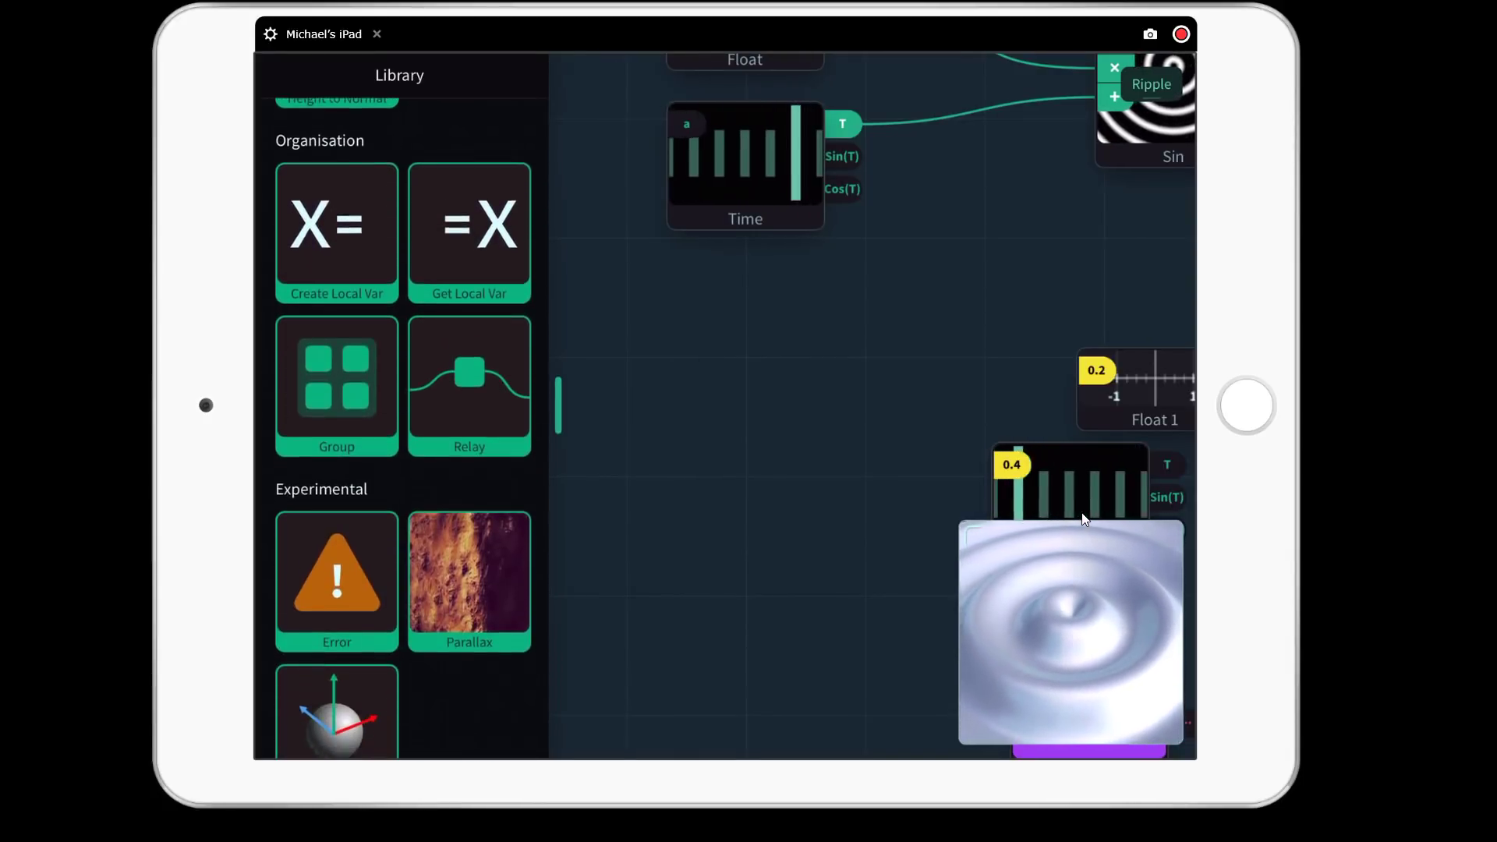
scroll("down", 3)
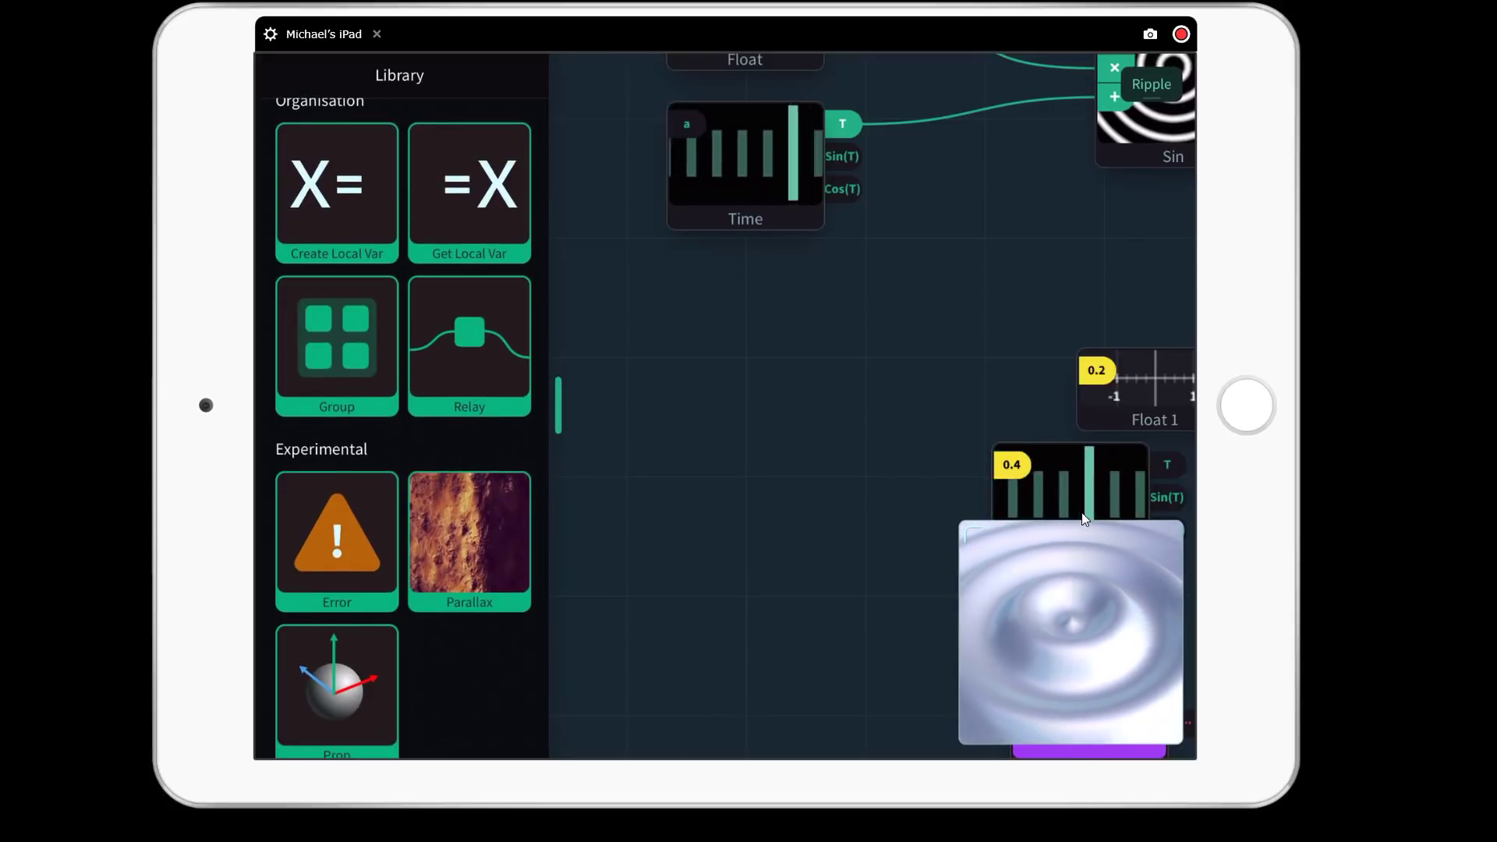
scroll("down", 3)
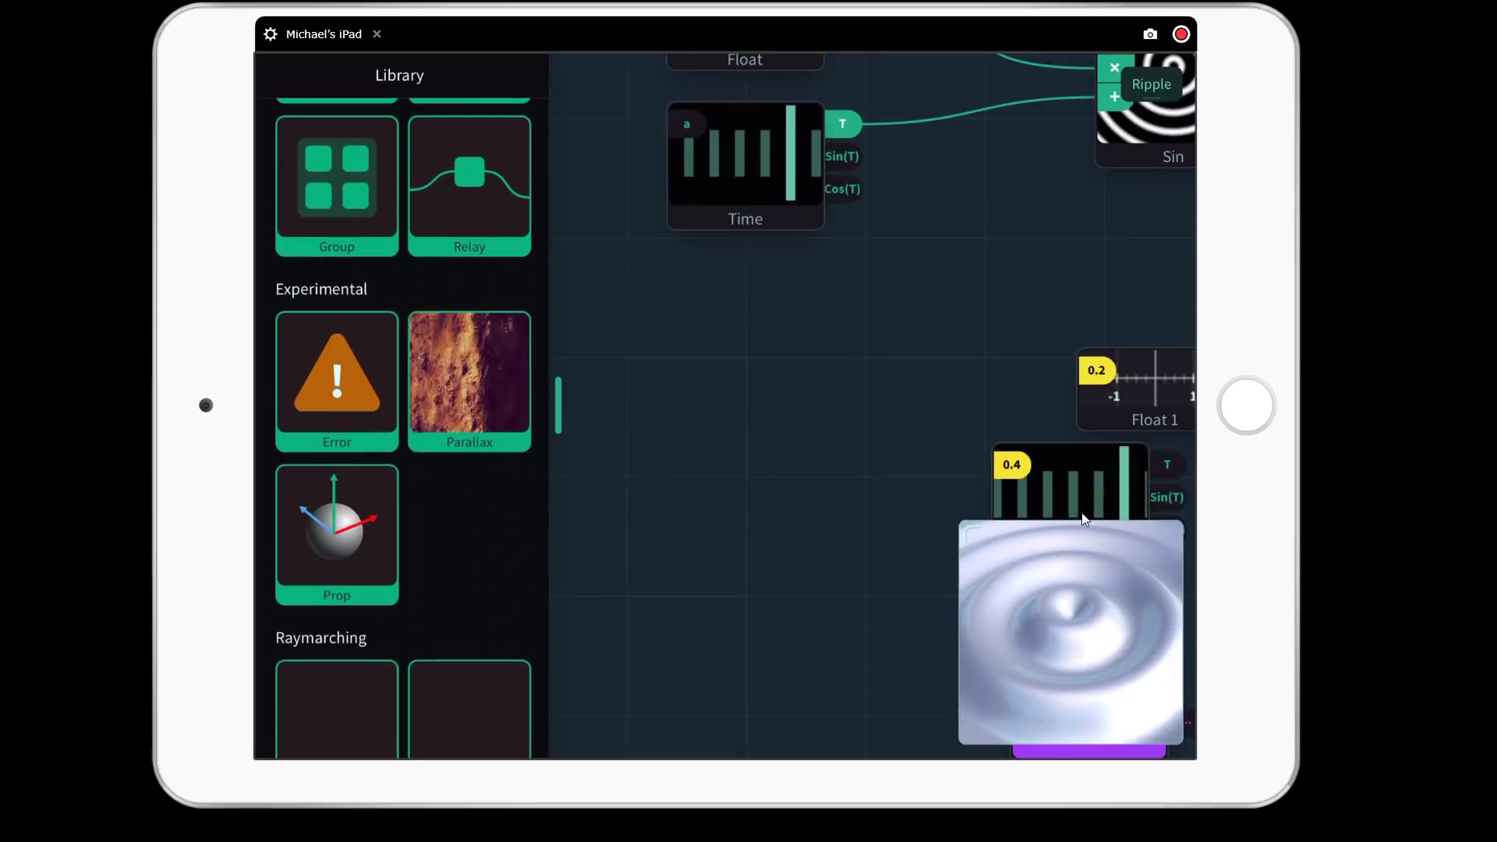
scroll("down", 3)
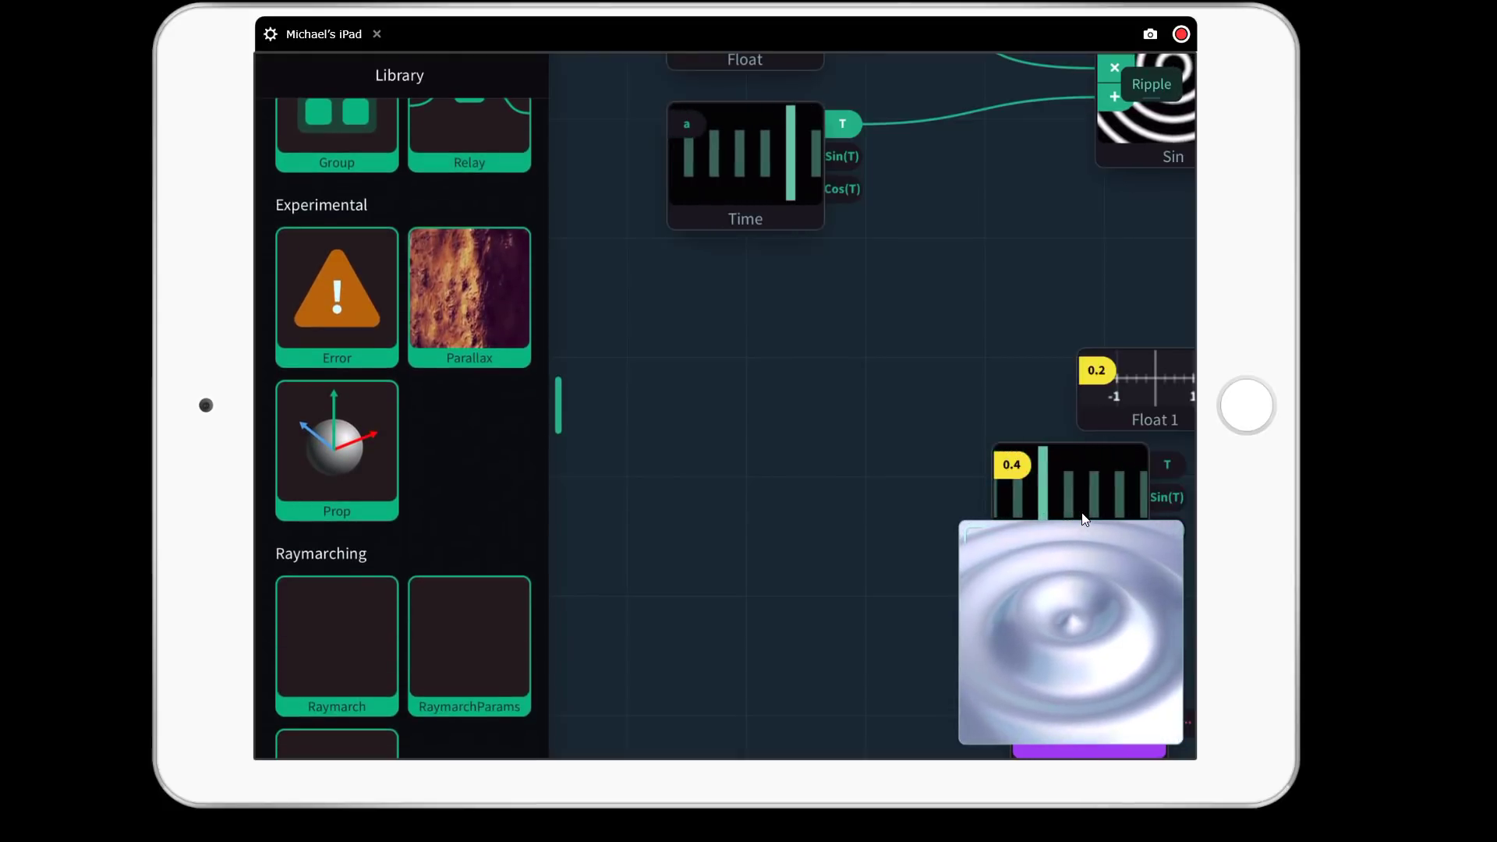
scroll("down", 3)
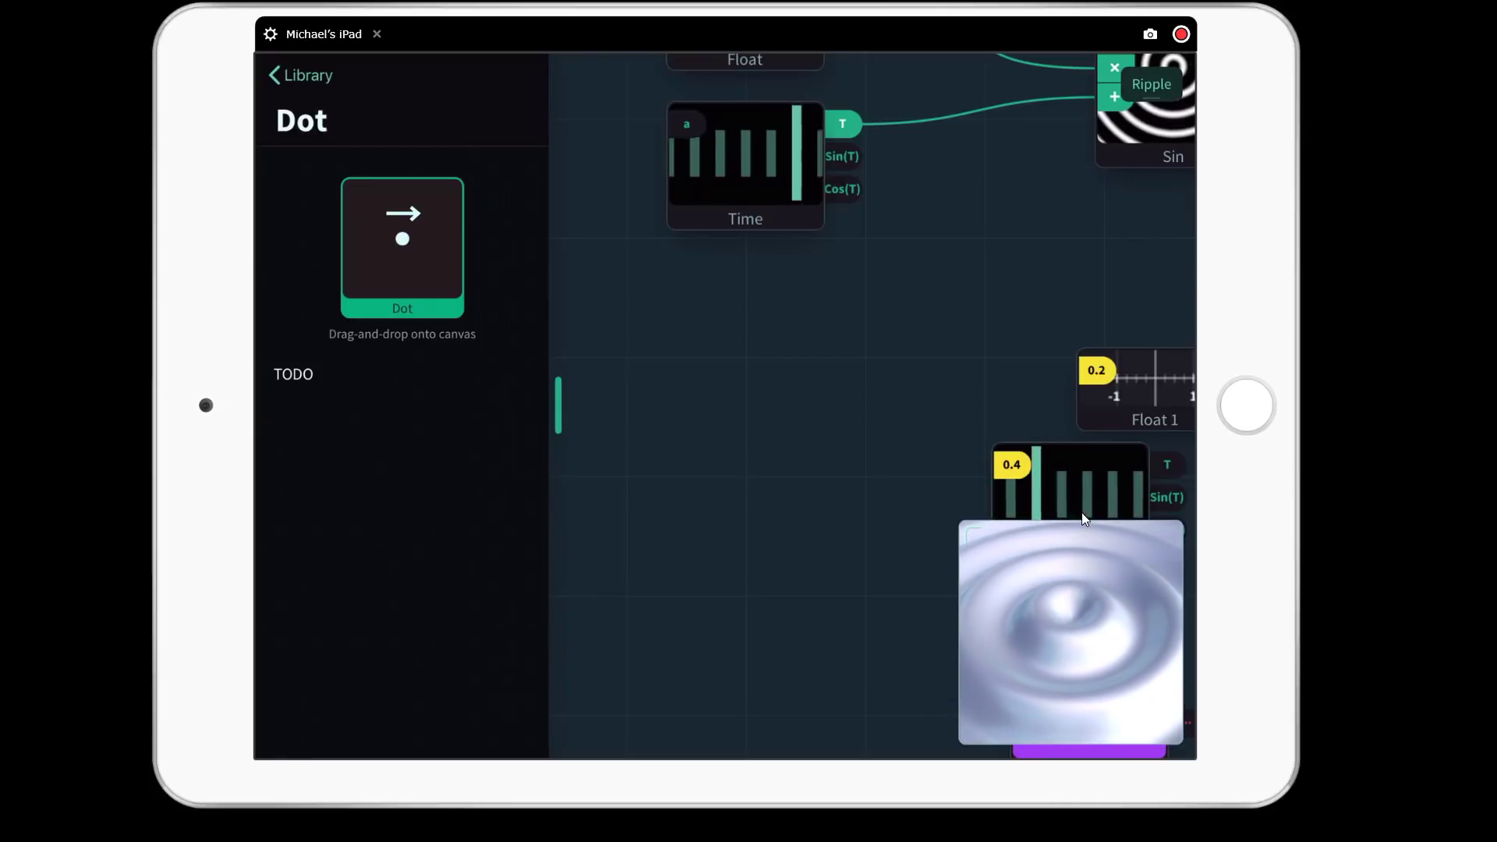
Step: Read the Max node's documentation (larger of X and Y) and return to the Maths library
left_click(299, 75)
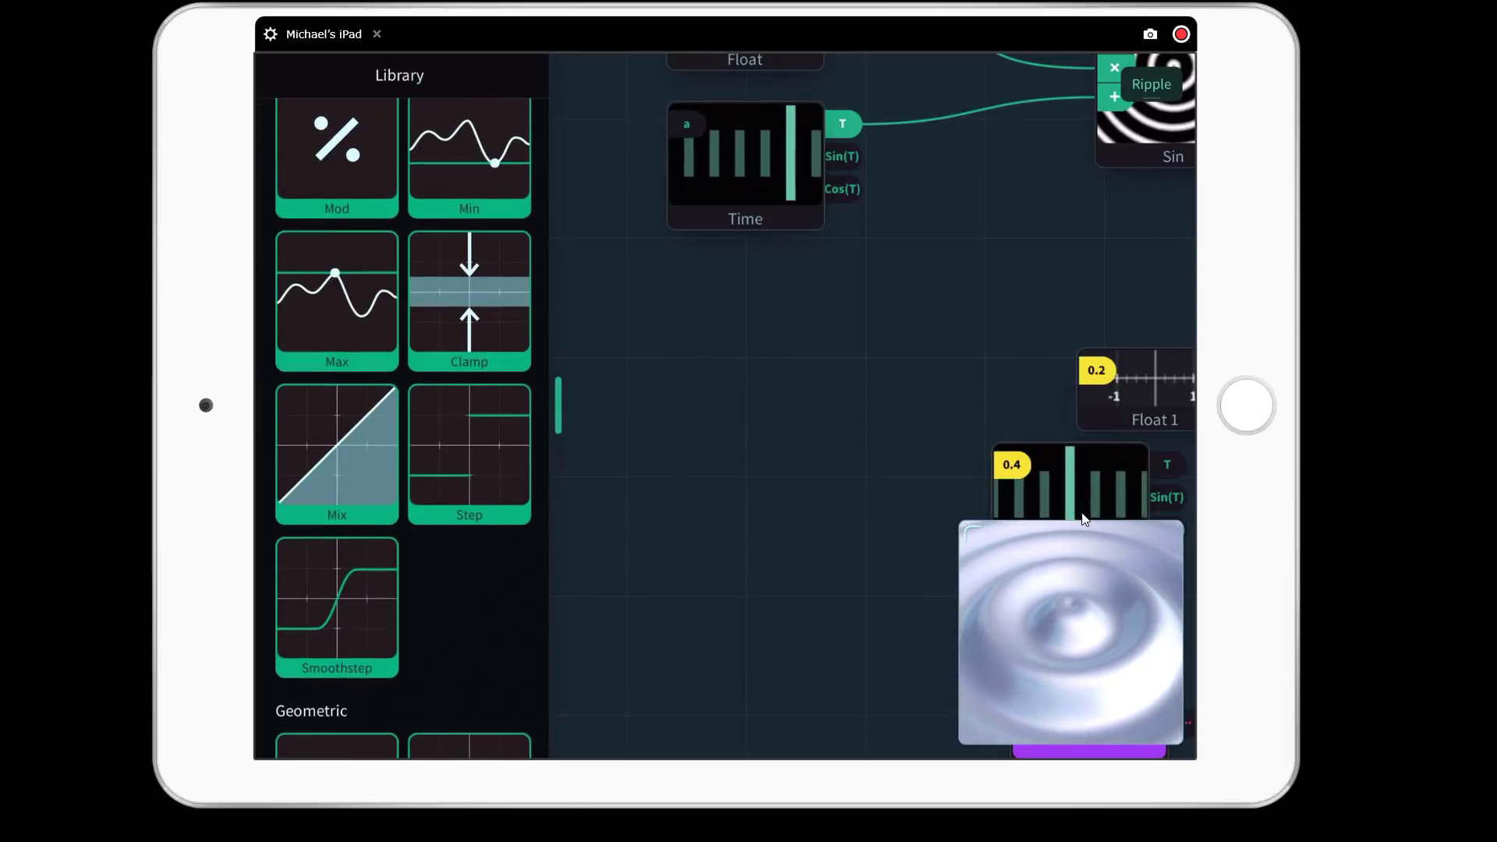
left_click(337, 301)
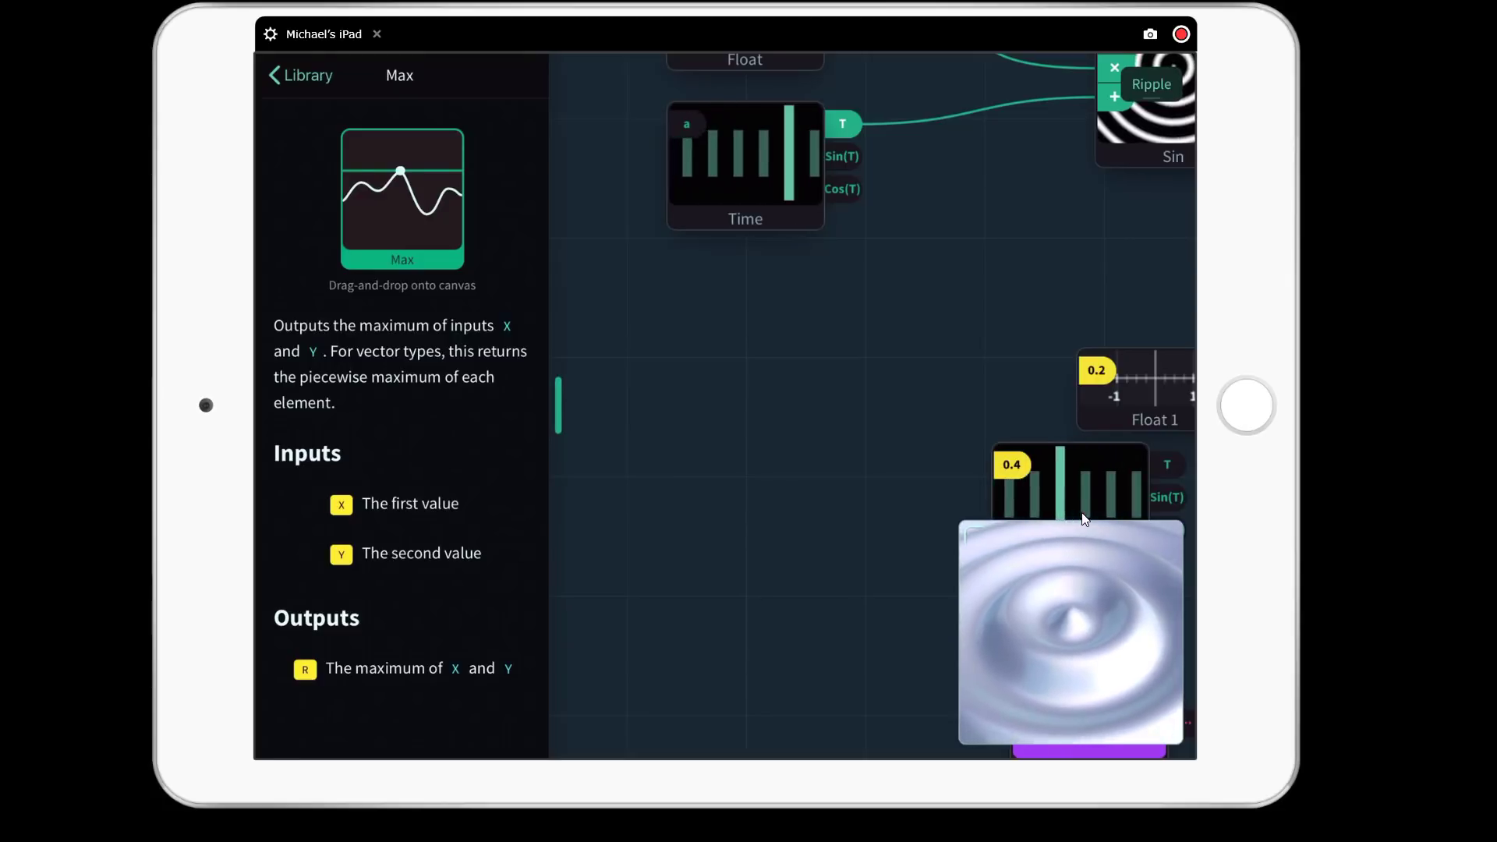
left_click(307, 75)
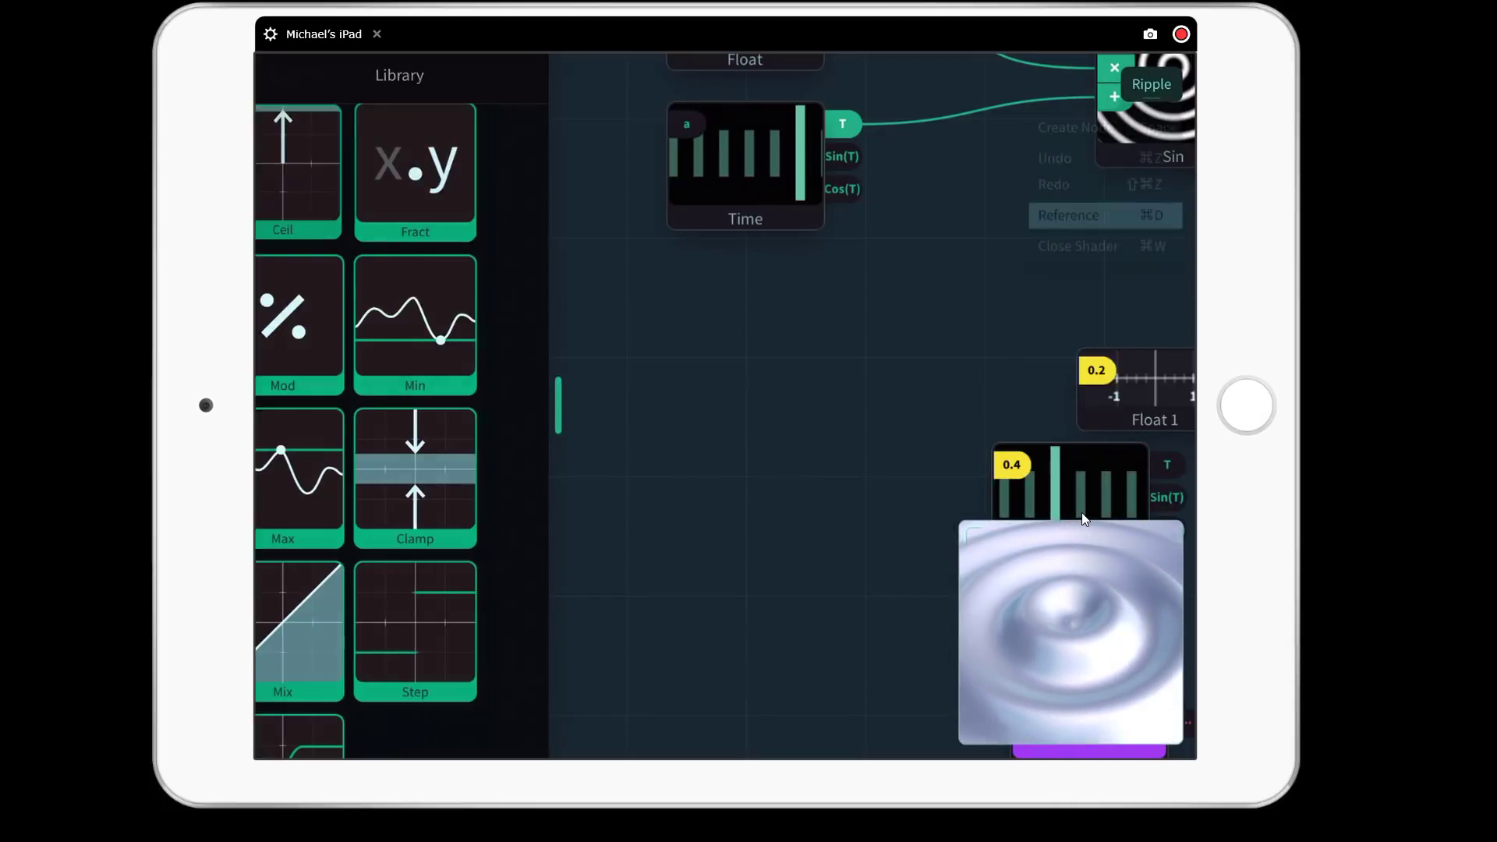
Step: Read Shade's Reference guide from the Table of Contents through to Properties
left_click(1068, 215)
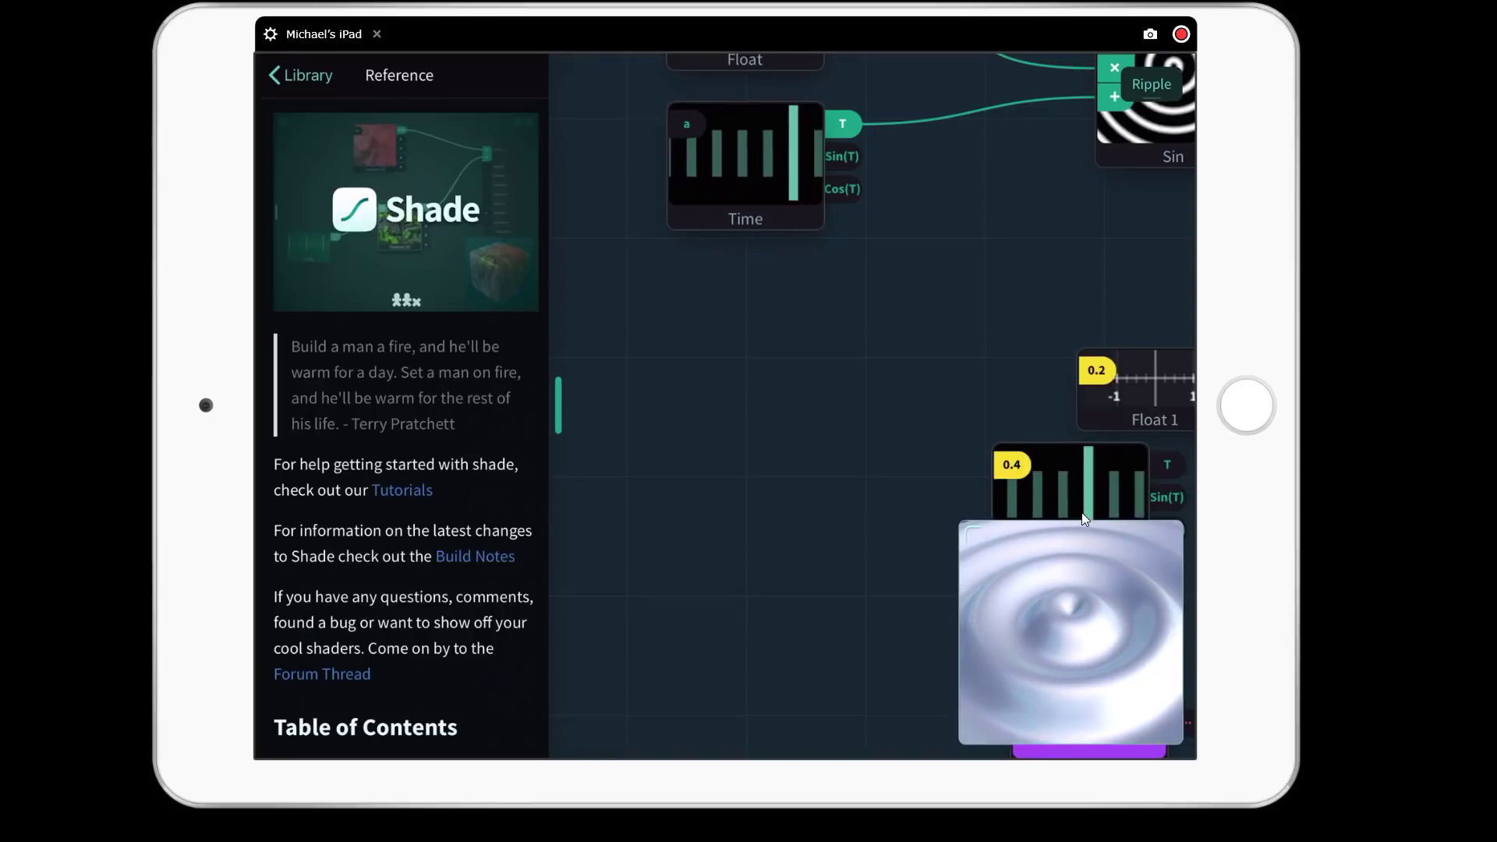
scroll("down", 3)
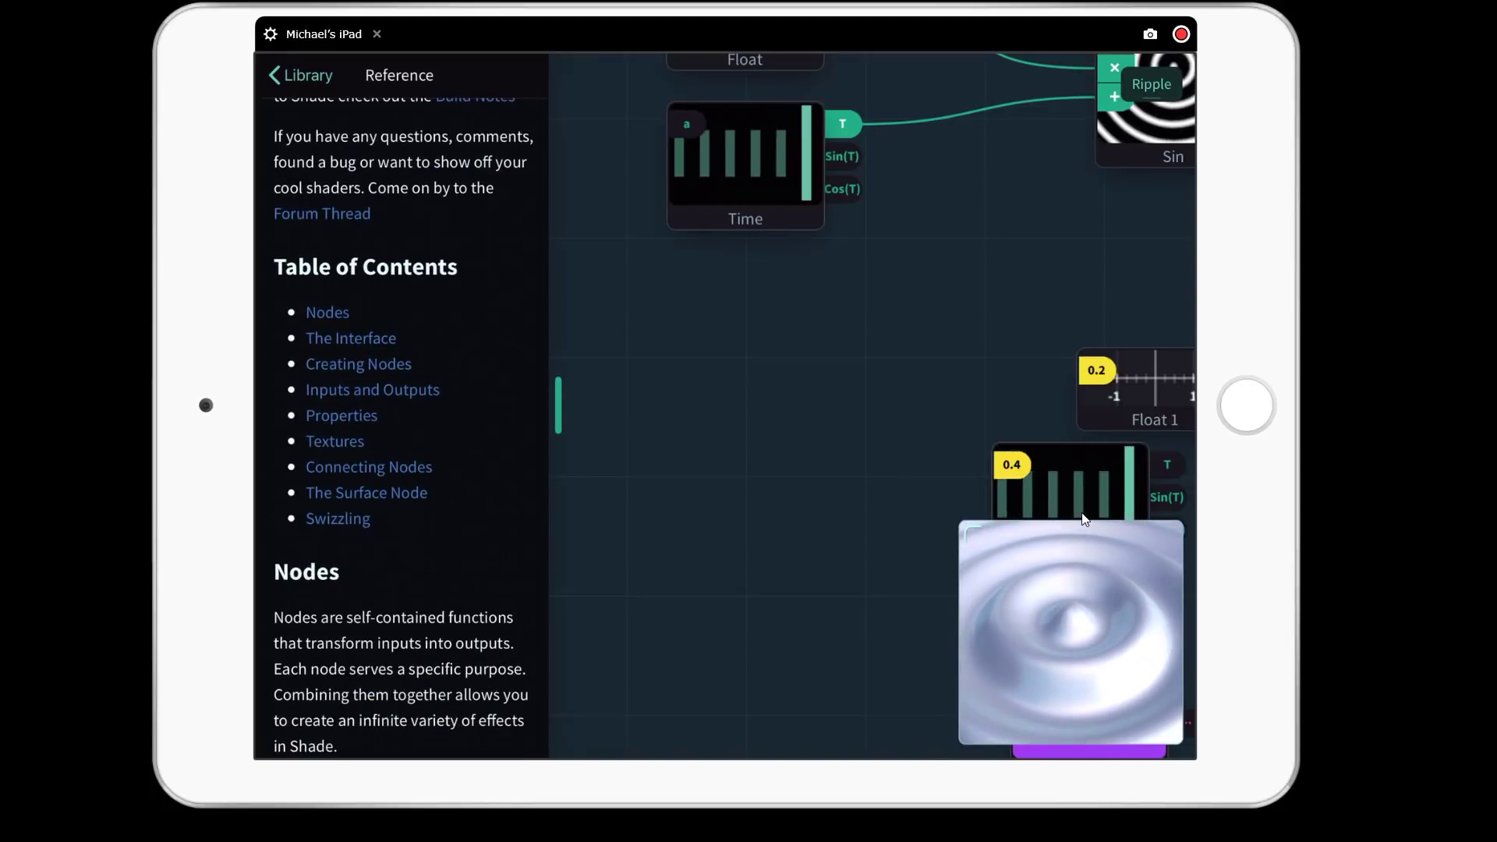
scroll("down", 3)
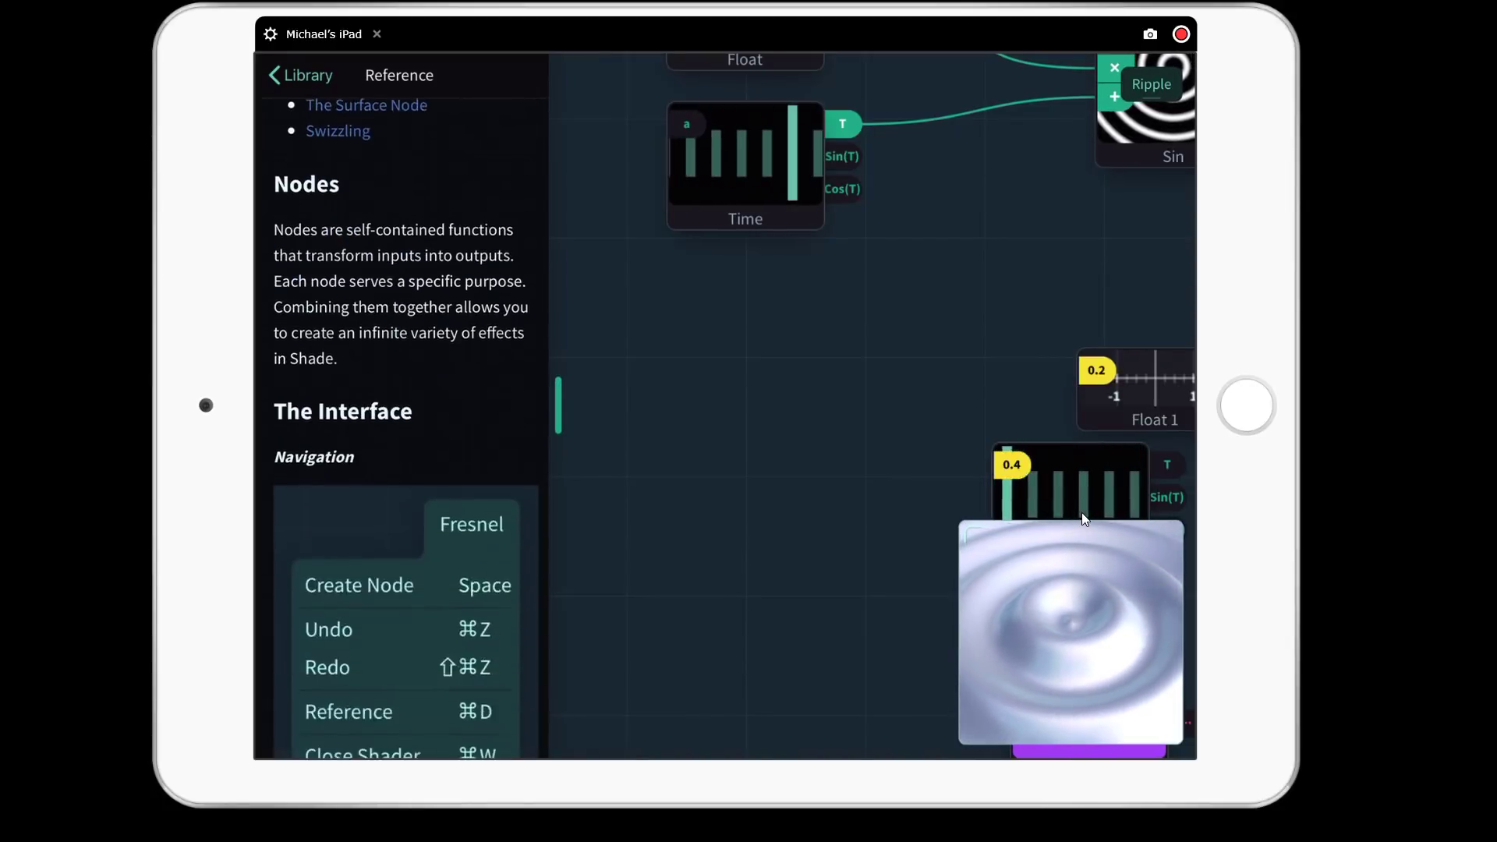
scroll("down", 3)
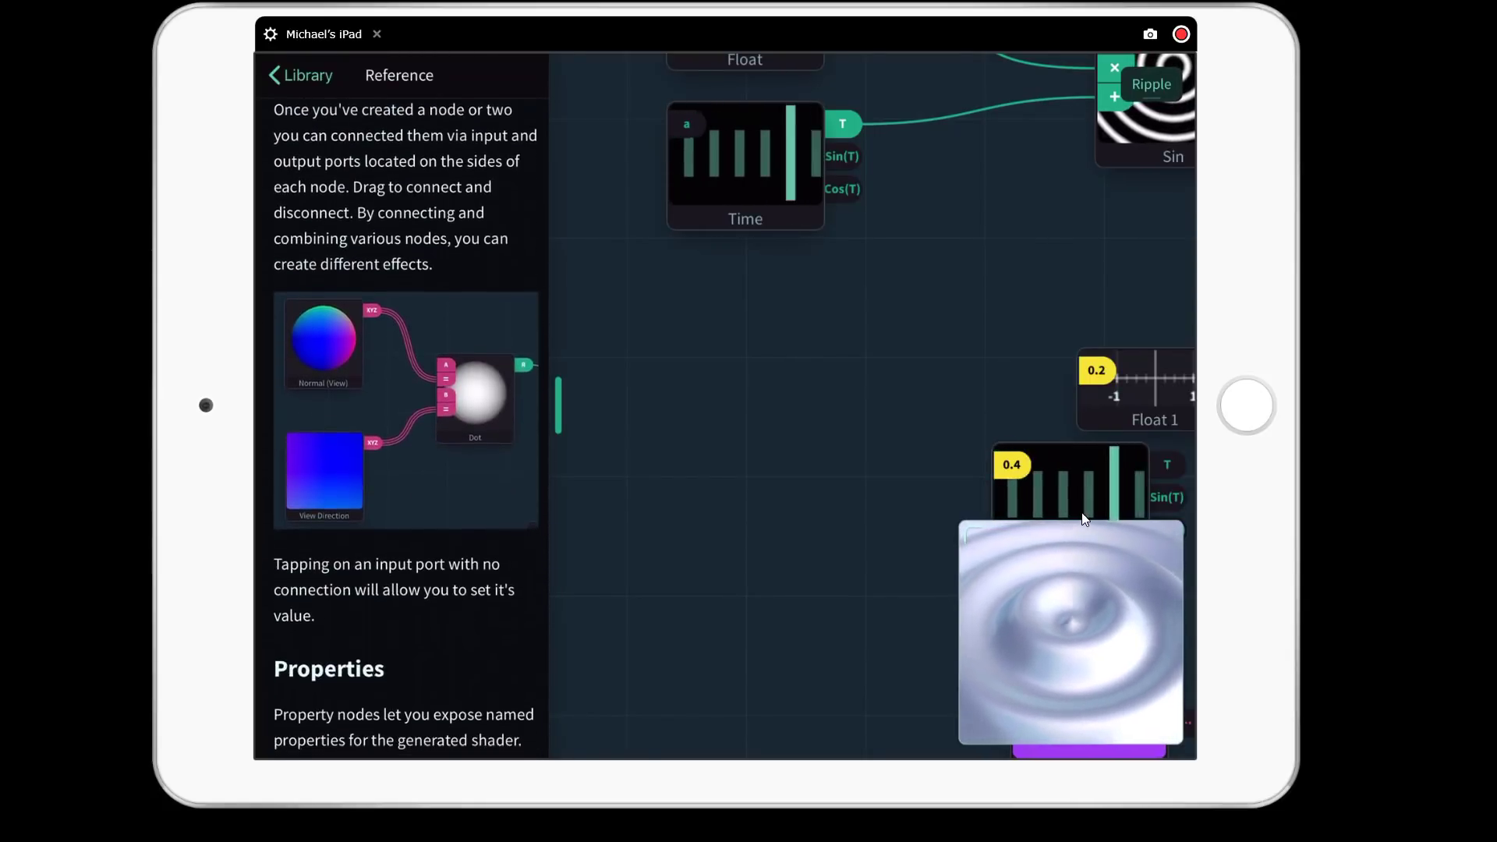
scroll("up", 3)
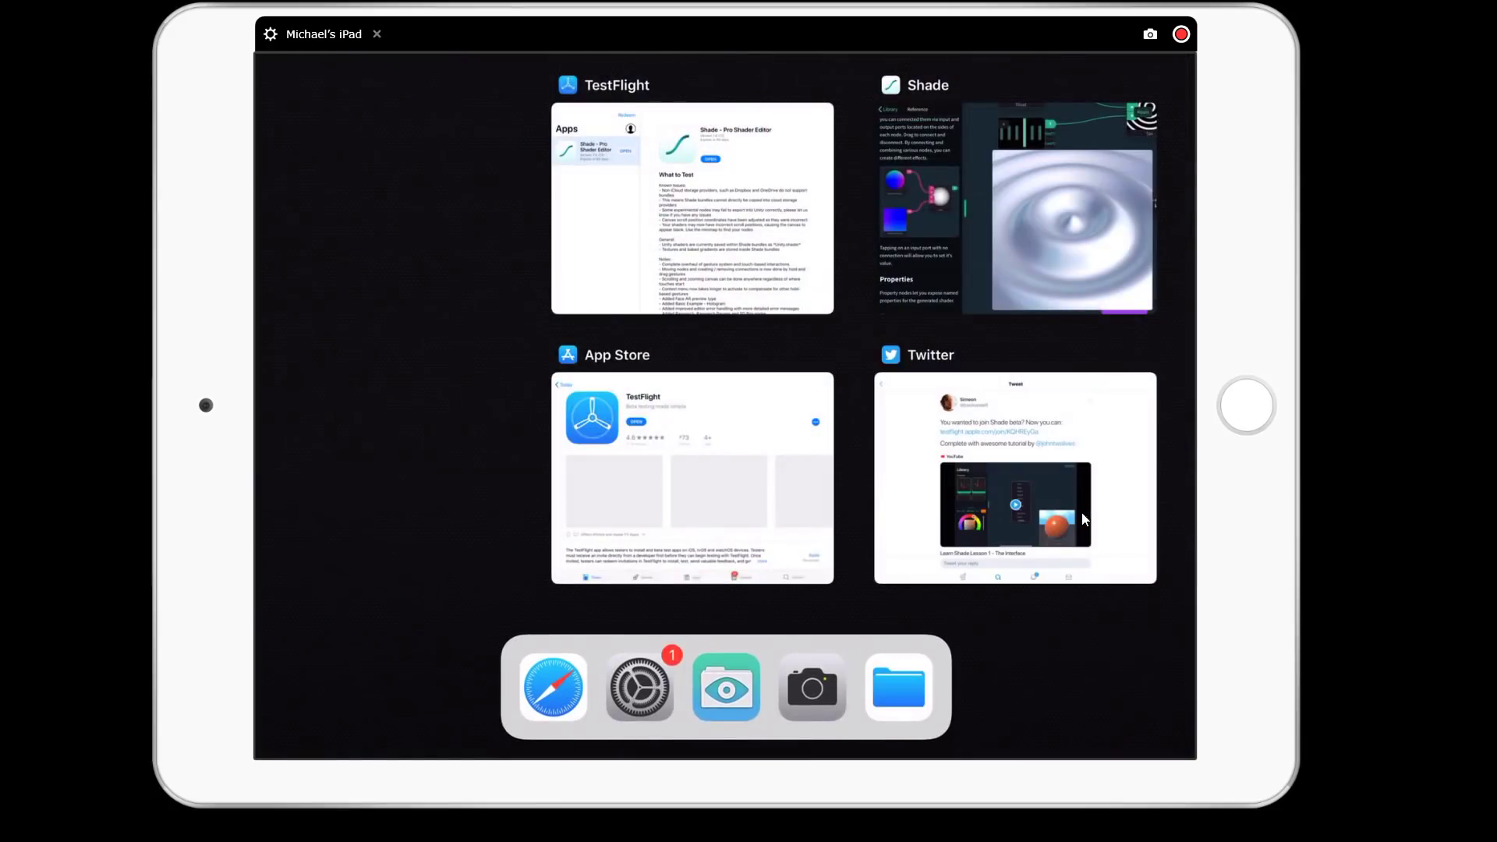
Step: Switch to TestFlight and scroll the Shade beta's What to Test notes back to the top
left_click(691, 207)
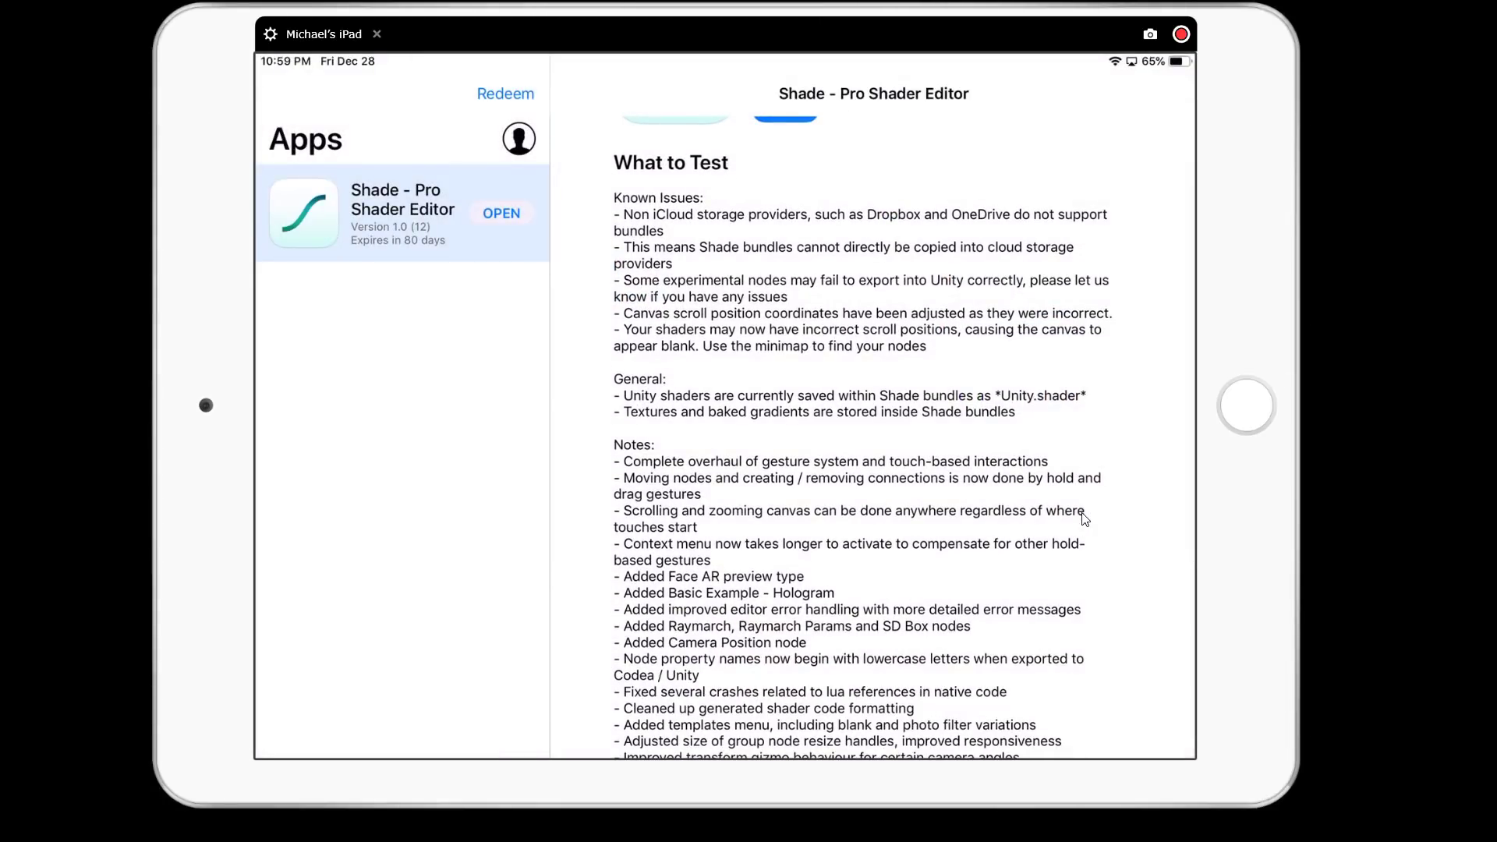
scroll("up", 3)
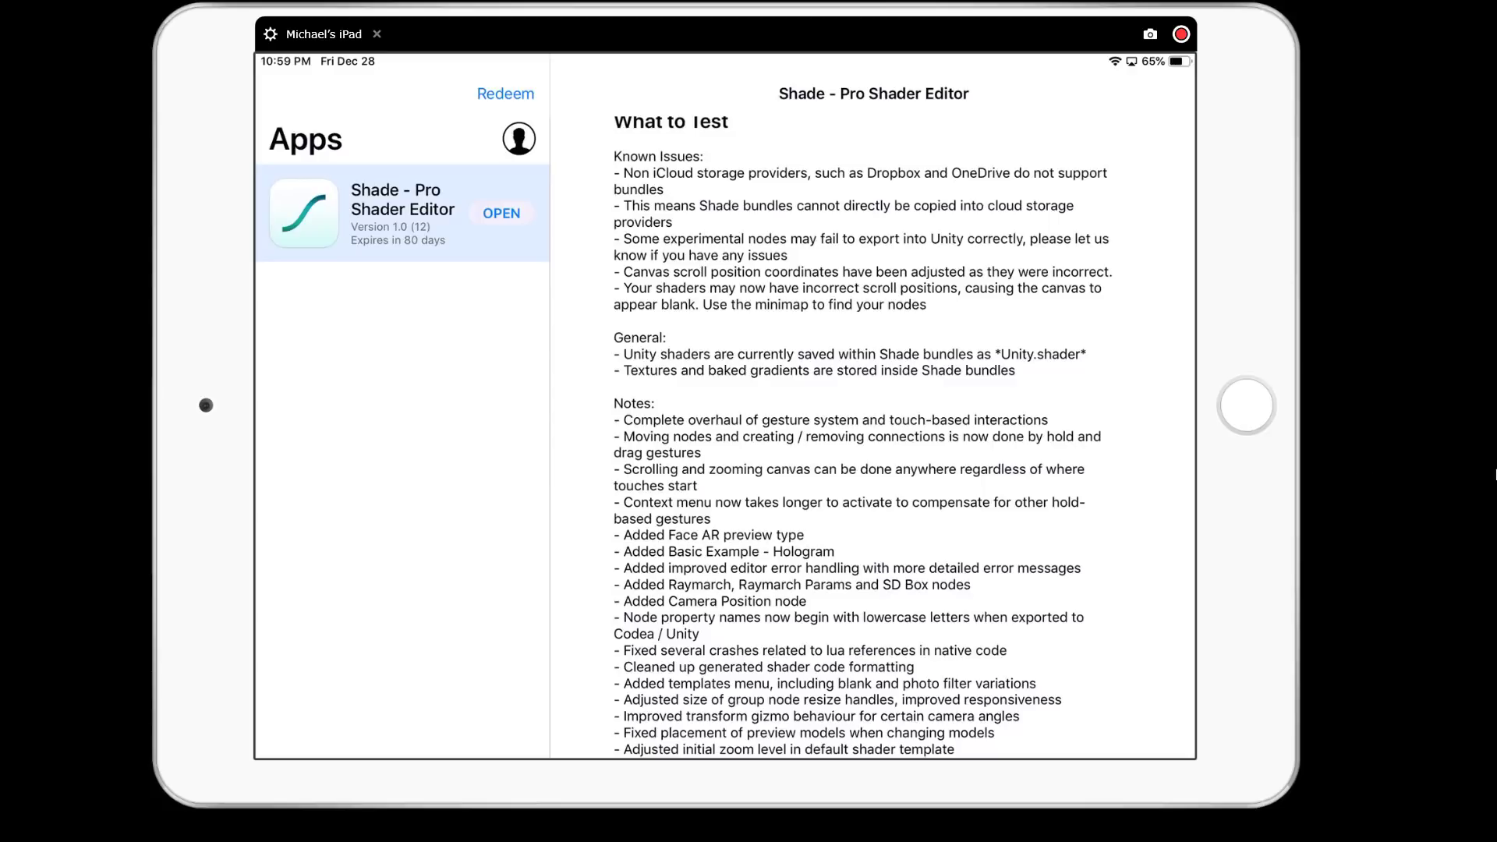
mouse_move(707, 191)
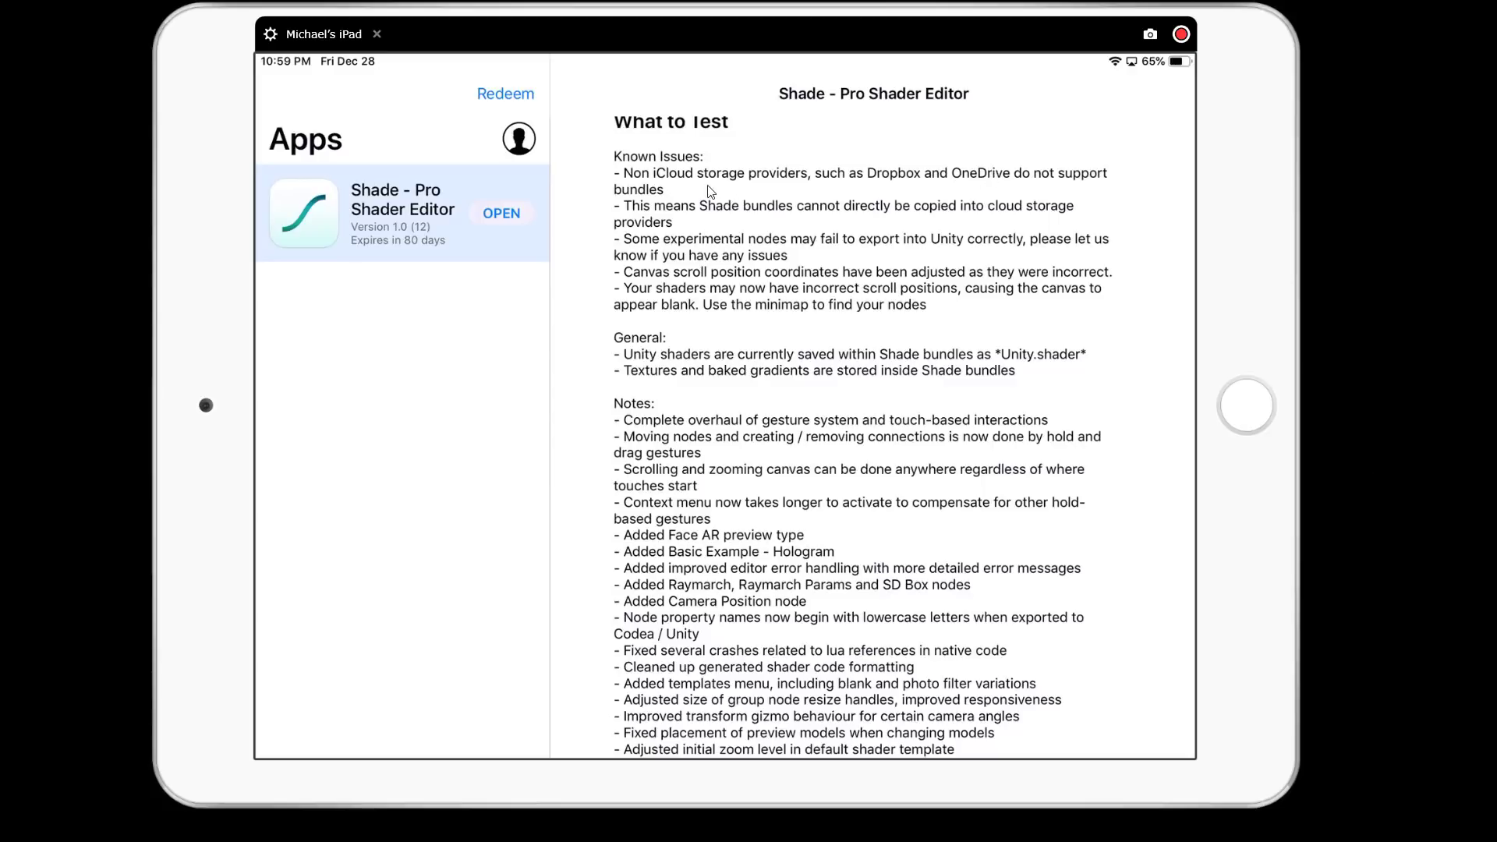
mouse_move(823, 216)
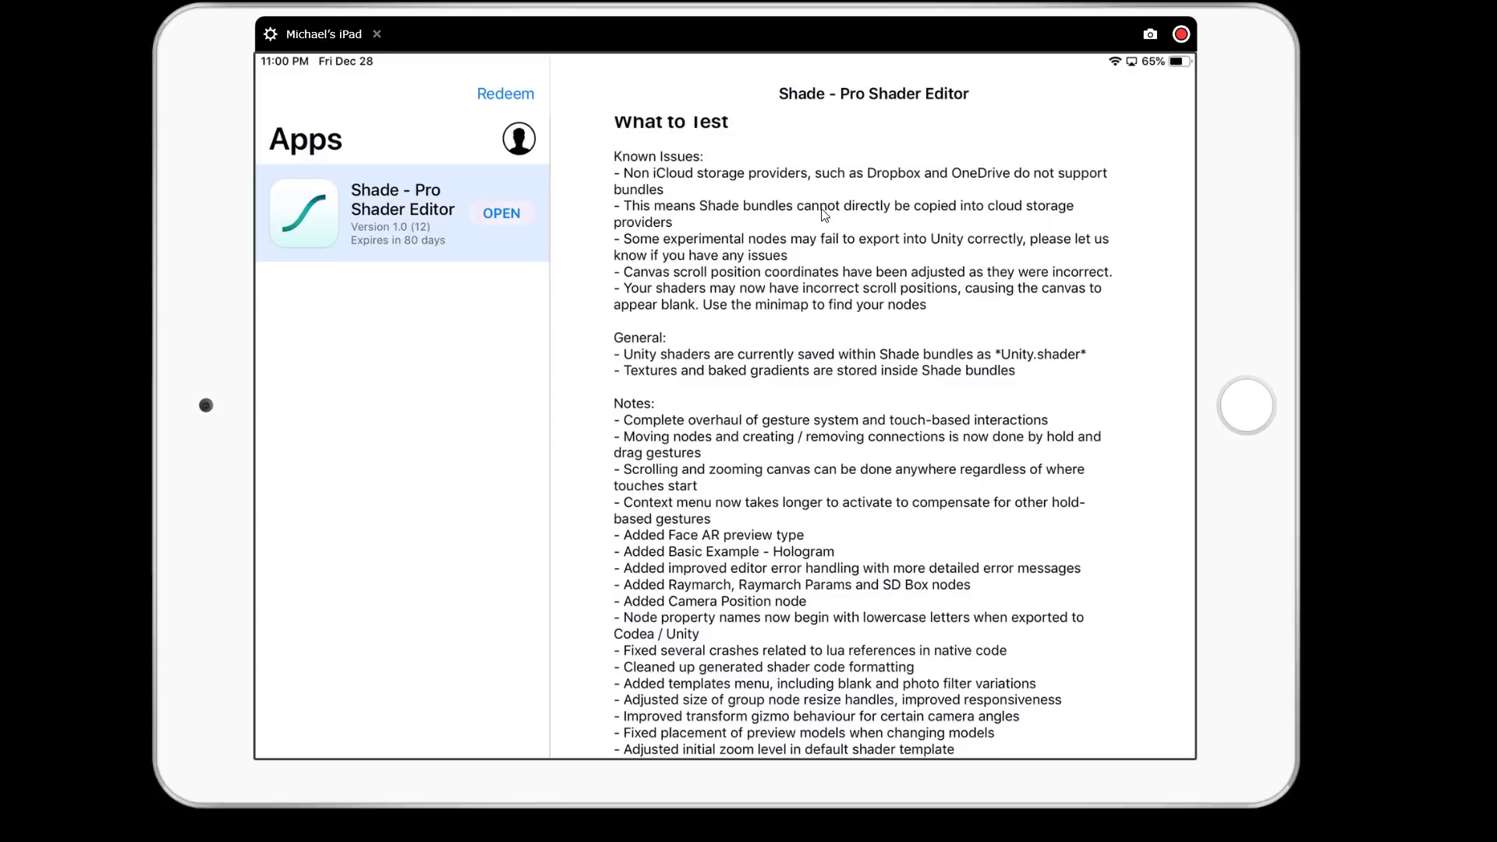
mouse_move(976, 312)
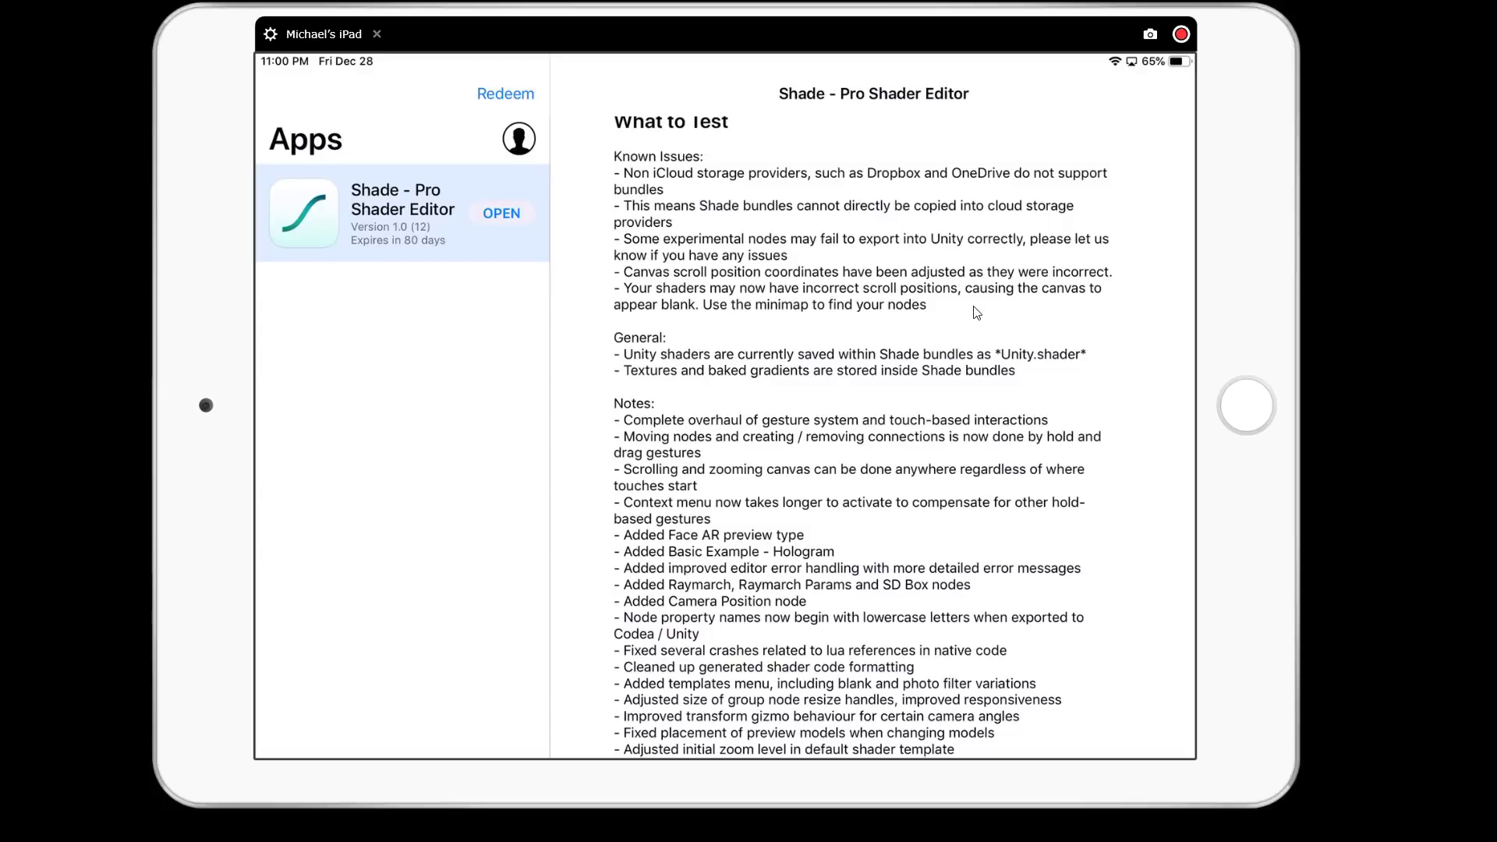
mouse_move(843, 321)
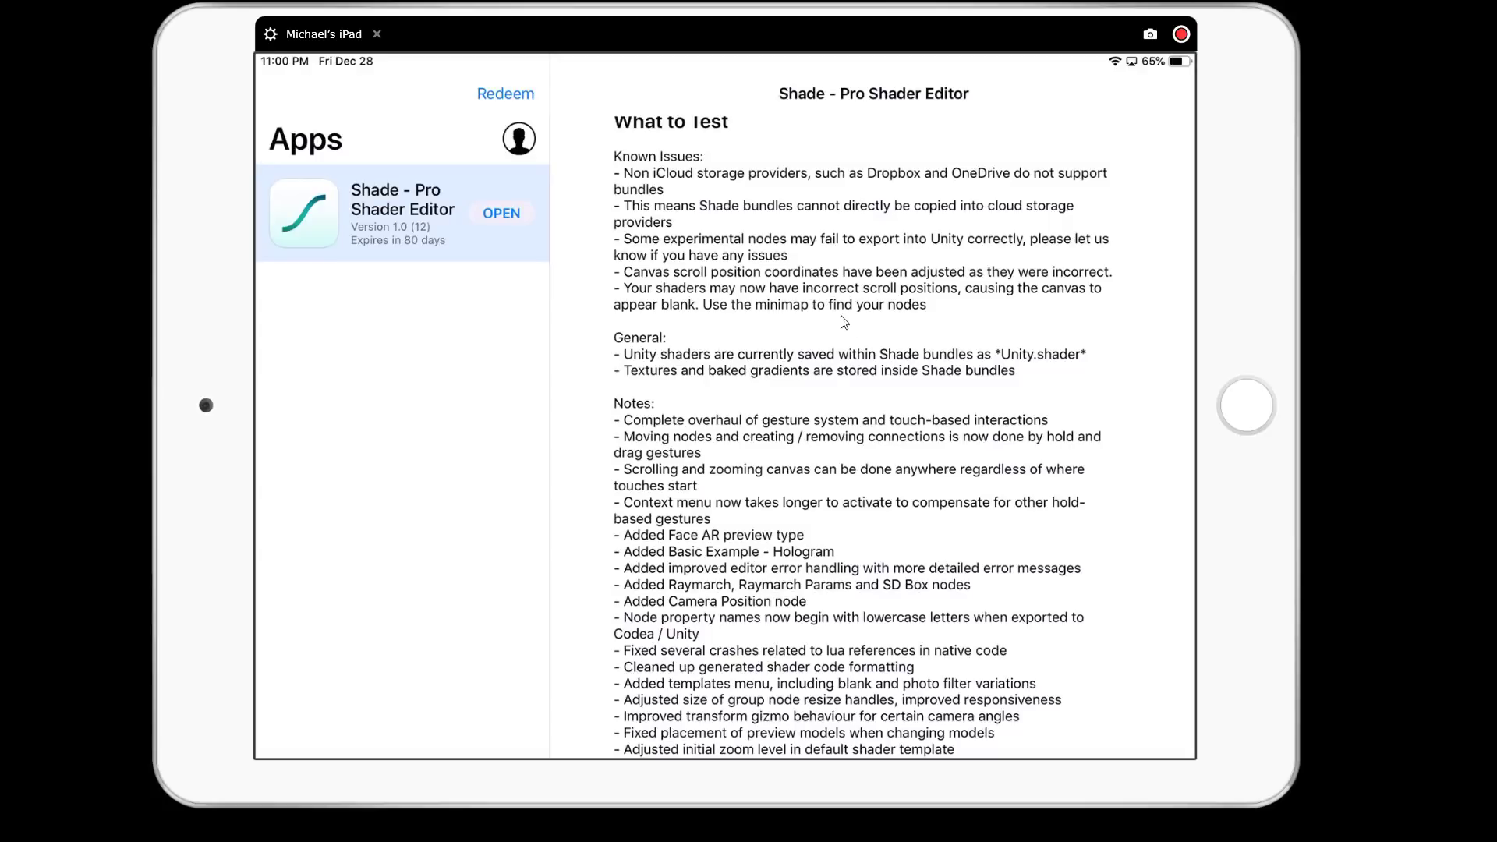
mouse_move(903, 395)
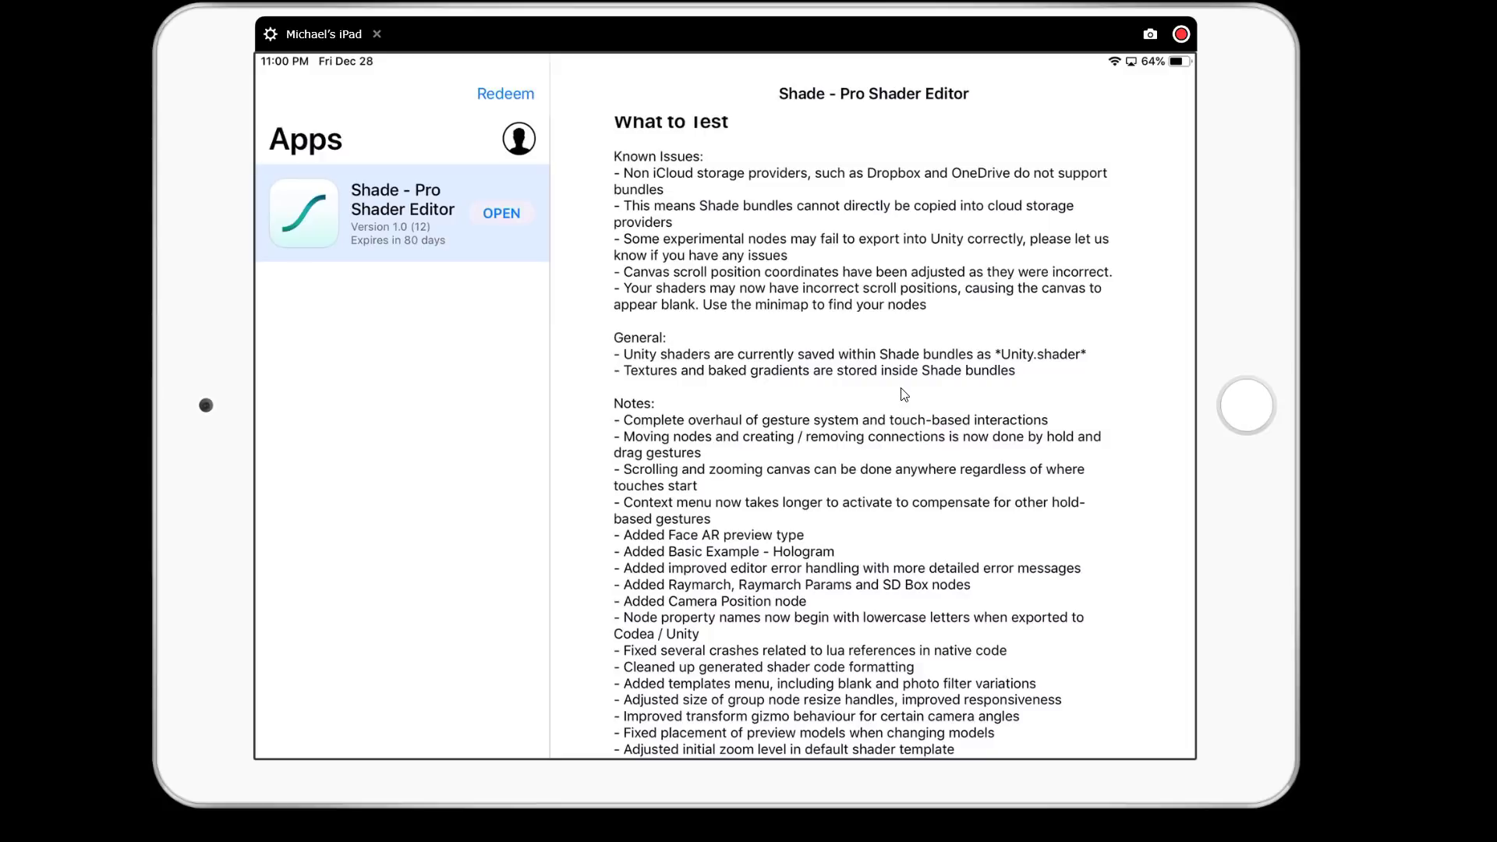
scroll("up", 3)
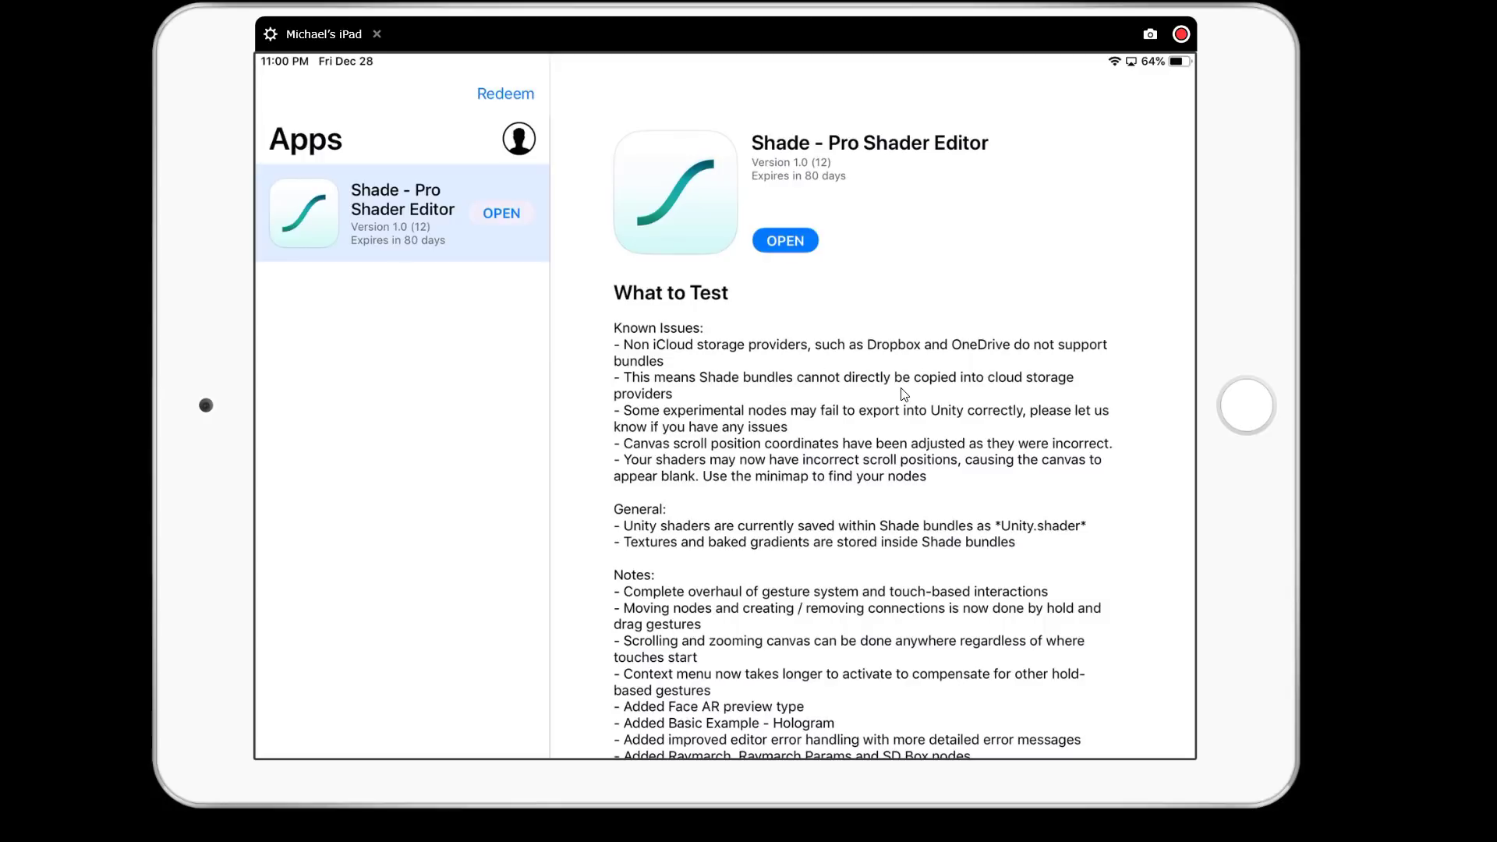
mouse_move(809, 346)
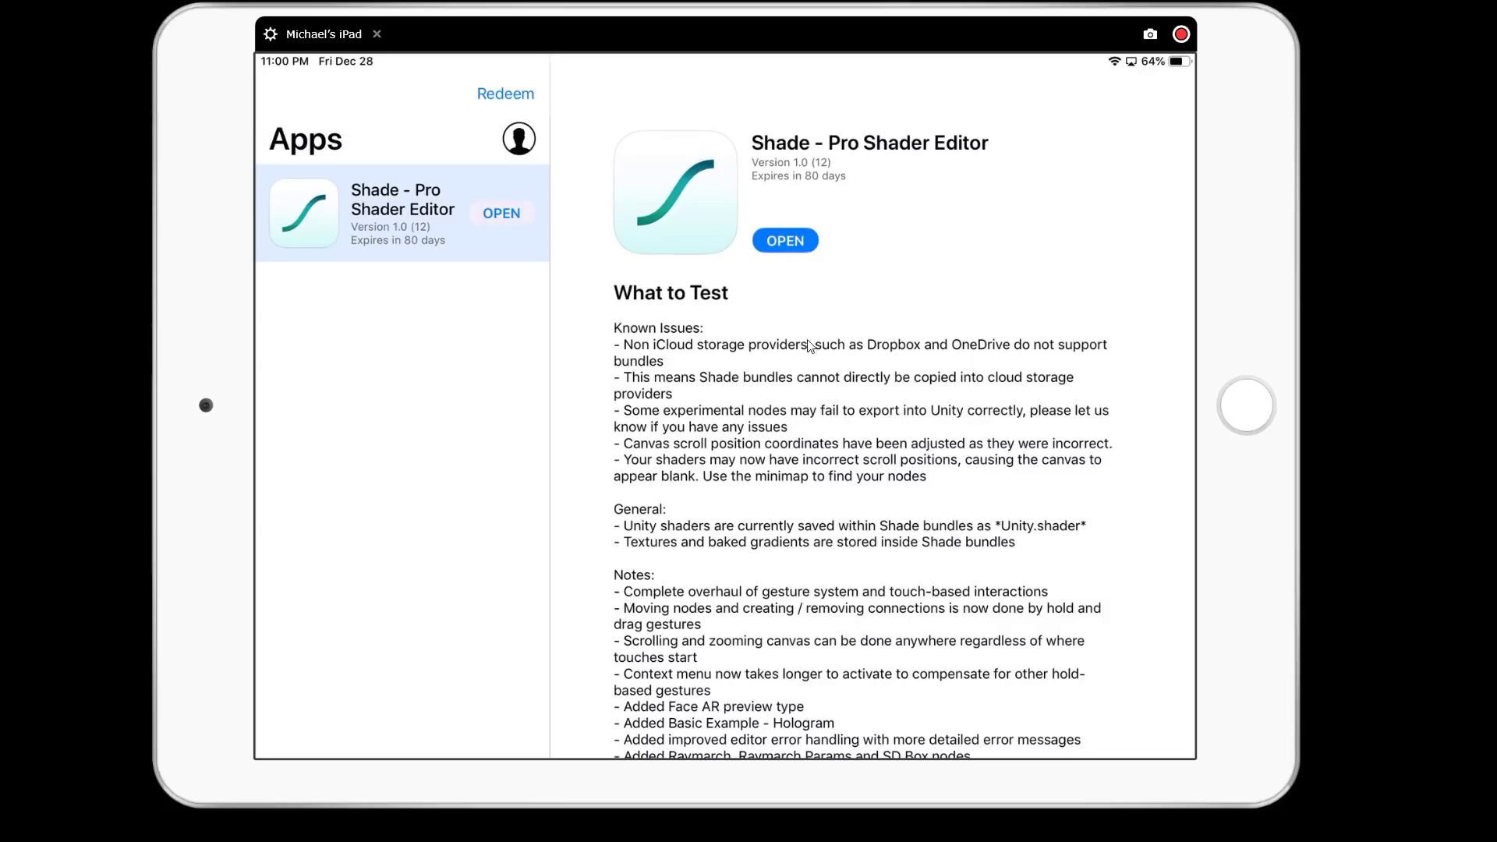
mouse_move(346, 222)
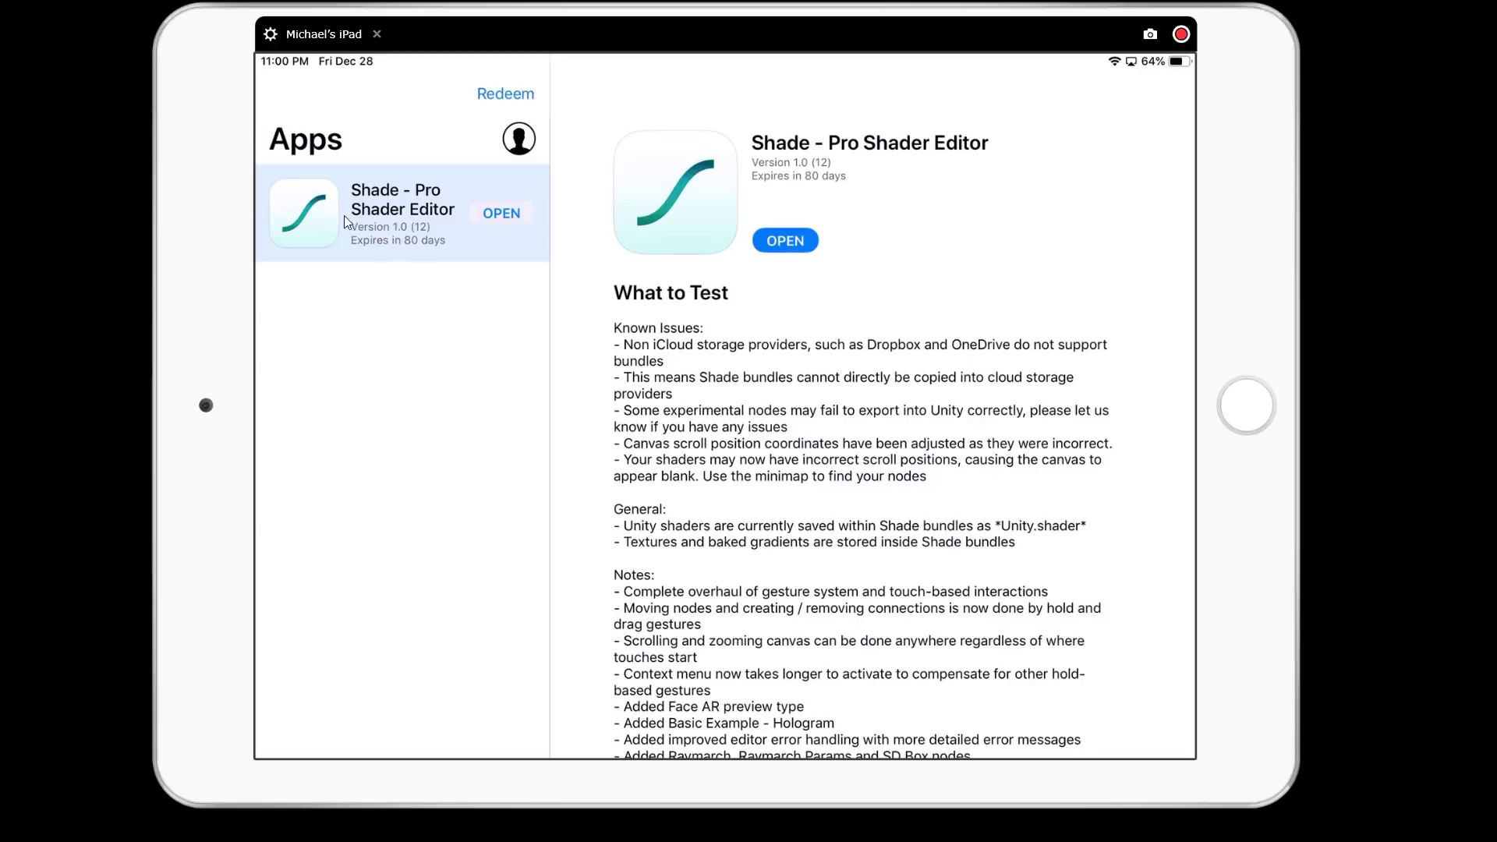
mouse_move(440, 229)
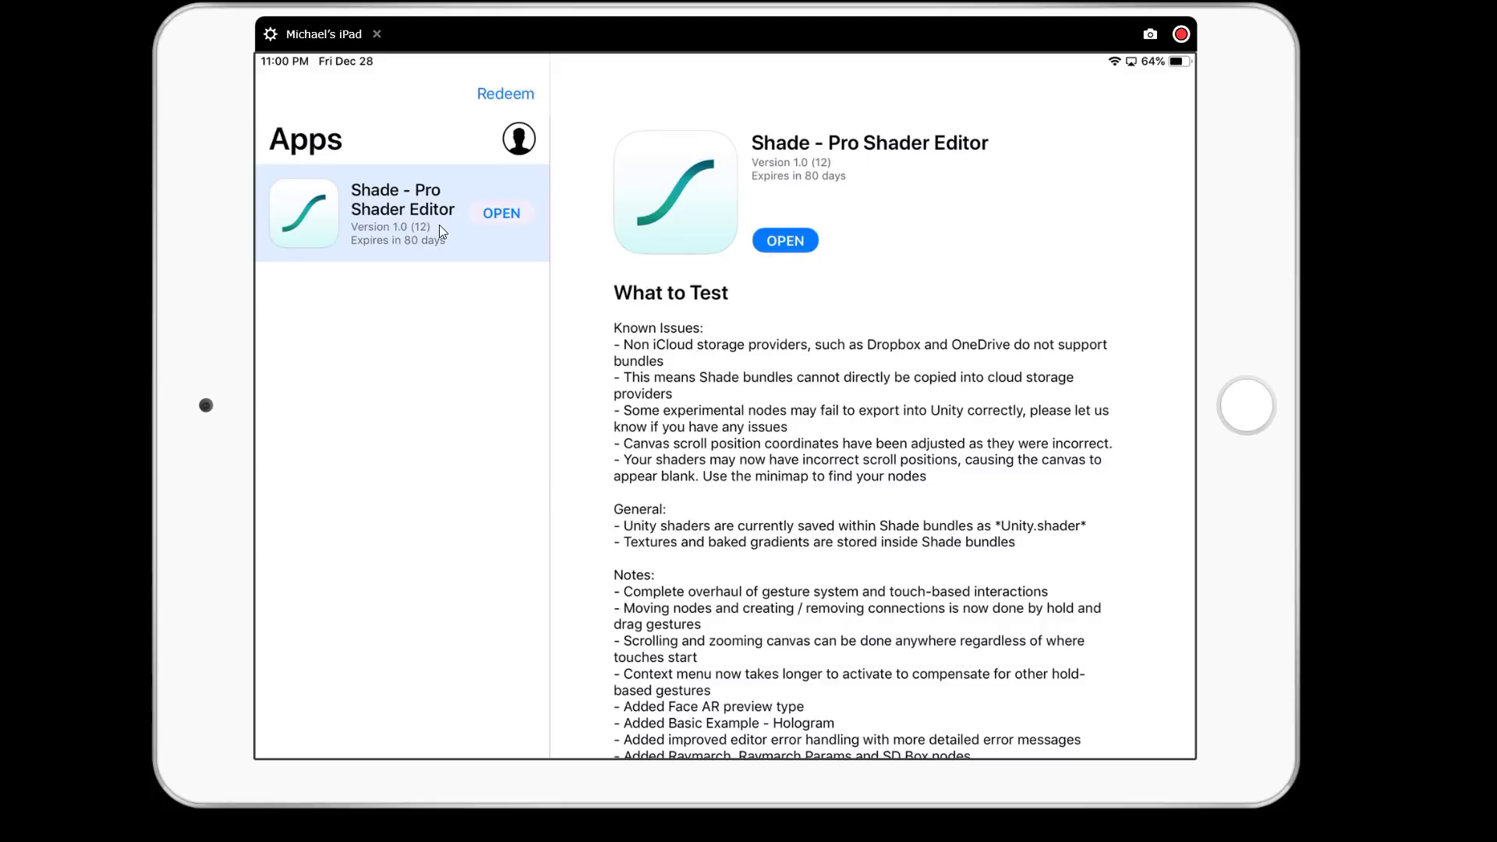
Step: Launch the Shade beta from TestFlight, returning to the Ripple shader editor with Reference panel
left_click(785, 240)
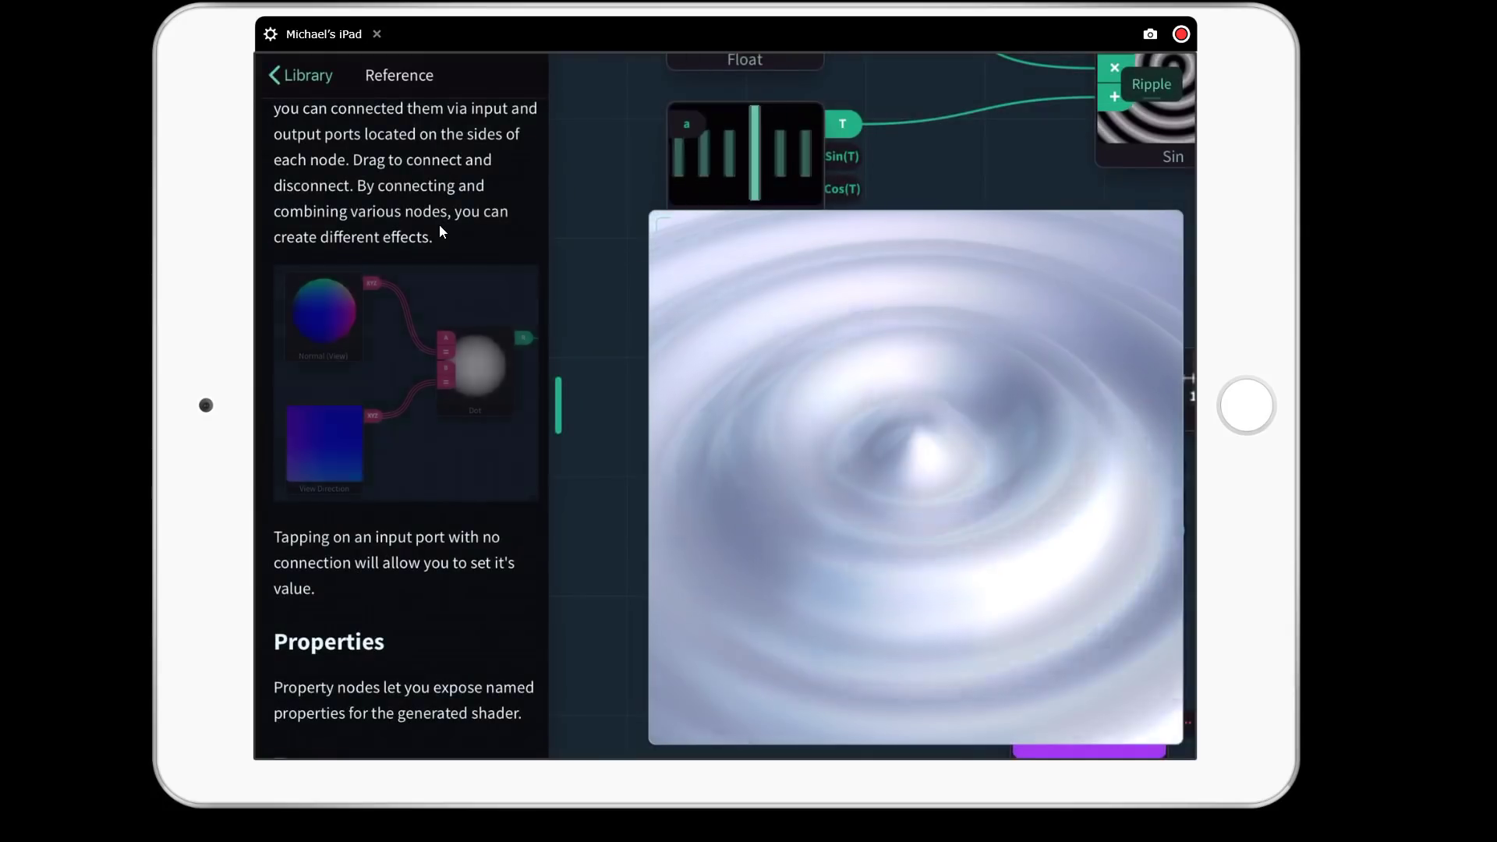